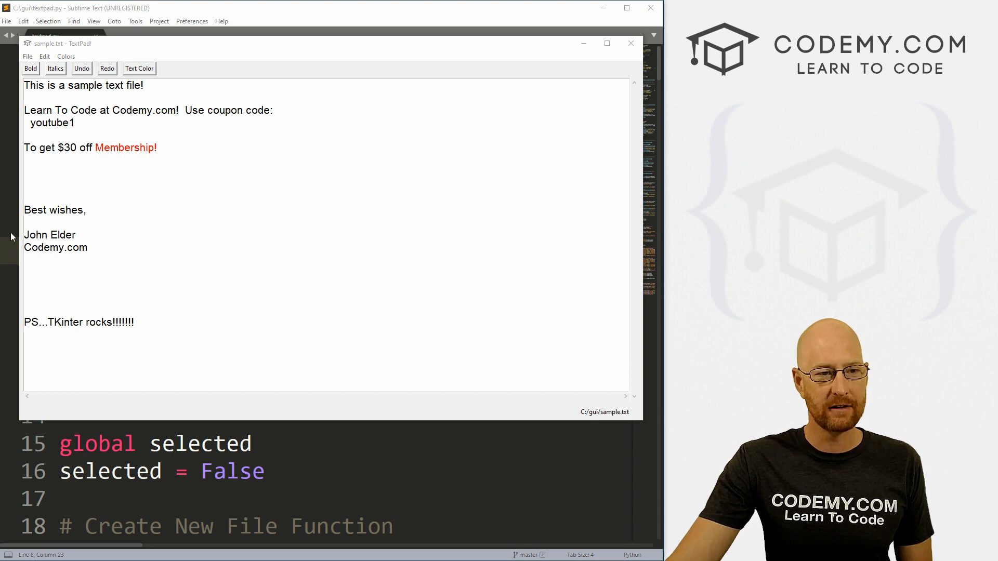
# Colour the selected word Membership! green using the Text Color button
pyautogui.doubleClick(125, 146)
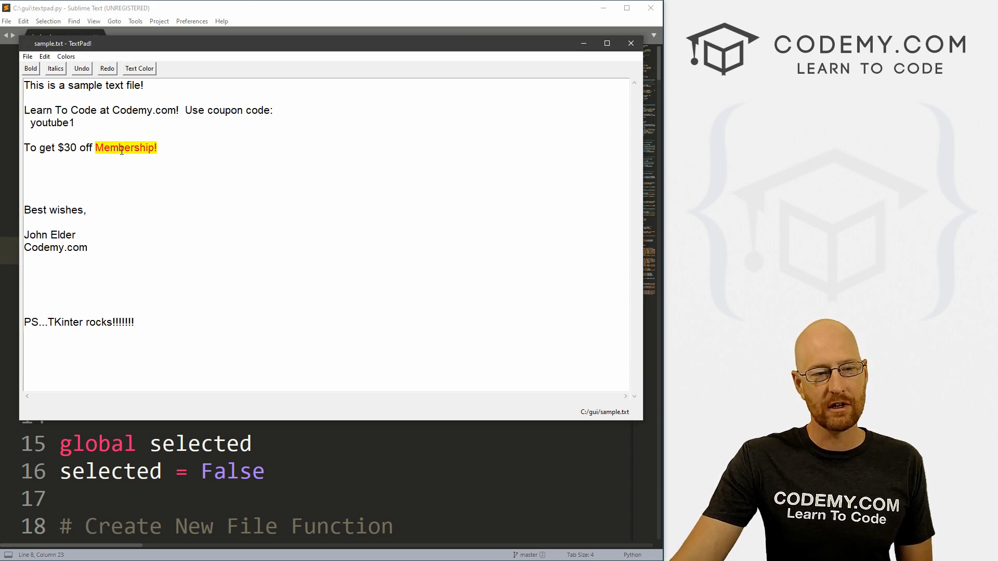
pyautogui.click(139, 69)
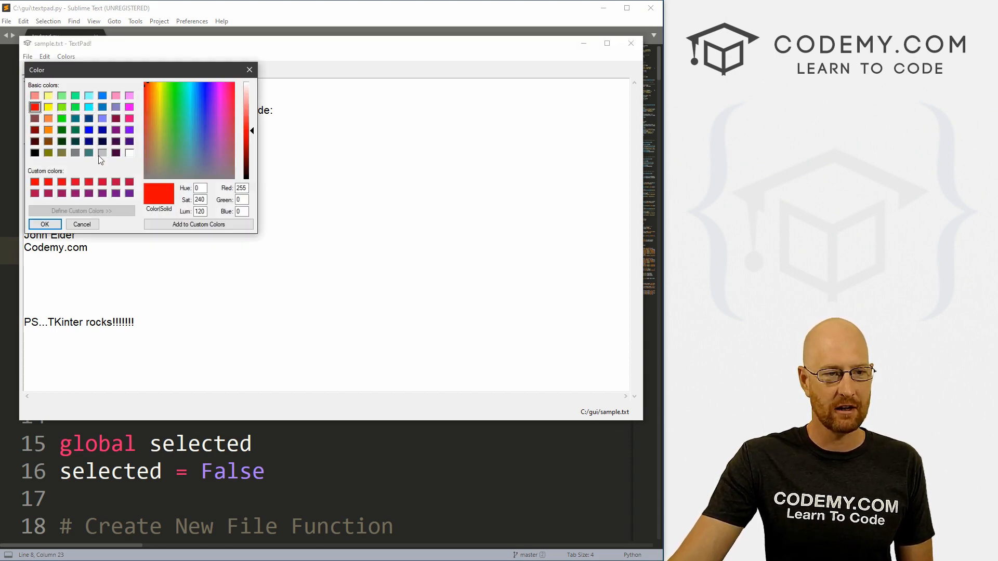
pyautogui.click(62, 130)
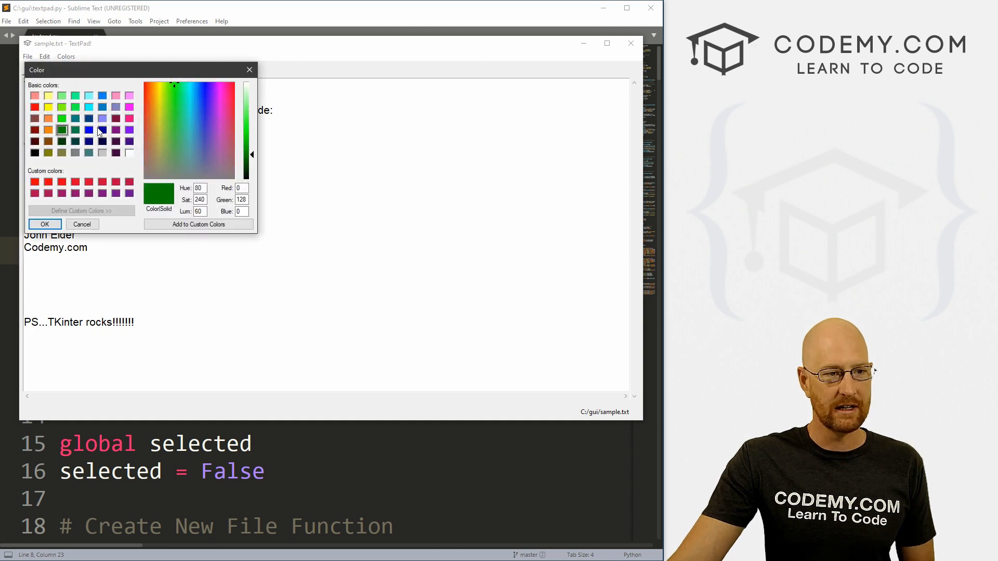
pyautogui.click(44, 225)
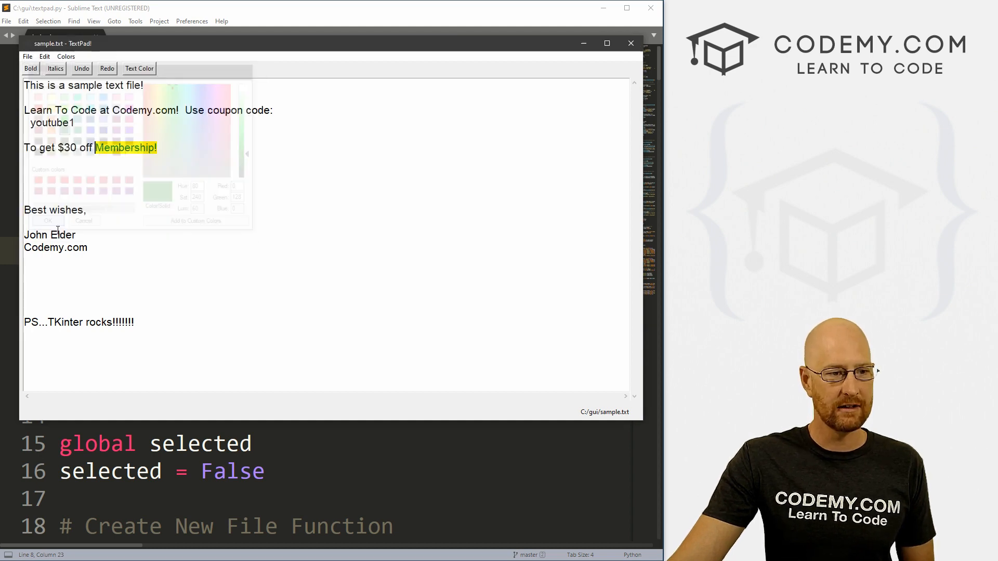
pyautogui.click(47, 220)
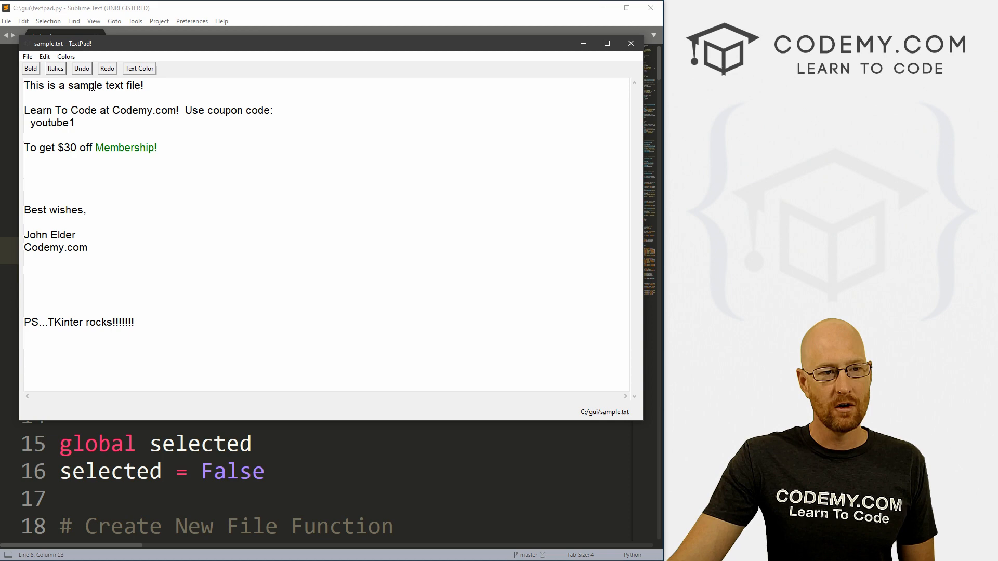
# Make the page background black, then recolour all of the text green via Colors > All Text
pyautogui.click(138, 69)
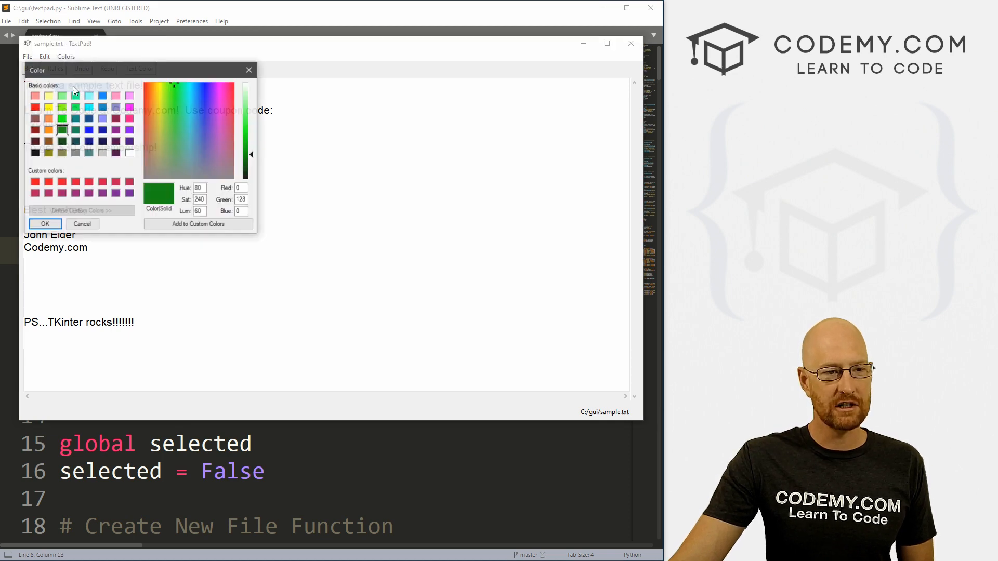
pyautogui.click(44, 223)
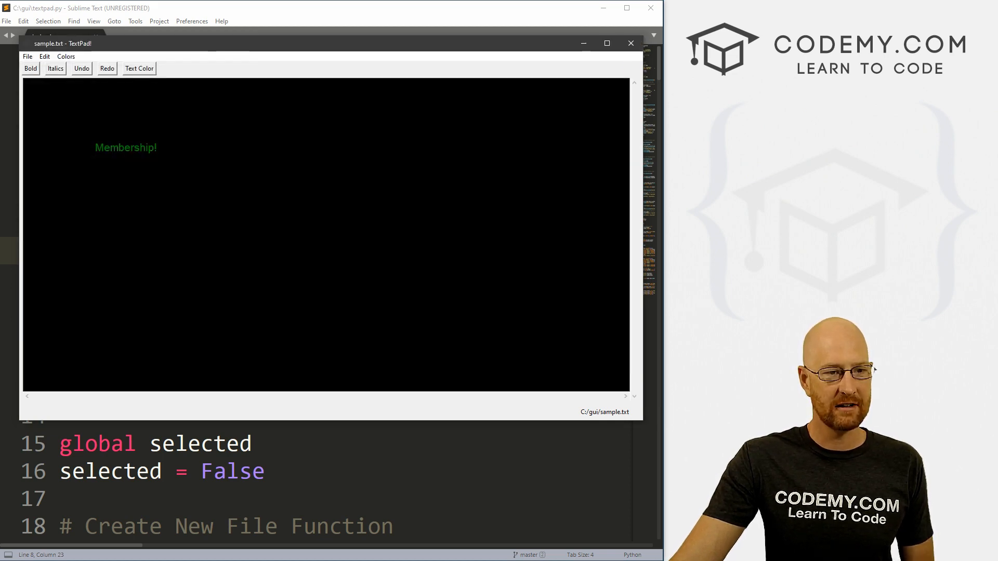
pyautogui.click(66, 56)
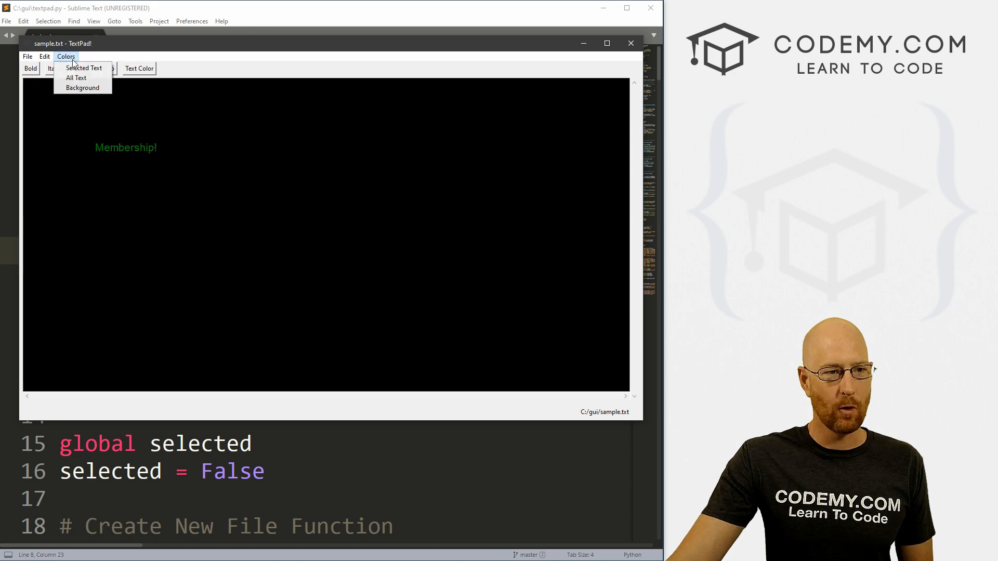
pyautogui.click(76, 78)
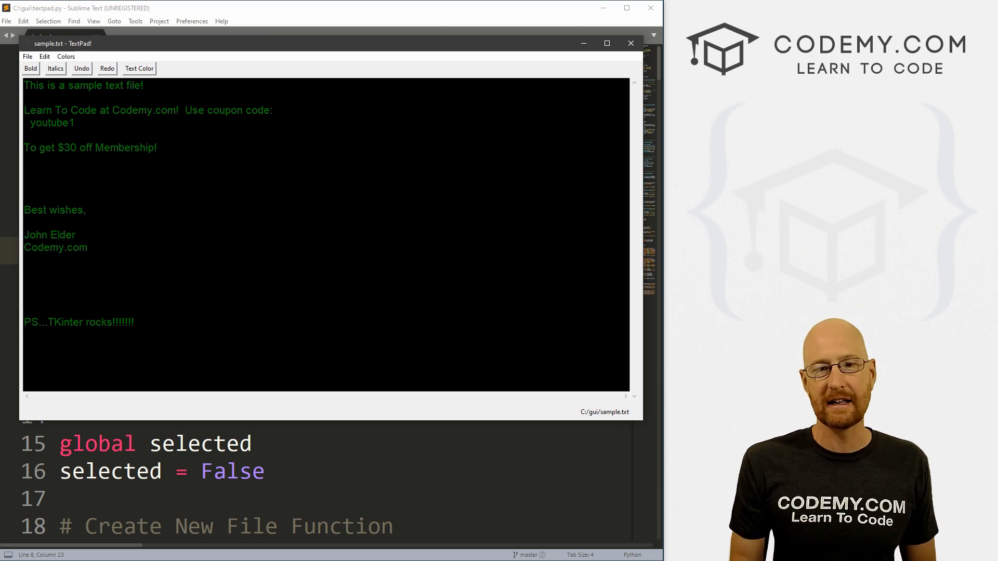
pyautogui.click(630, 43)
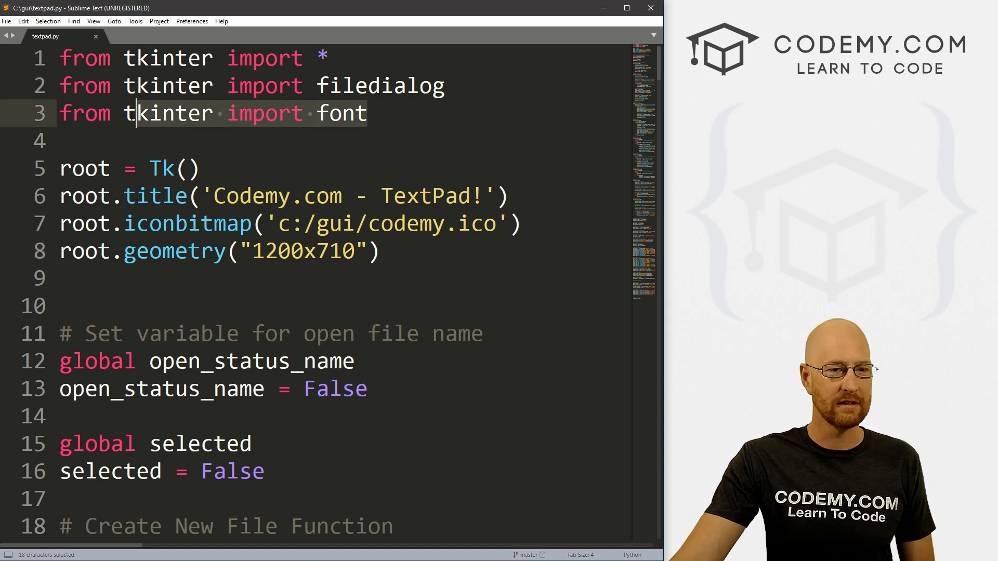
# Scroll textpad.py down to the toolbar button definitions above root.mainloop()
pyautogui.scroll(-3)
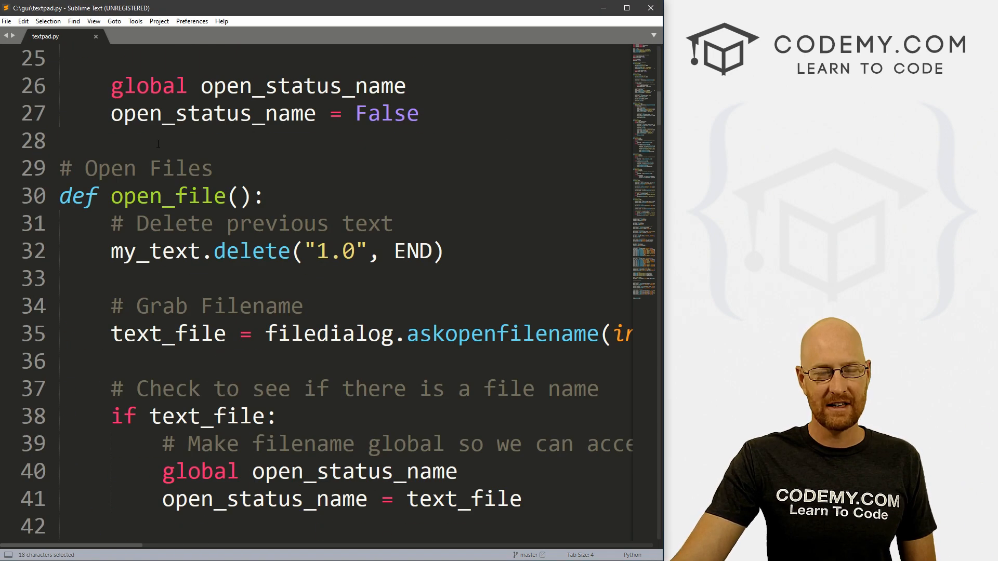
pyautogui.scroll(-3)
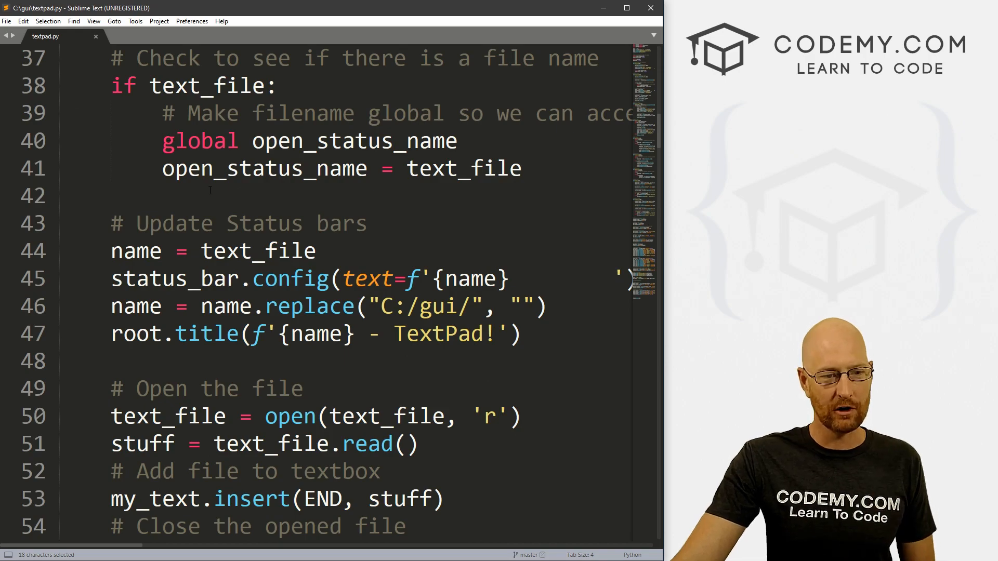
pyautogui.scroll(-3)
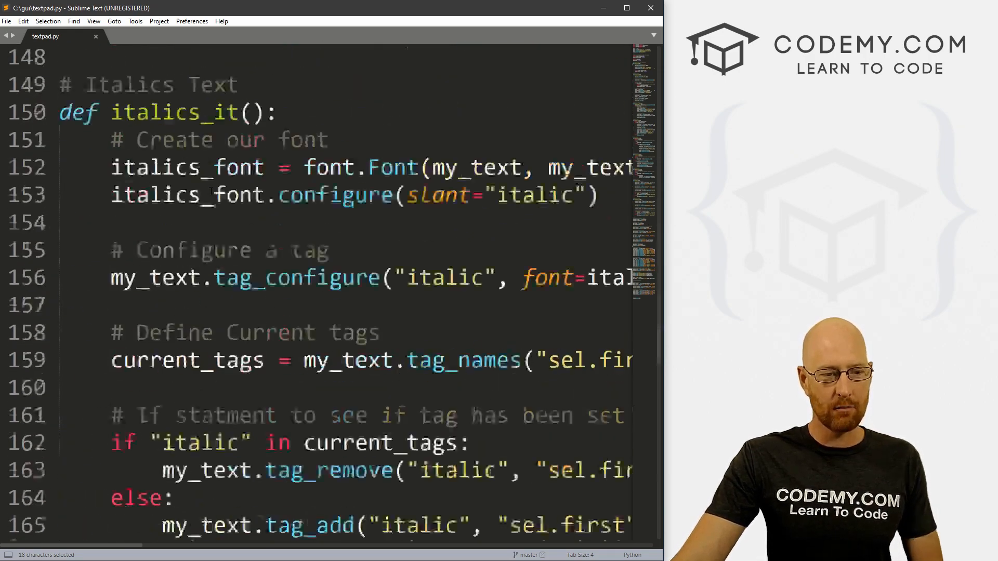
pyautogui.scroll(-3)
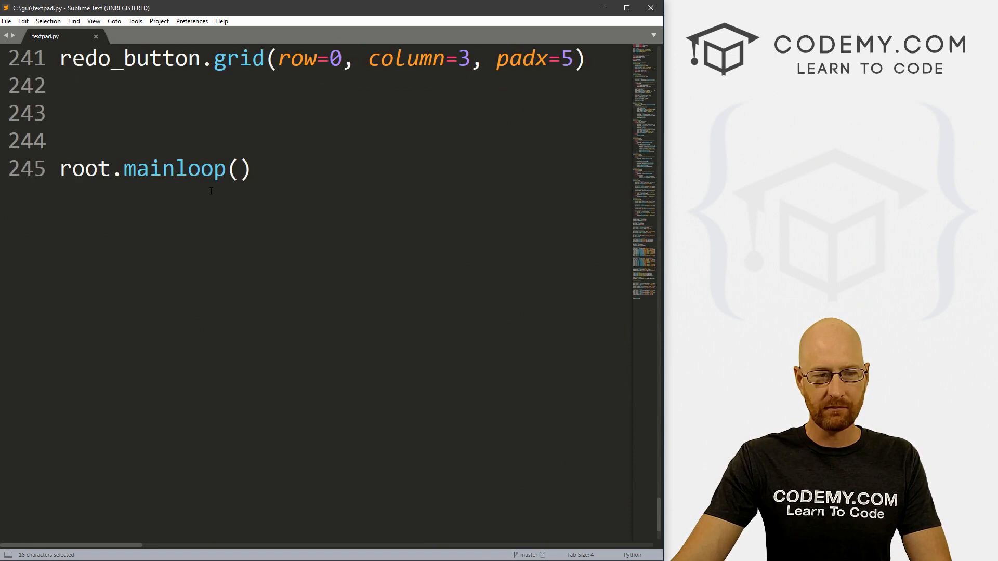
pyautogui.scroll(3)
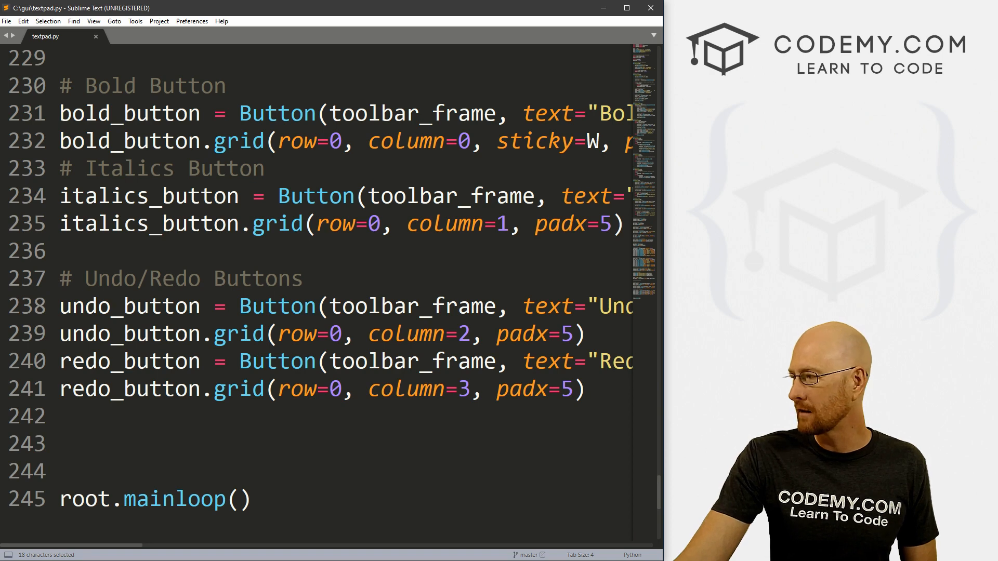
# Add a '# Text Color' section creating color_text_button in toolbar_frame with text 'Text Color' and command text_color
pyautogui.press('enter')
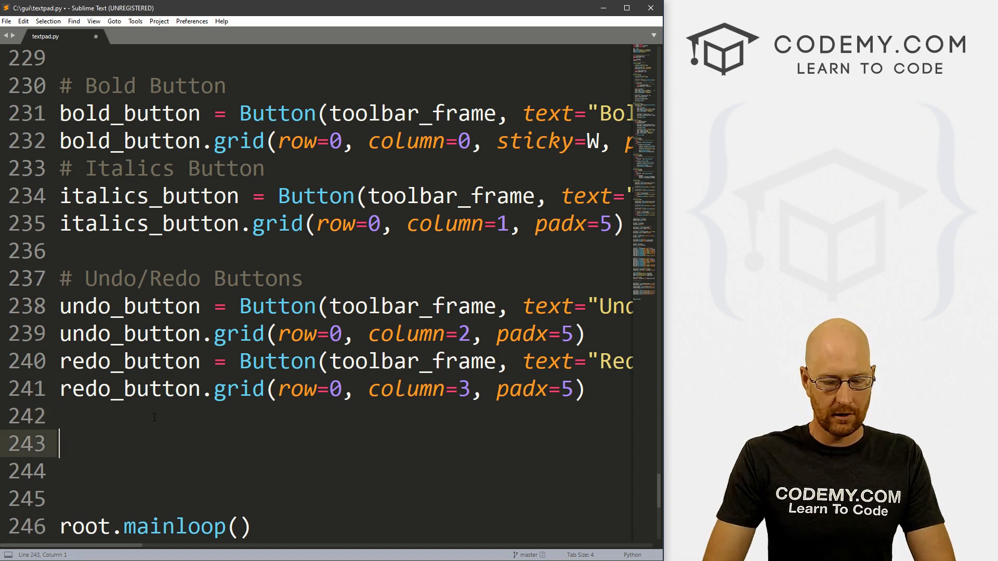
pyautogui.write('# Tex')
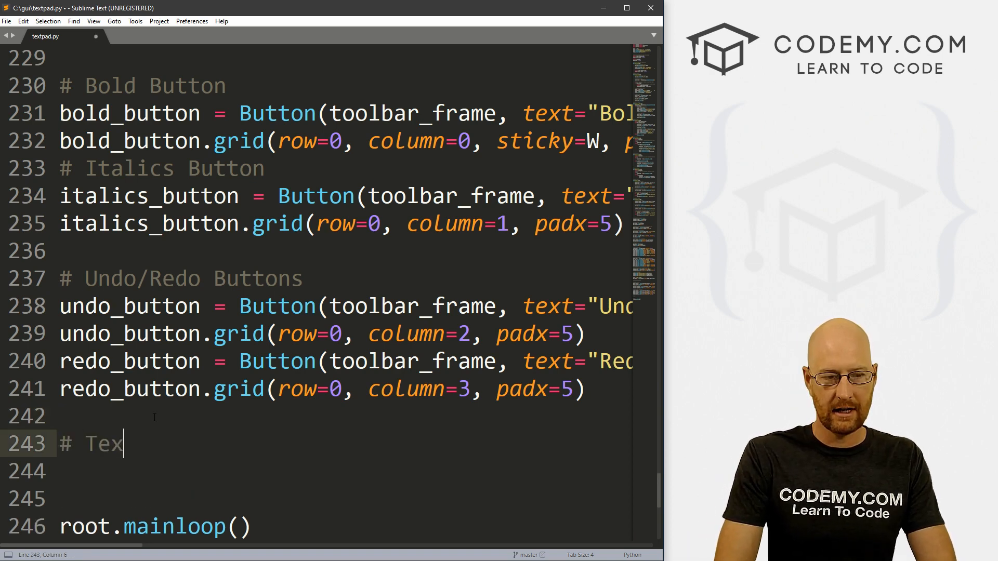
pyautogui.write('color_text+')
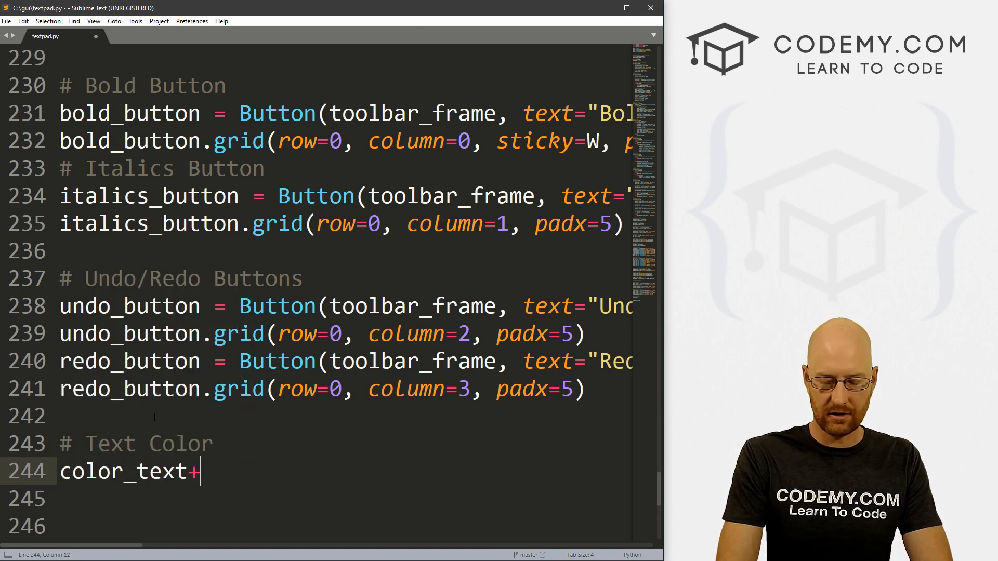
pyautogui.write('_button =')
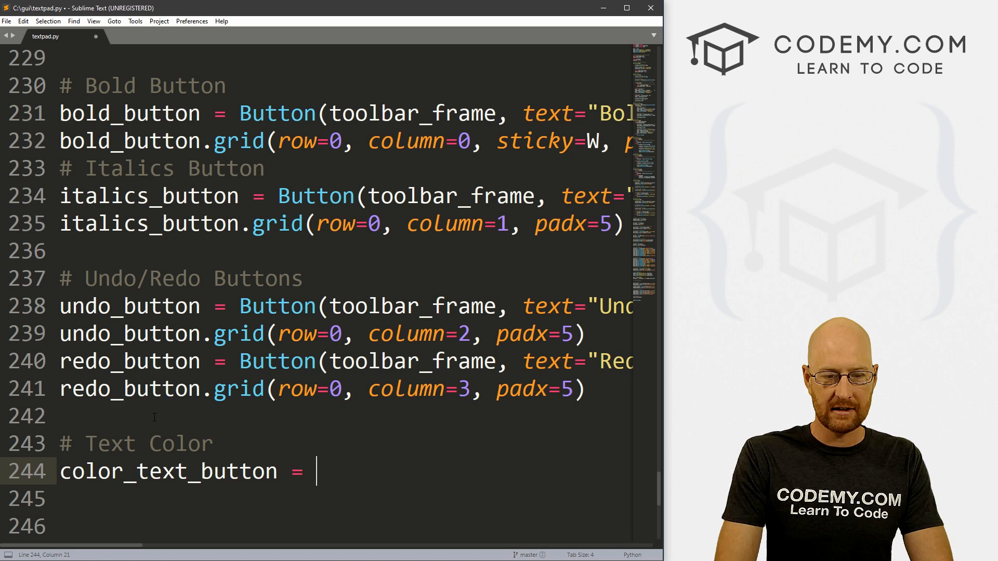
pyautogui.write('Button()')
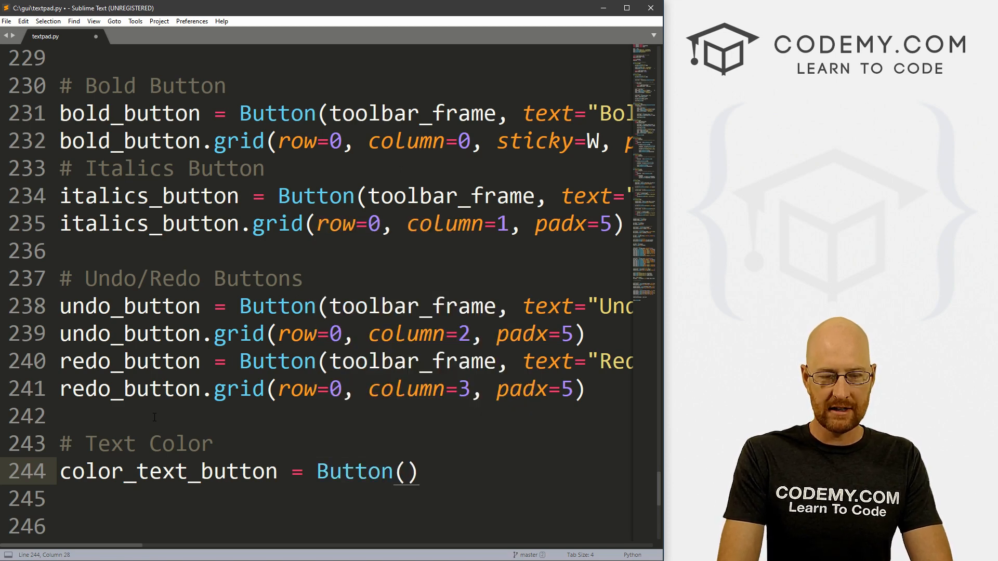
pyautogui.write('toolbar_frame')
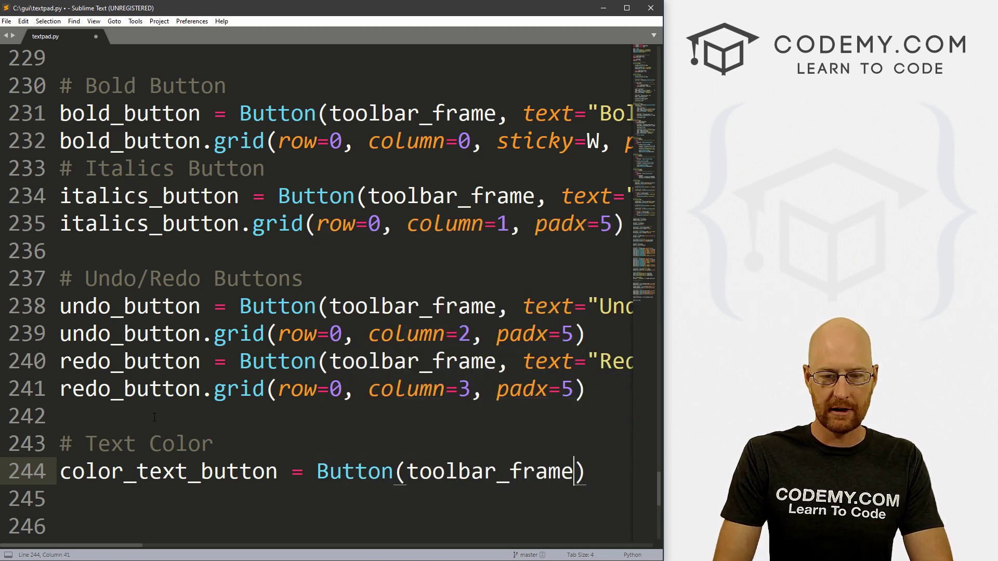
pyautogui.write(', text')
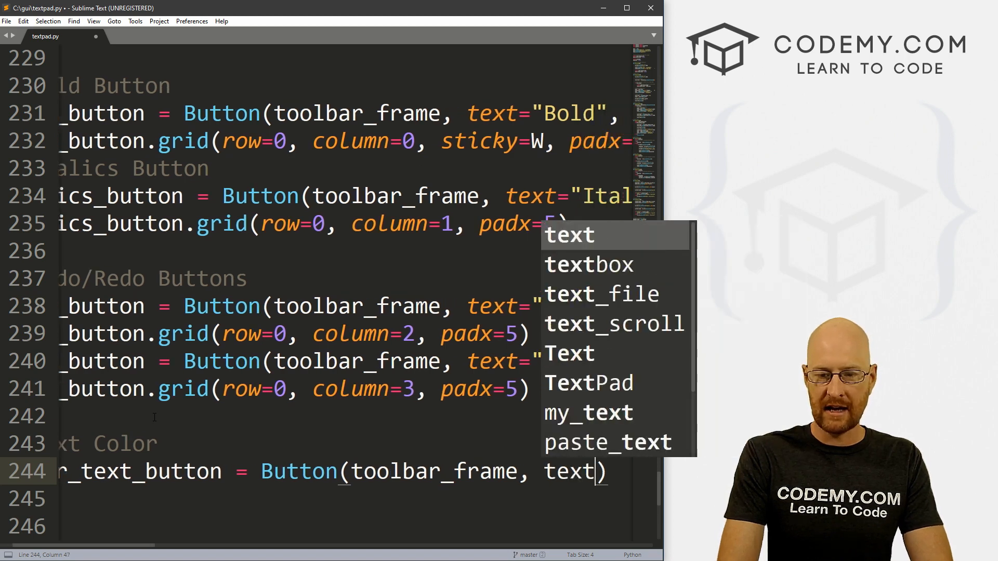
pyautogui.write('"Text Color",')
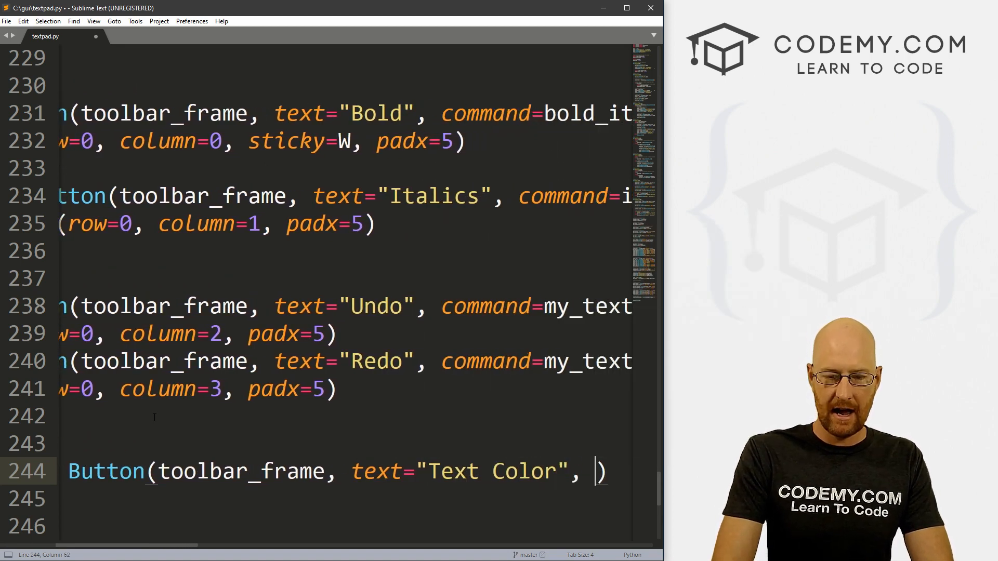
pyautogui.write('command=')
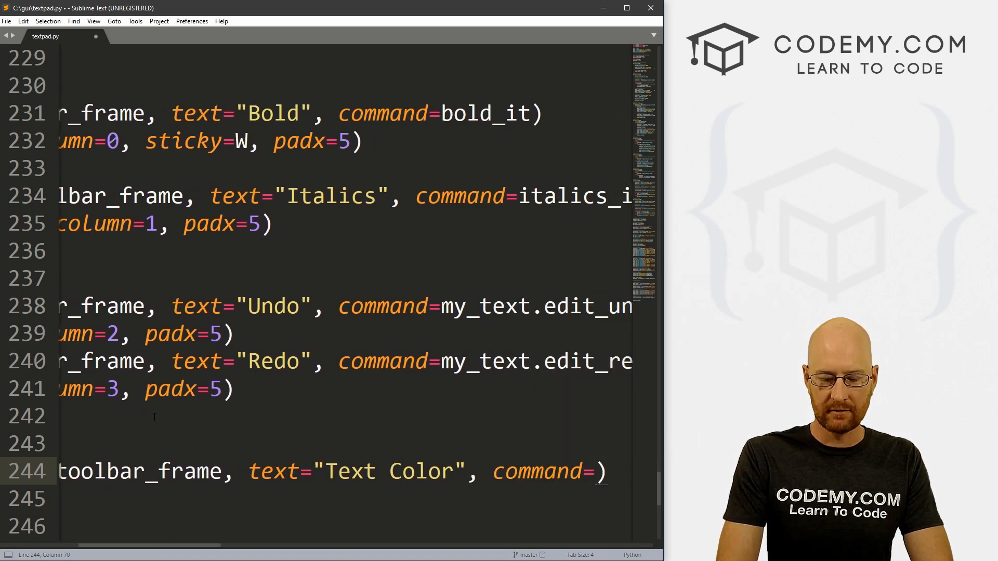
pyautogui.write('text_button = Button(toolbar_frame, tex')
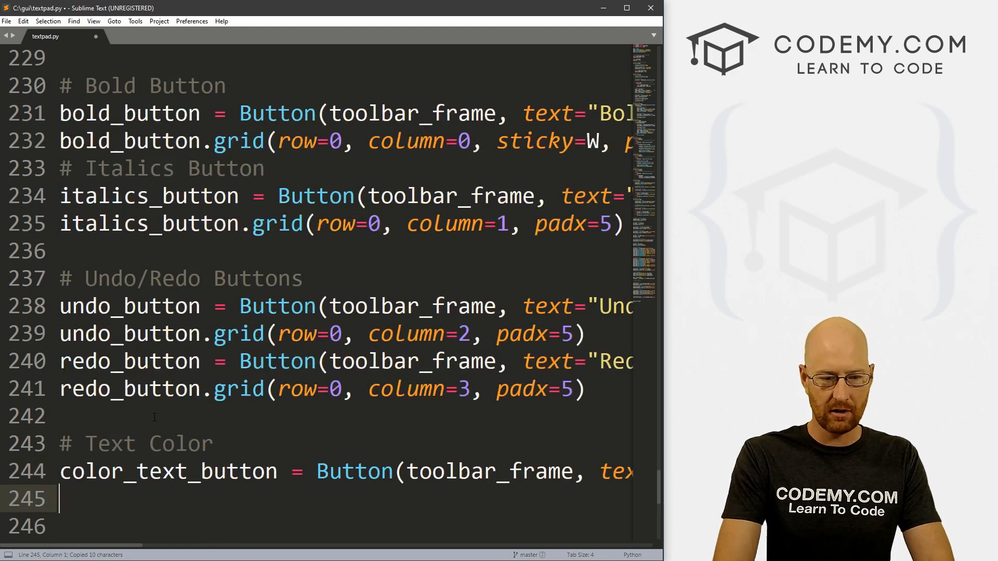
# Grid color_text_button at row 0, column 4 with padx 5
pyautogui.write('color_text_button')
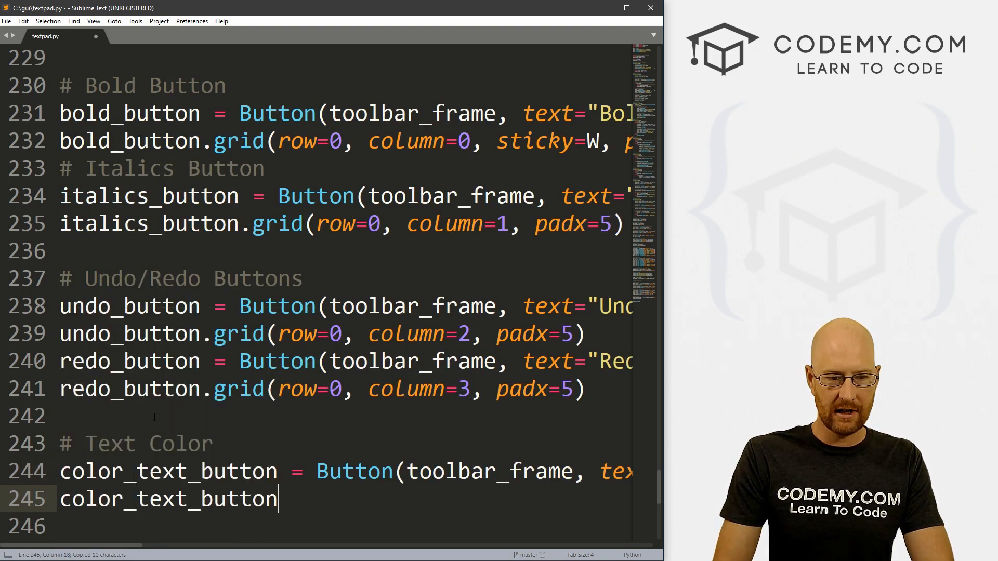
pyautogui.write('.grid()')
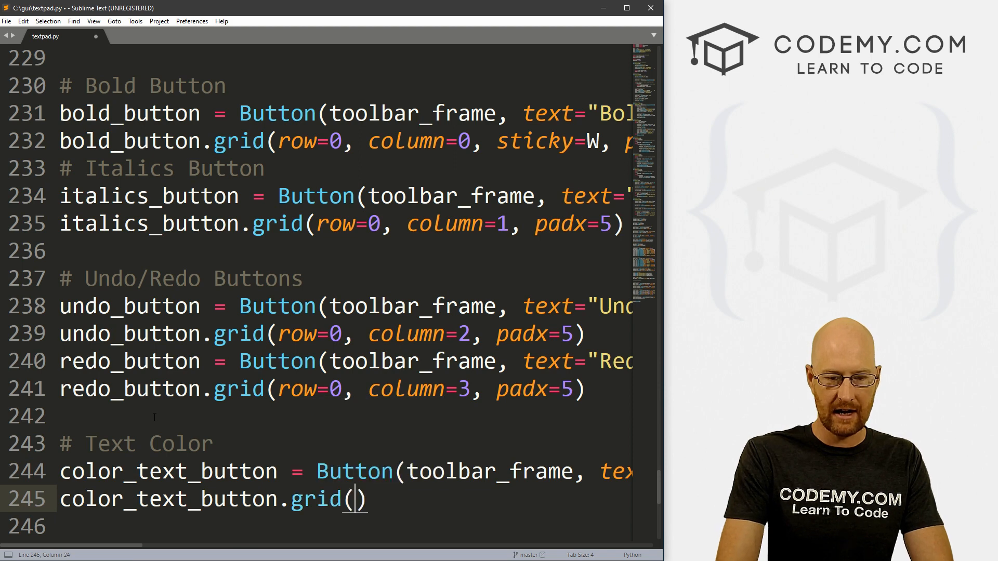
pyautogui.write('row=0,')
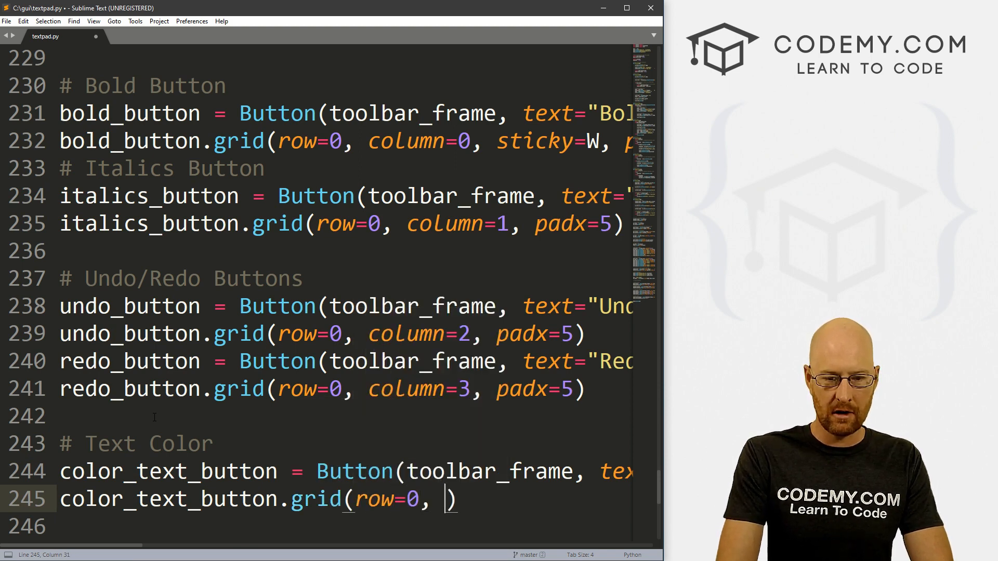
pyautogui.write('column=4, padx')
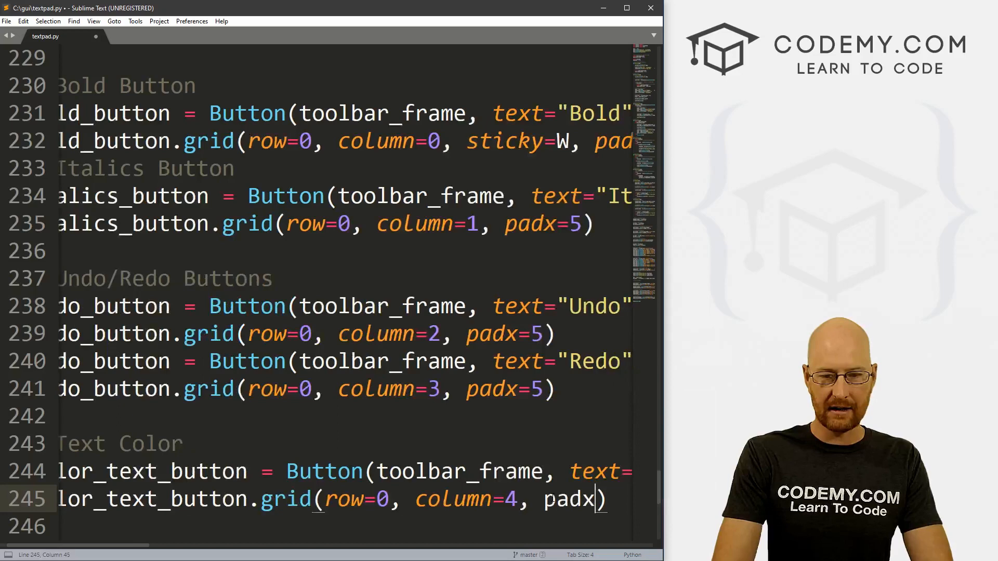
pyautogui.write('=5')
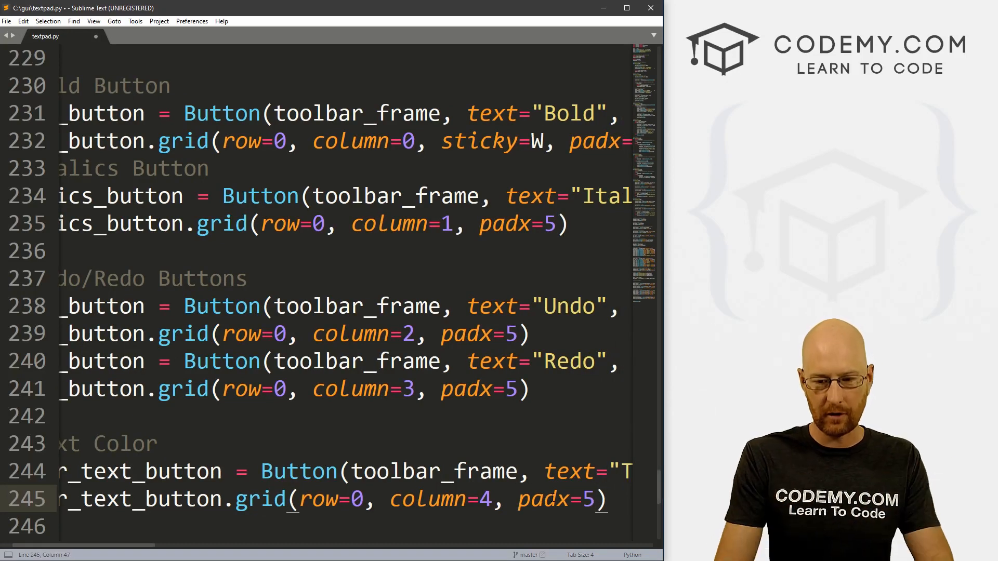
pyautogui.press('Home')
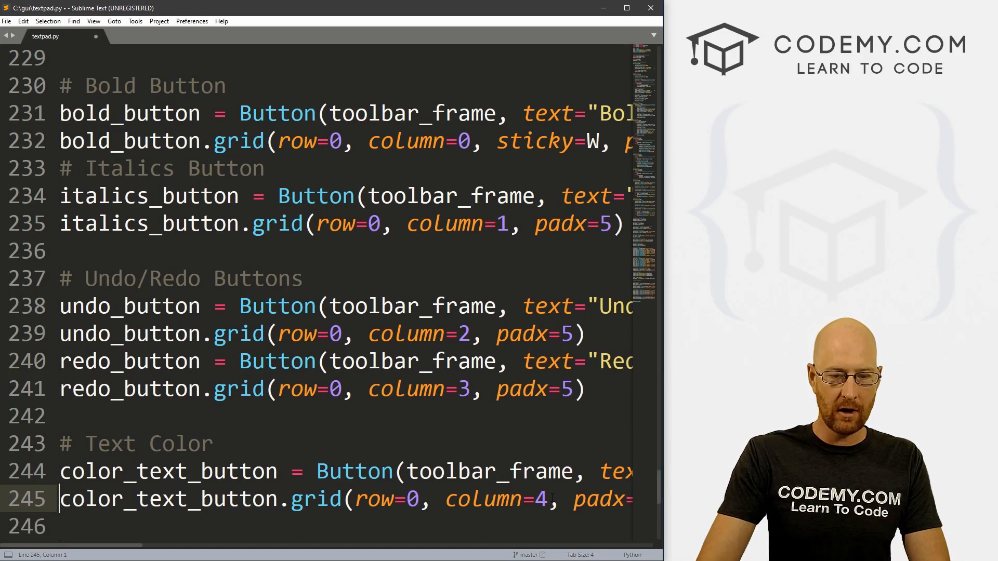
# Add a '# Change Selected Text Color' comment and def text_color(): with the italics body pasted below
pyautogui.scroll(3)
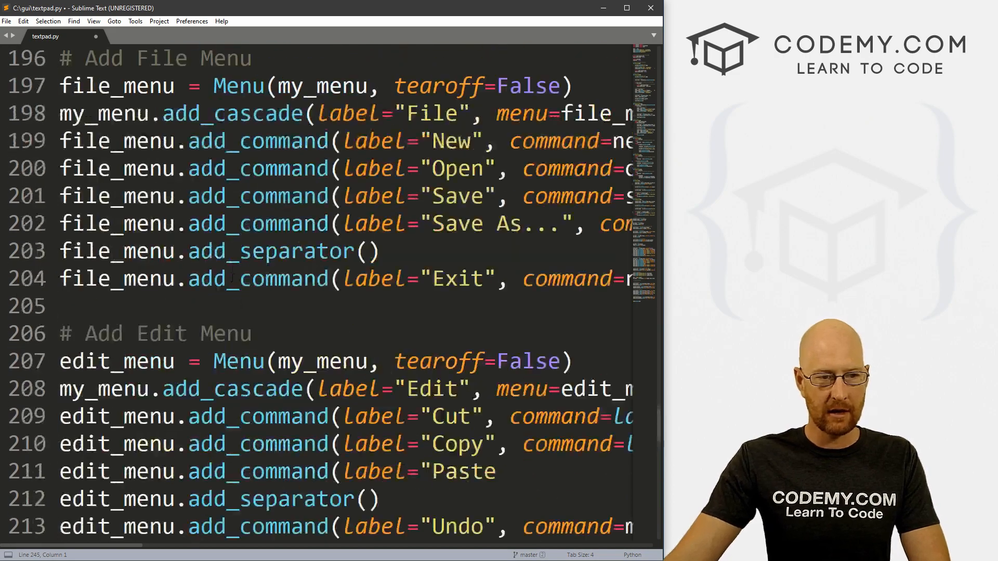
pyautogui.scroll(3)
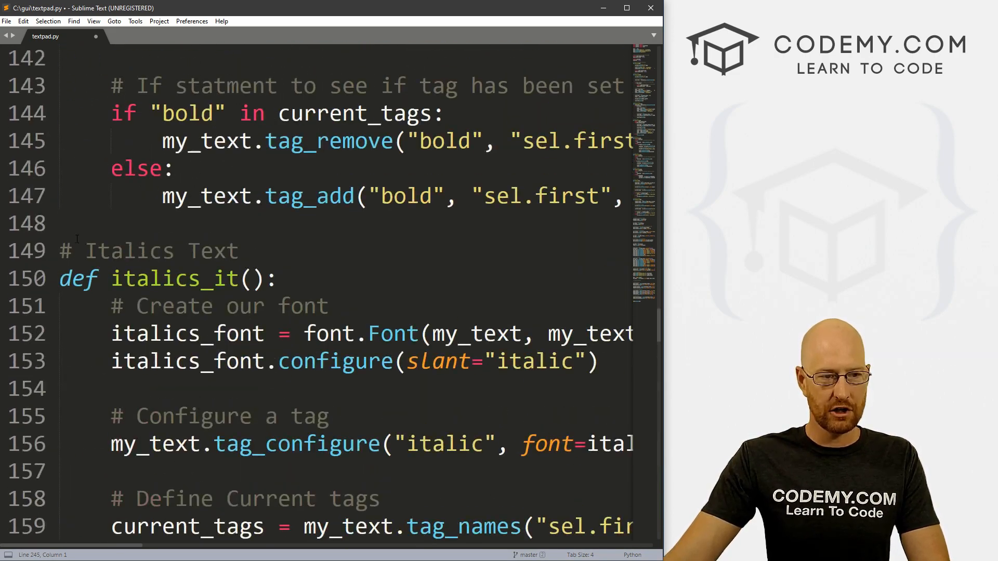
pyautogui.scroll(-3)
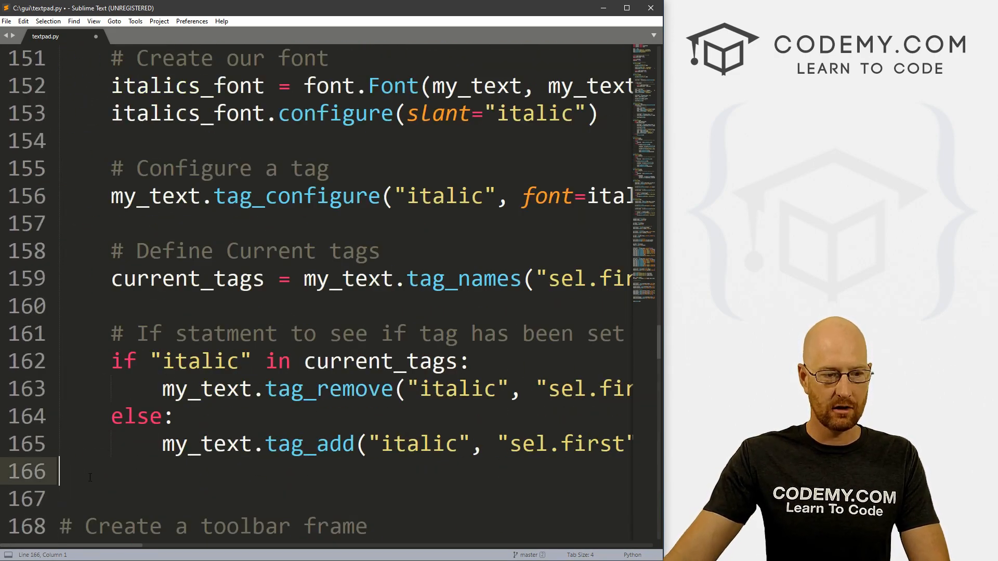
pyautogui.write('Change s')
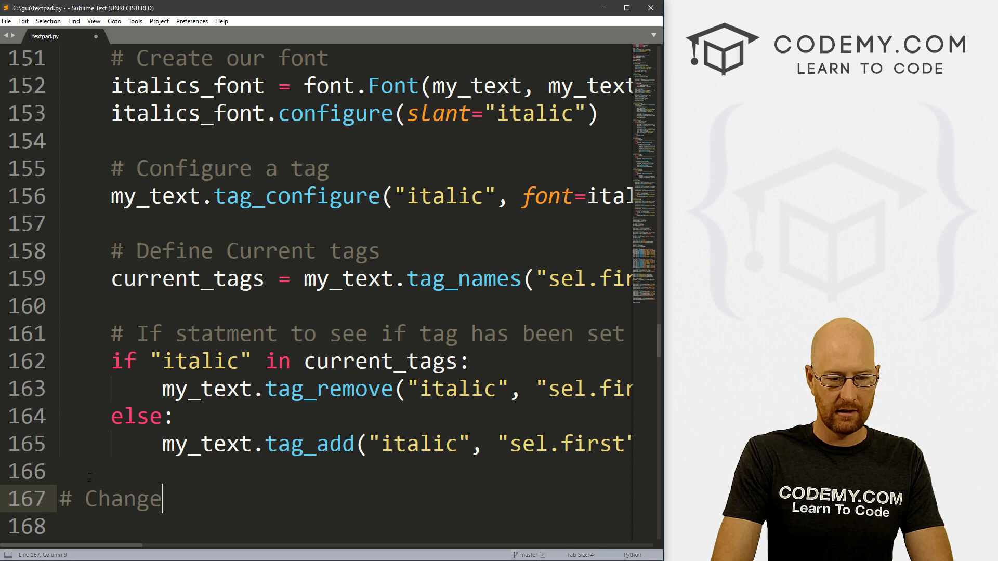
pyautogui.write('Selected Text Color')
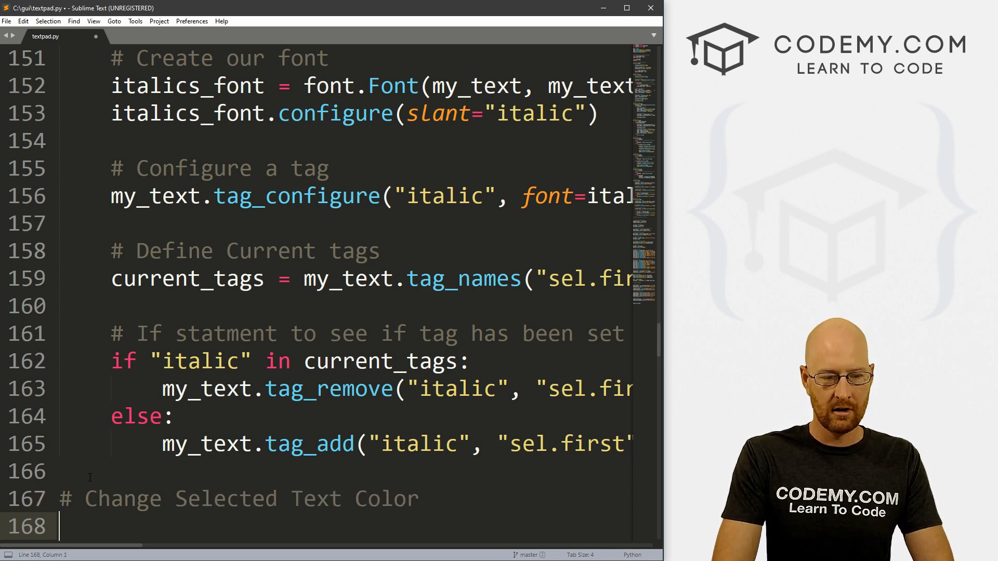
pyautogui.write('def text_color()')
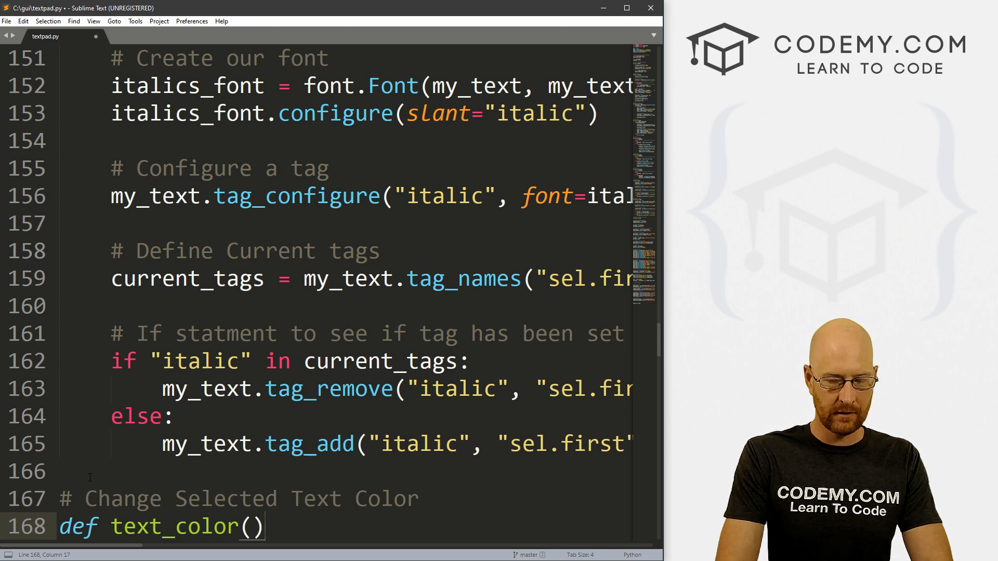
pyautogui.scroll(3)
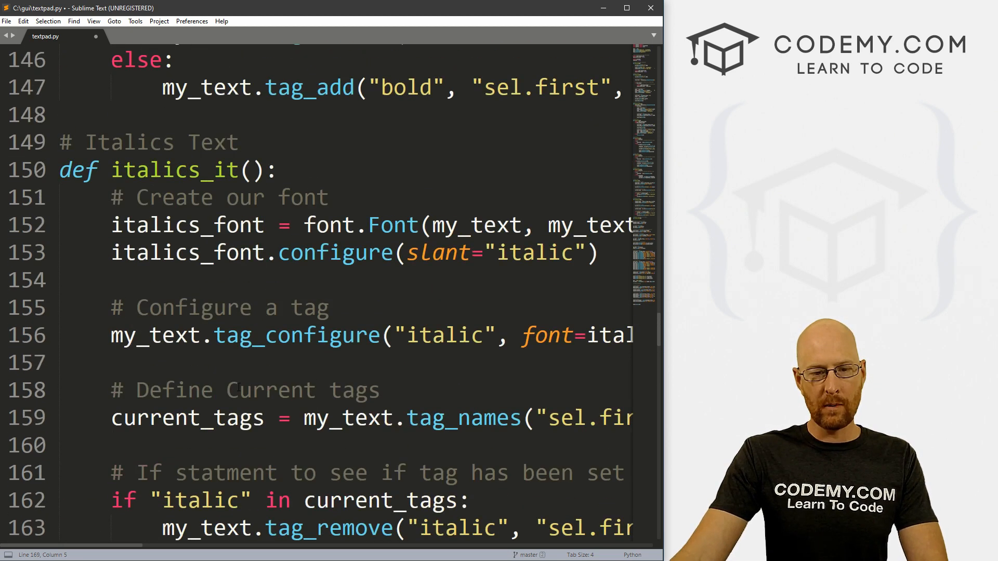
pyautogui.scroll(-3)
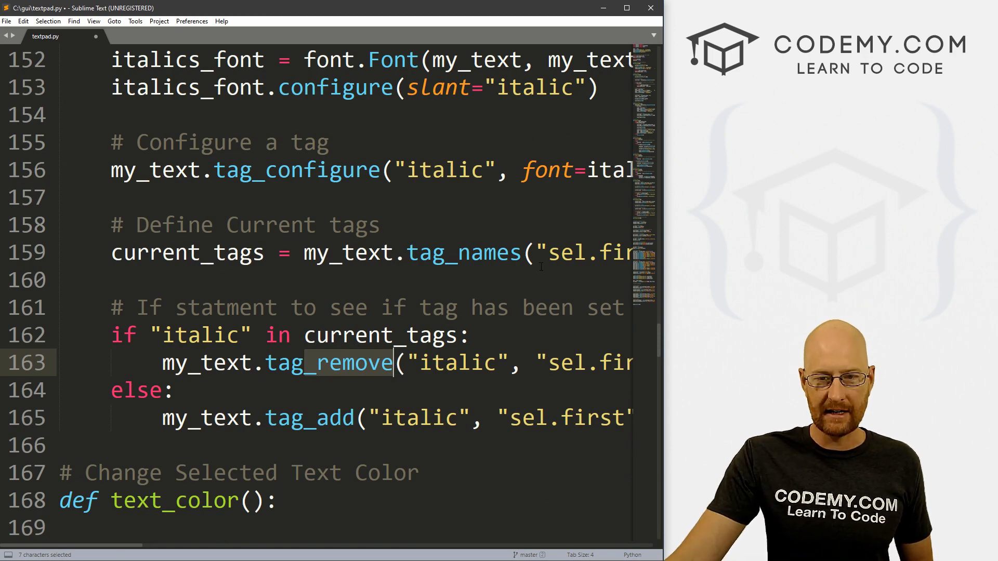
pyautogui.hscroll(3)
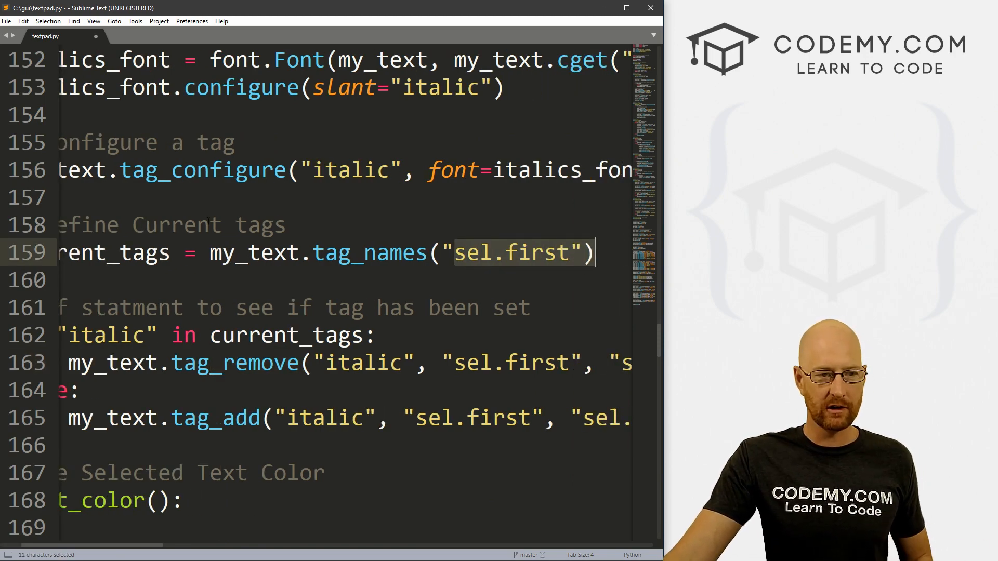
pyautogui.scroll(3)
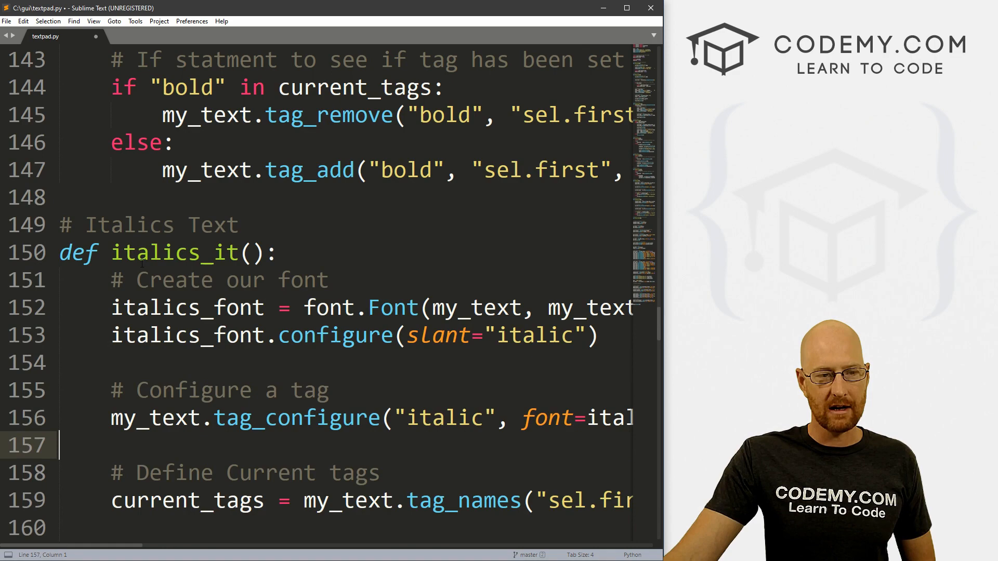
pyautogui.scroll(-3)
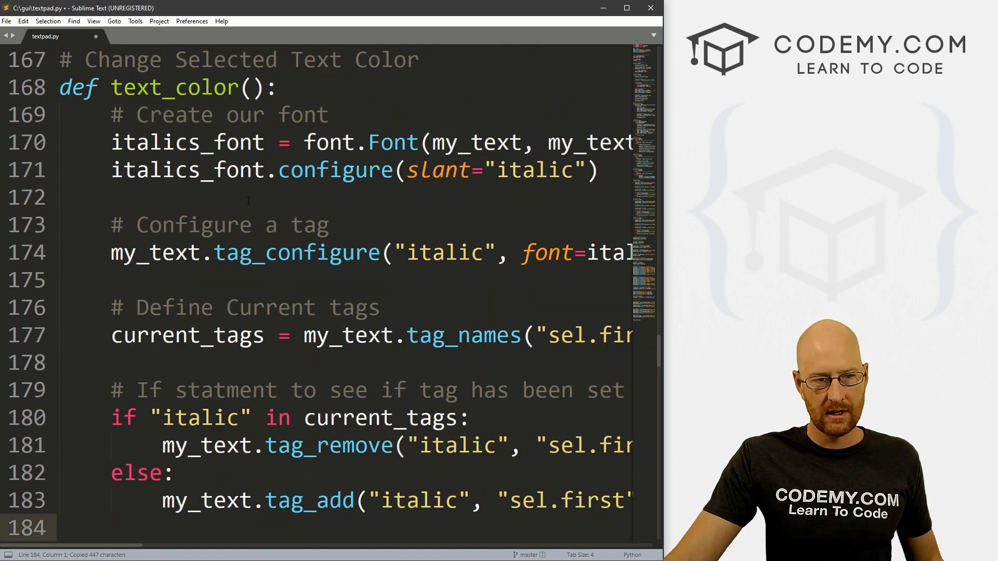
# Rename italics_font to color_font and the italic tag to 'colored' throughout text_color
pyautogui.doubleClick(186, 142)
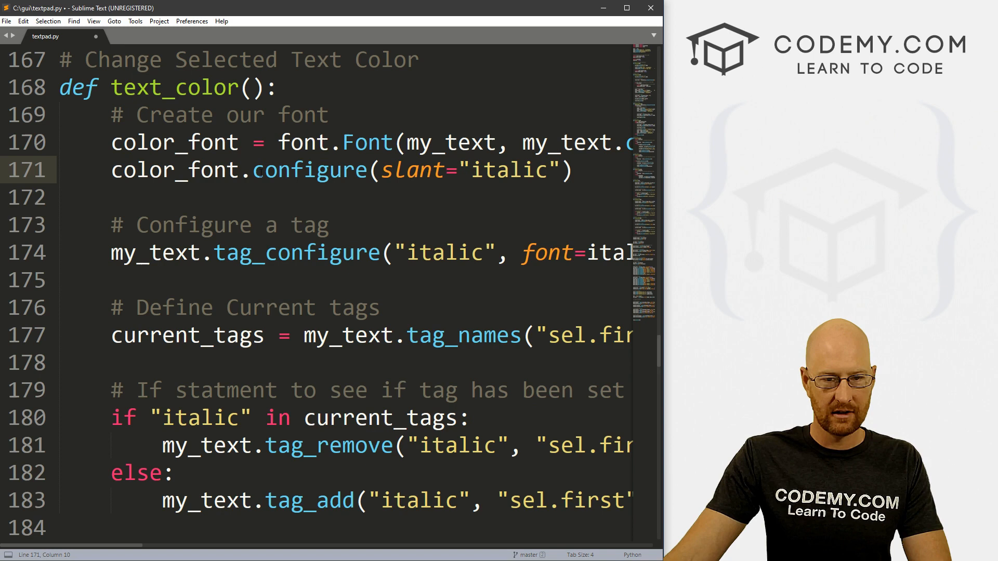
pyautogui.doubleClick(444, 253)
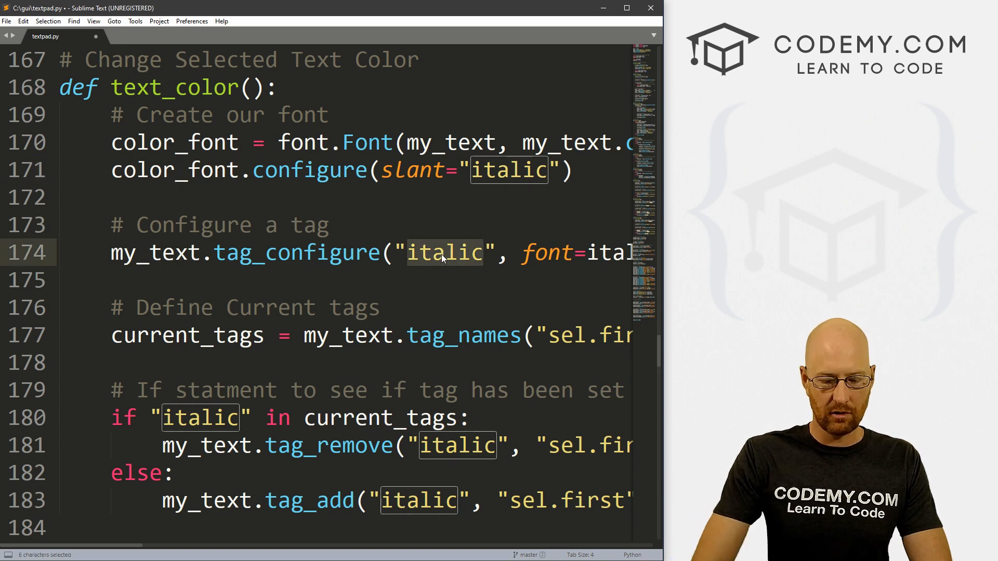
pyautogui.write('color_texxt')
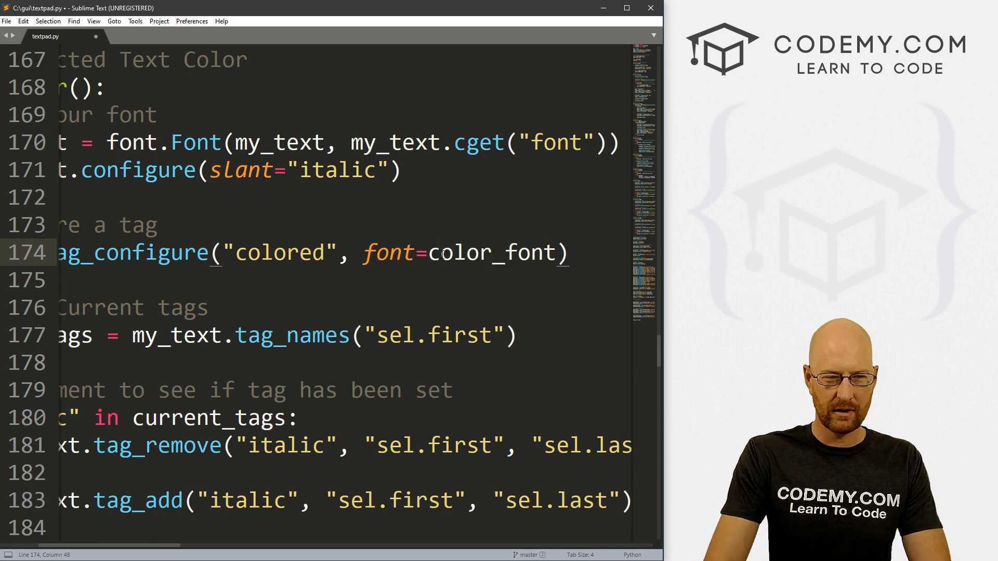
pyautogui.hscroll(-3)
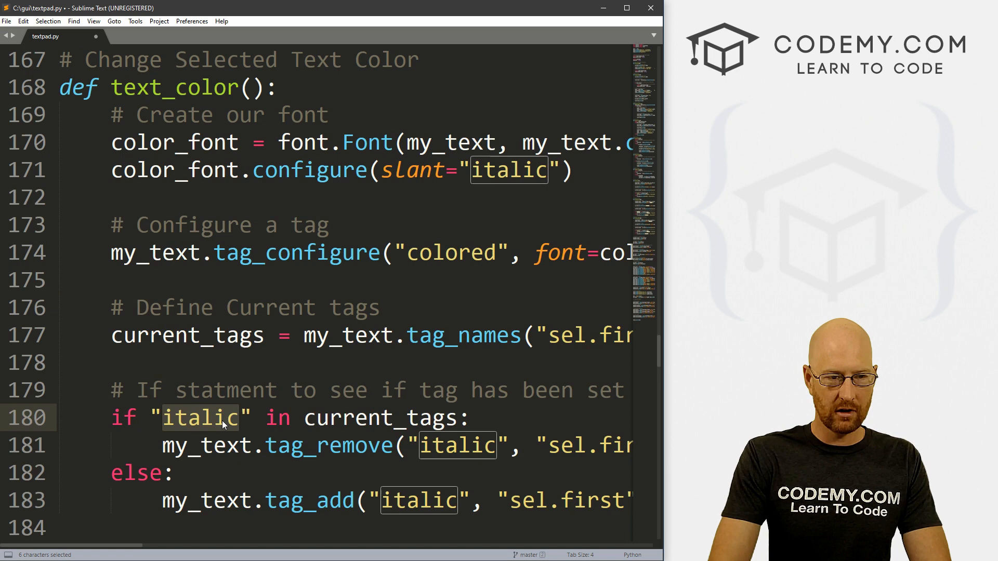
pyautogui.write('colored')
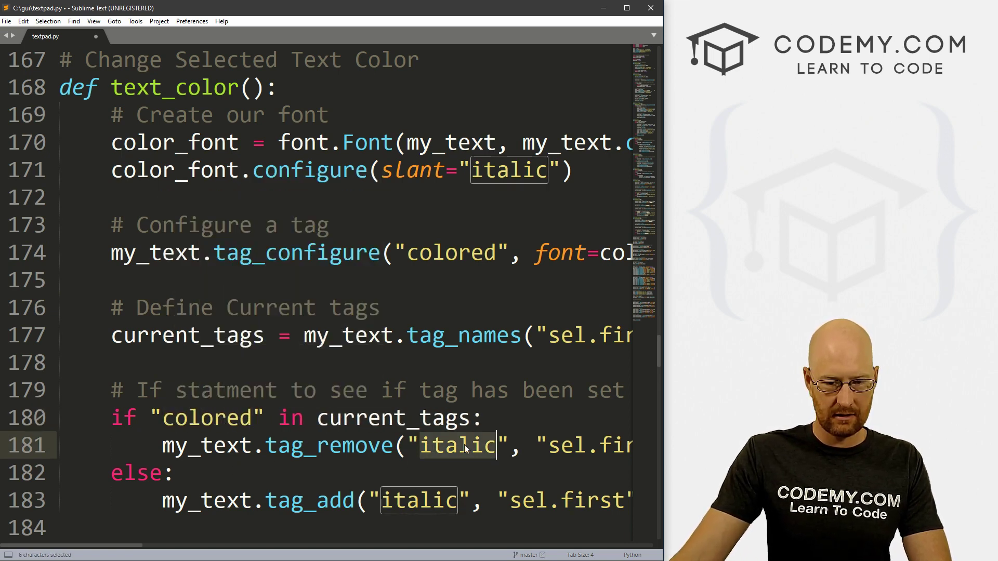
pyautogui.write('colored')
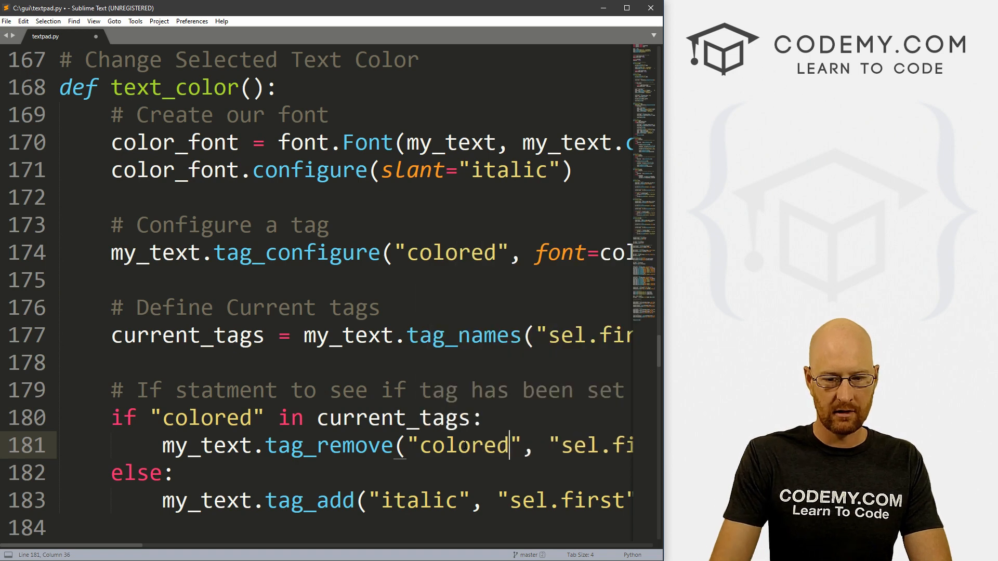
pyautogui.write('colored')
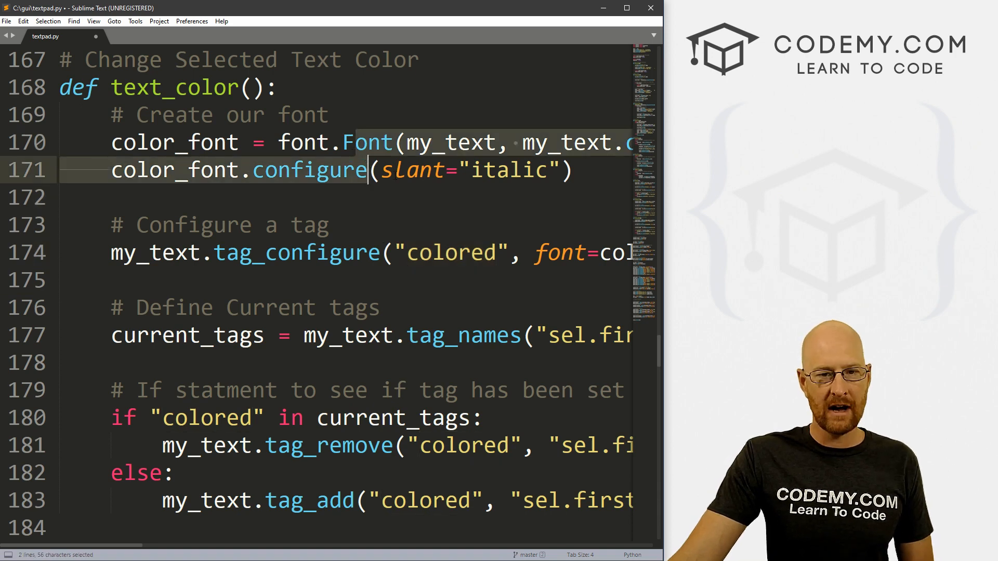
# Extend the colored tag_configure line with foreground=my_color alongside font=color_font
pyautogui.click(279, 170)
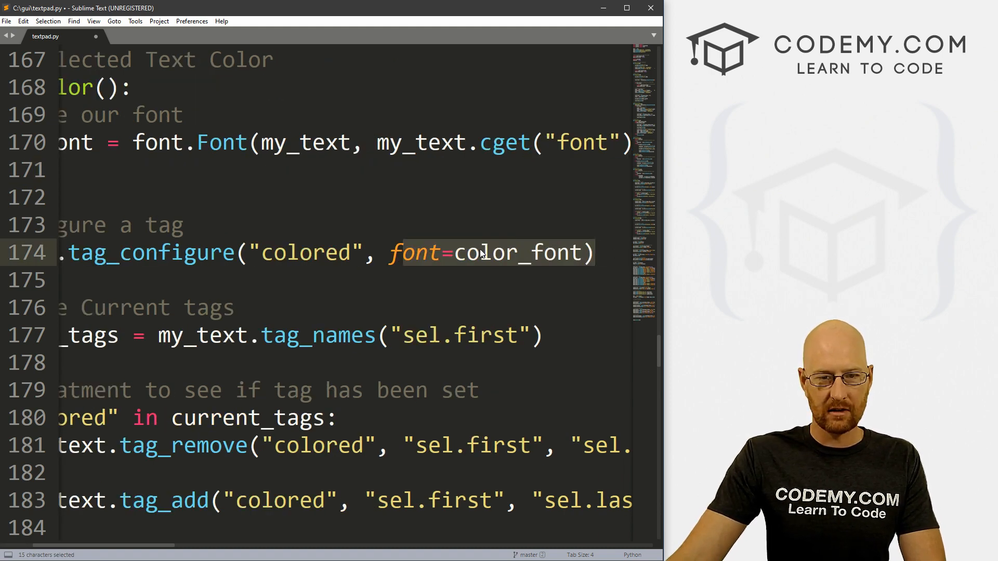
pyautogui.click(432, 252)
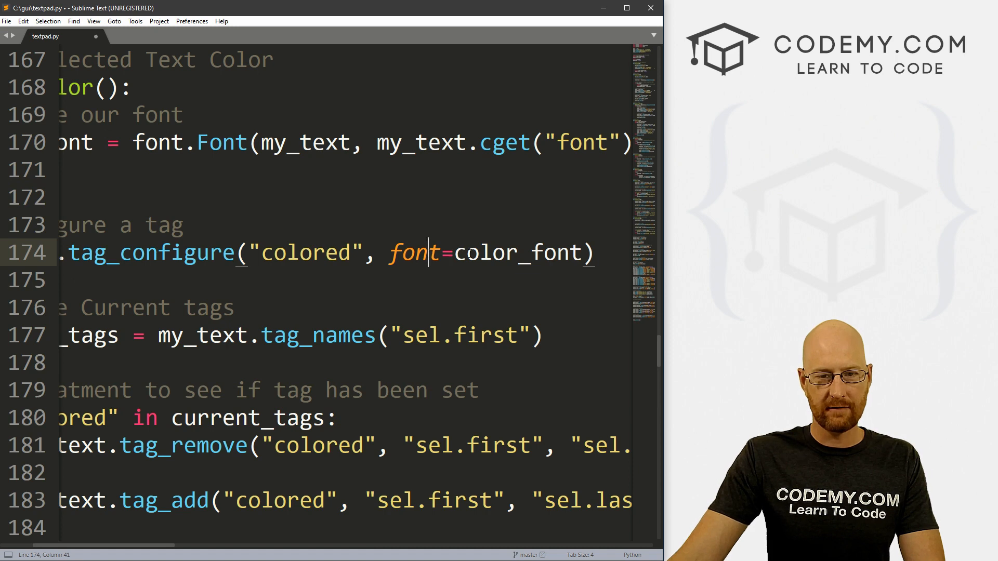
pyautogui.click(591, 253)
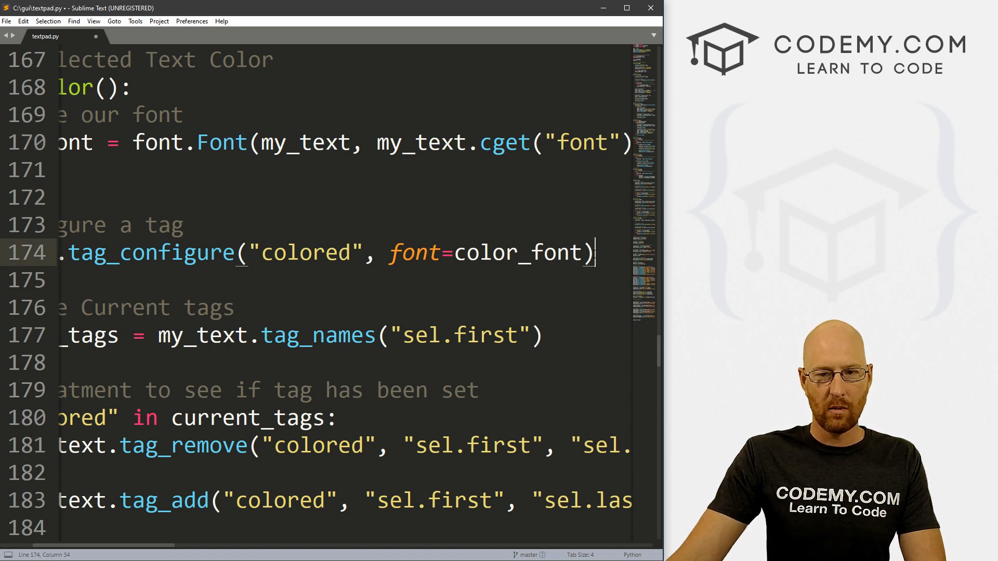
pyautogui.write(', foreground=')
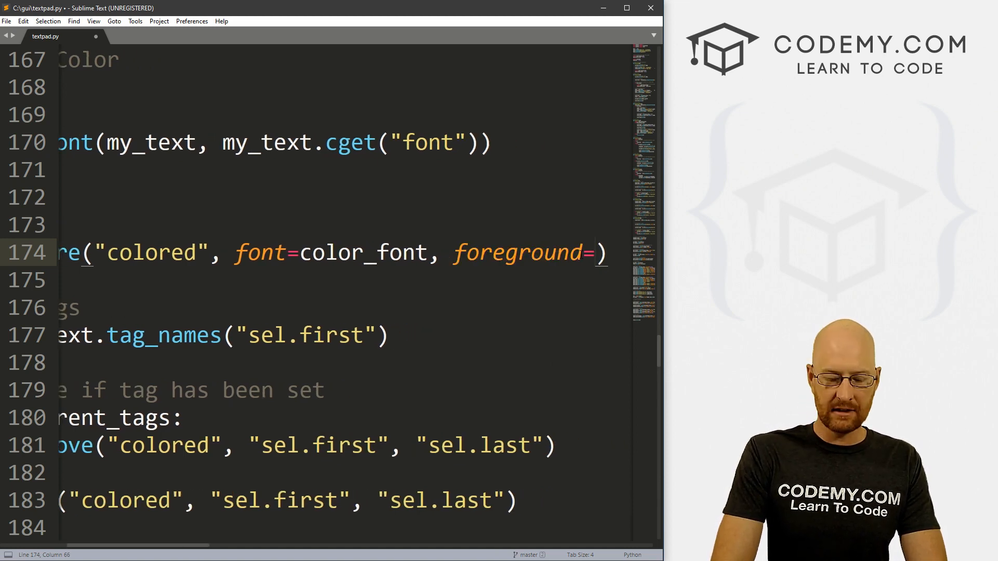
pyautogui.write('my_color')
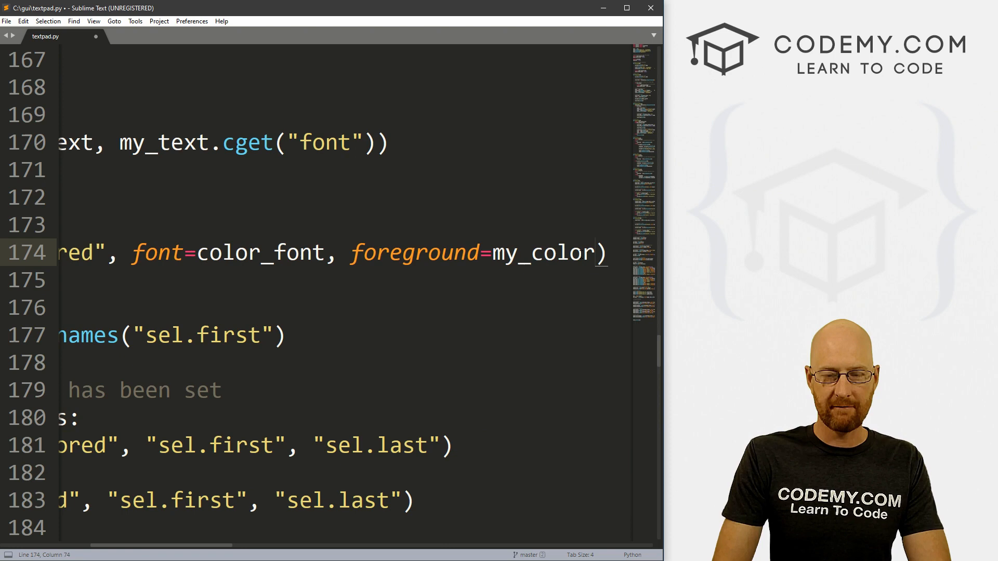
pyautogui.doubleClick(543, 253)
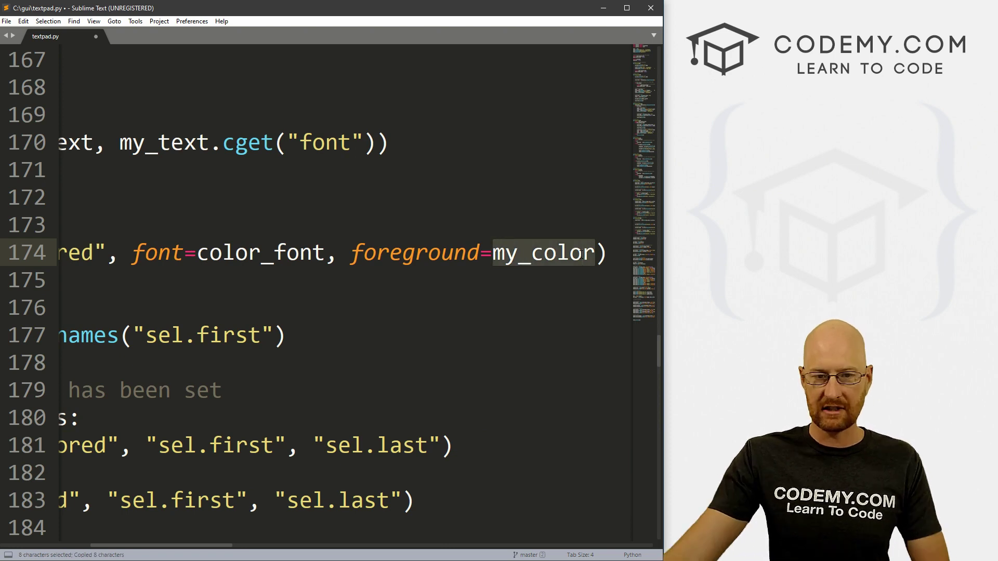
pyautogui.doubleClick(415, 253)
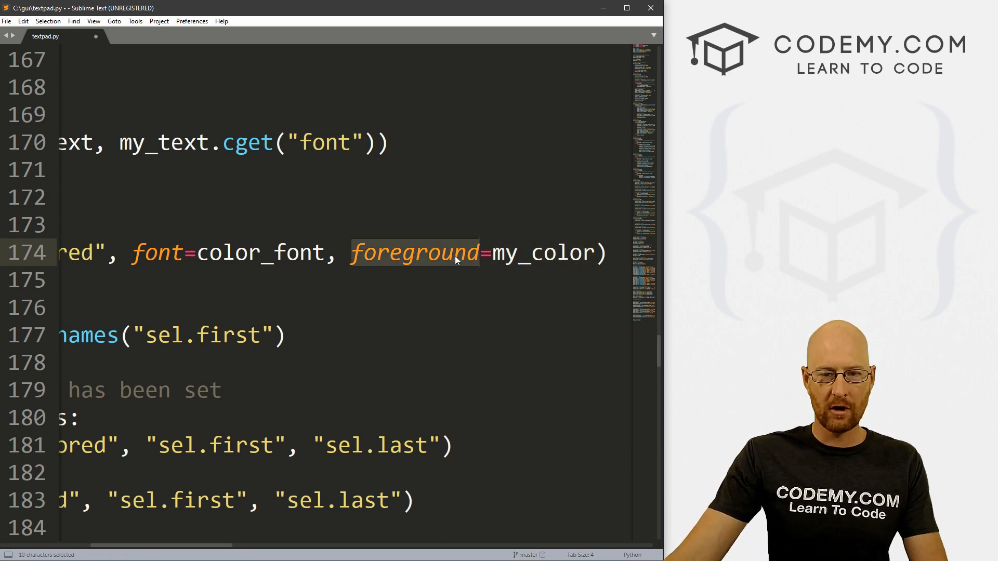
pyautogui.write('fg')
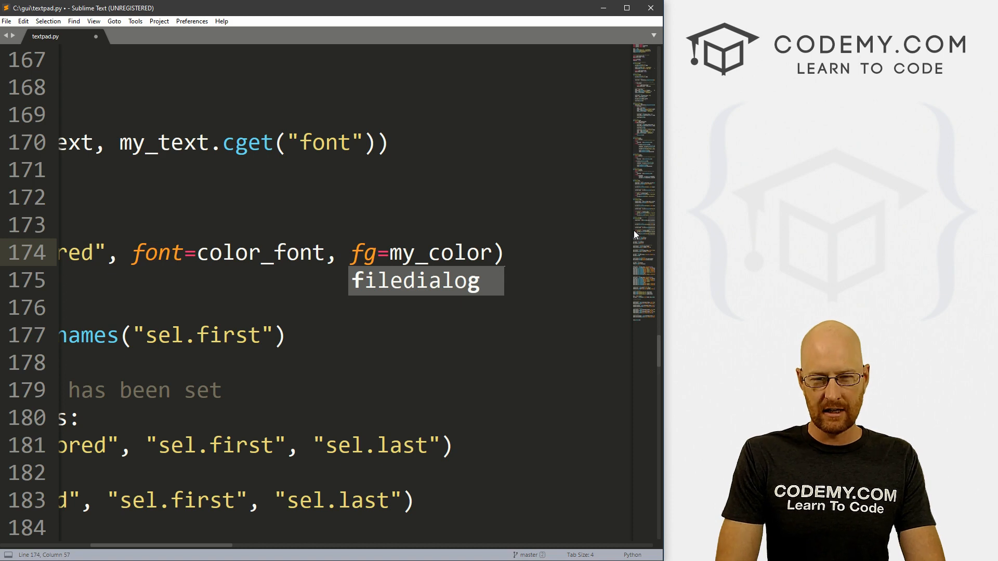
pyautogui.write('foreground')
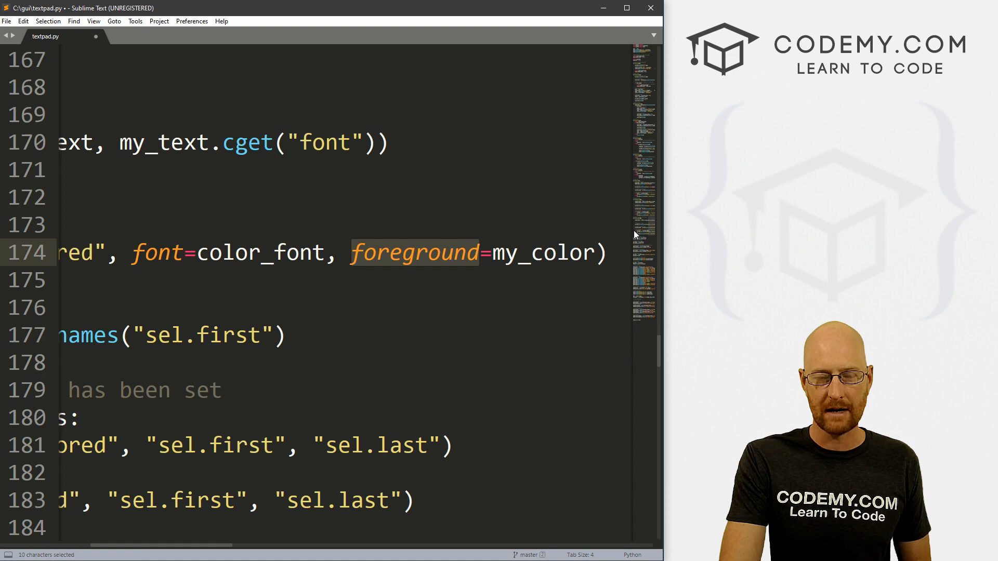
pyautogui.hscroll(-3)
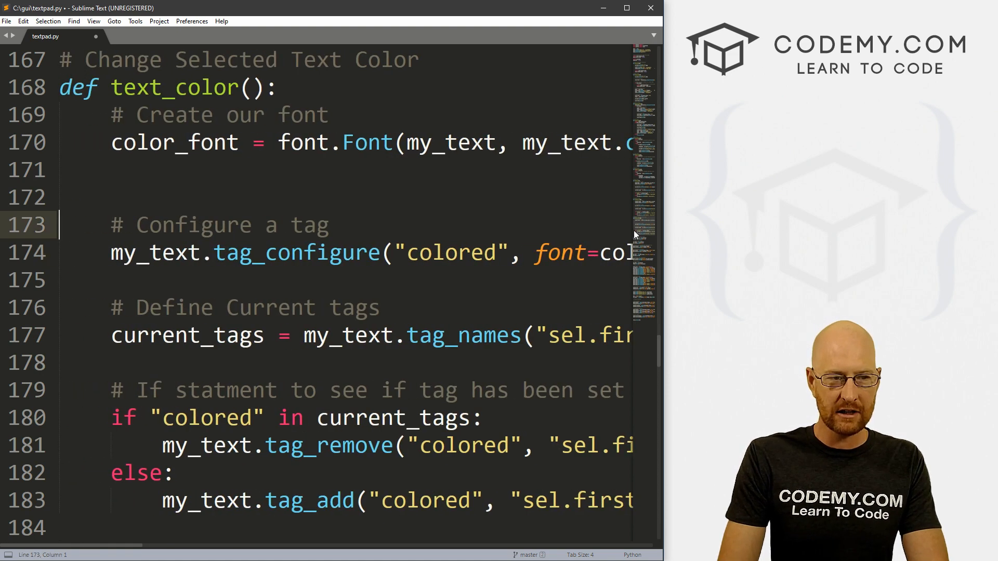
# Add a '# Pick a color' comment at the start of text_color()
pyautogui.press('Enter')
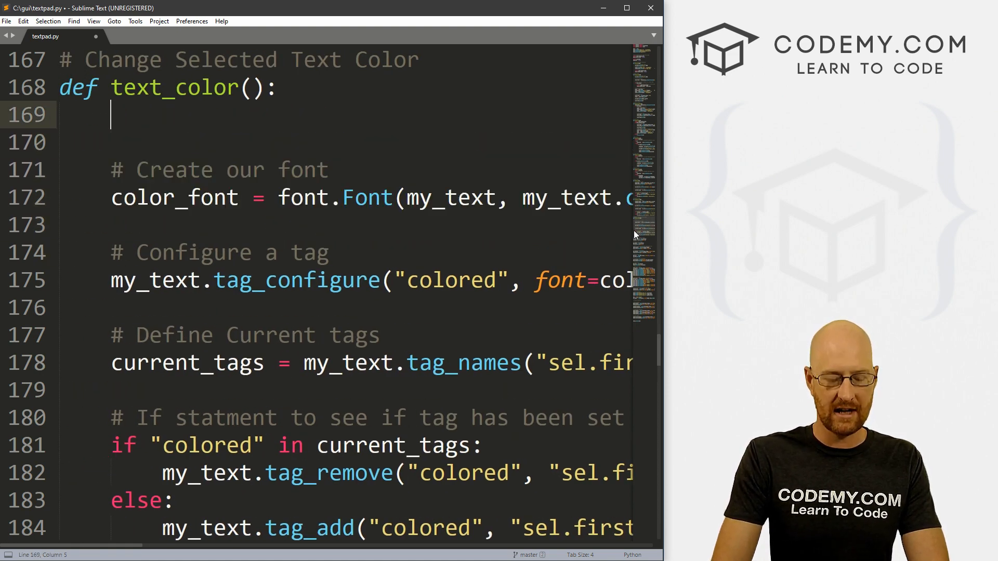
pyautogui.write('# Pick a co')
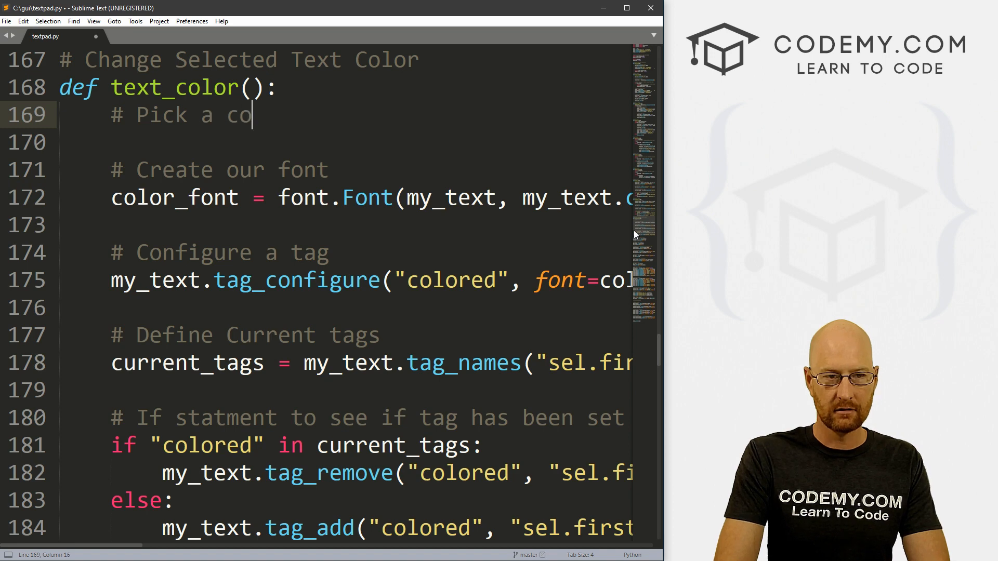
pyautogui.write('lor')
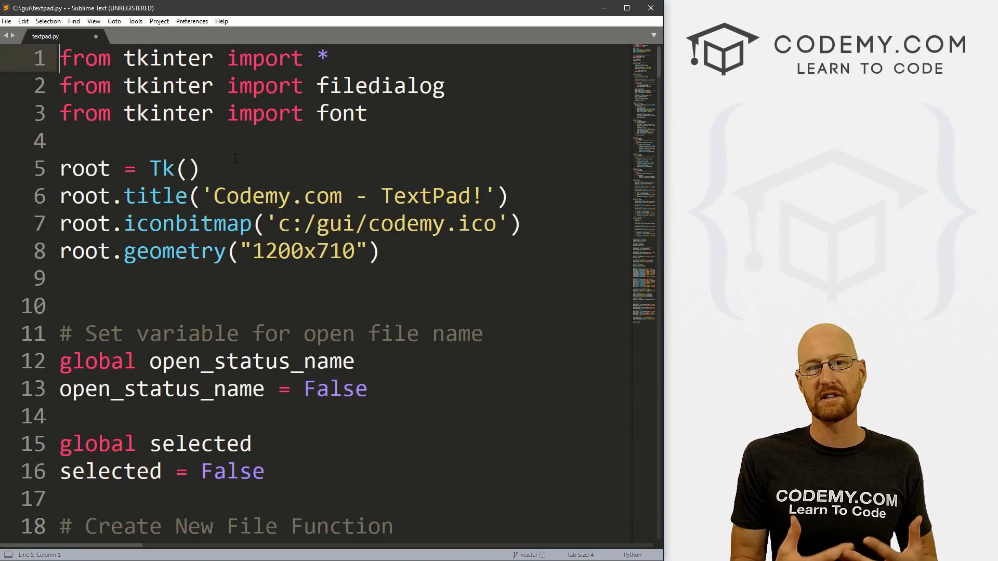
# Add 'from tkinter import colorchooser' on line 4 after the font import
pyautogui.press('Return')
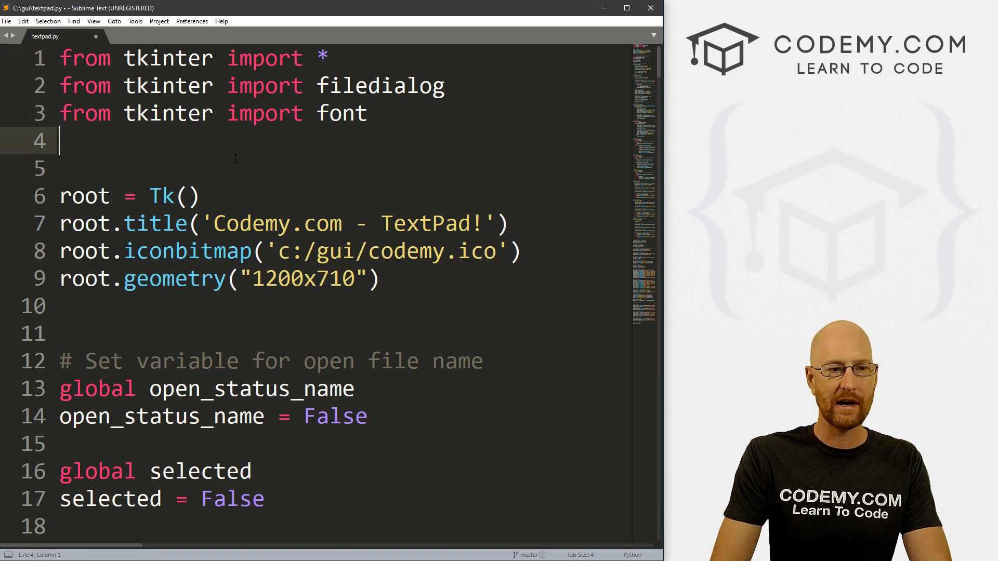
pyautogui.write('from tkinter import')
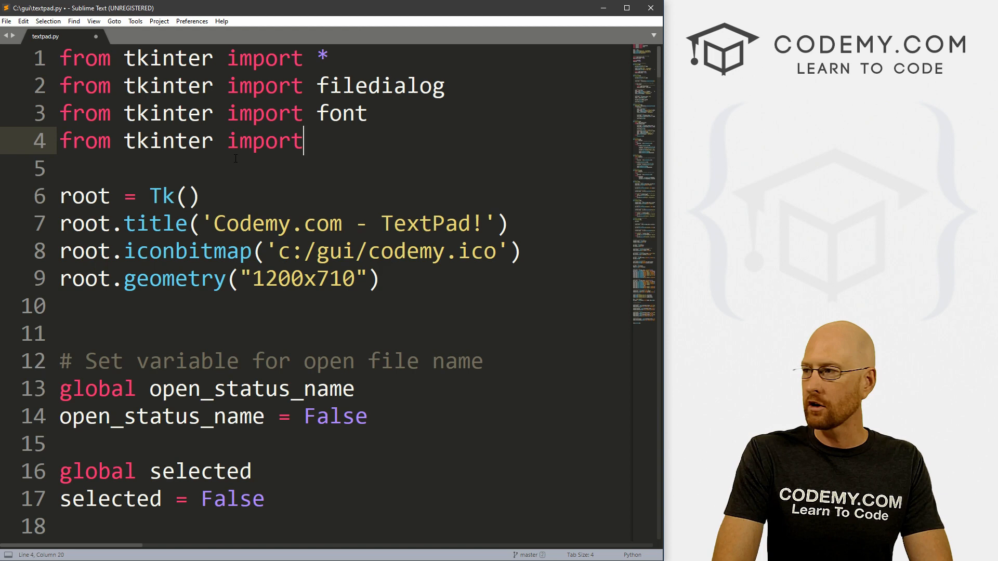
pyautogui.write('colorcho')
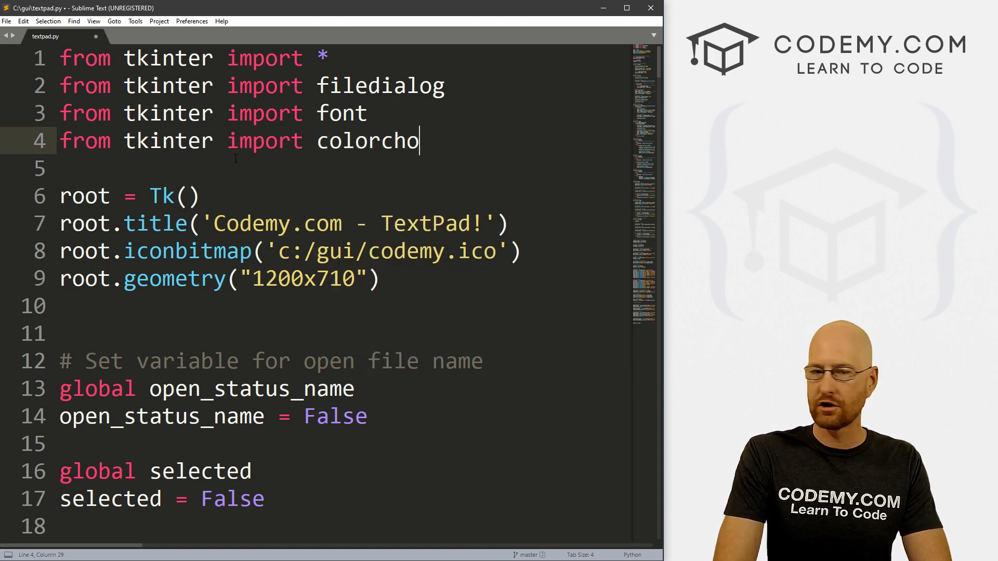
pyautogui.write('oser')
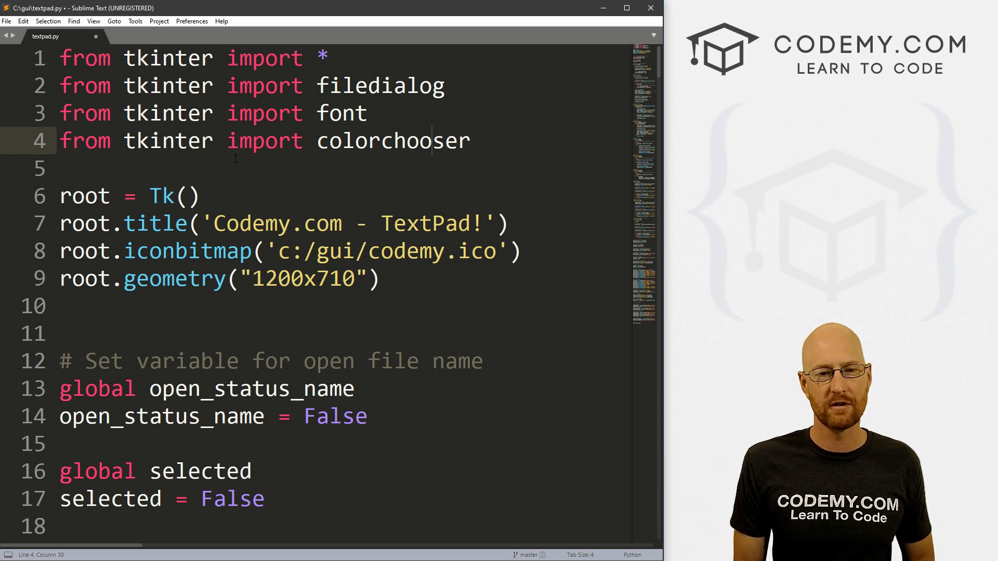
pyautogui.doubleClick(393, 140)
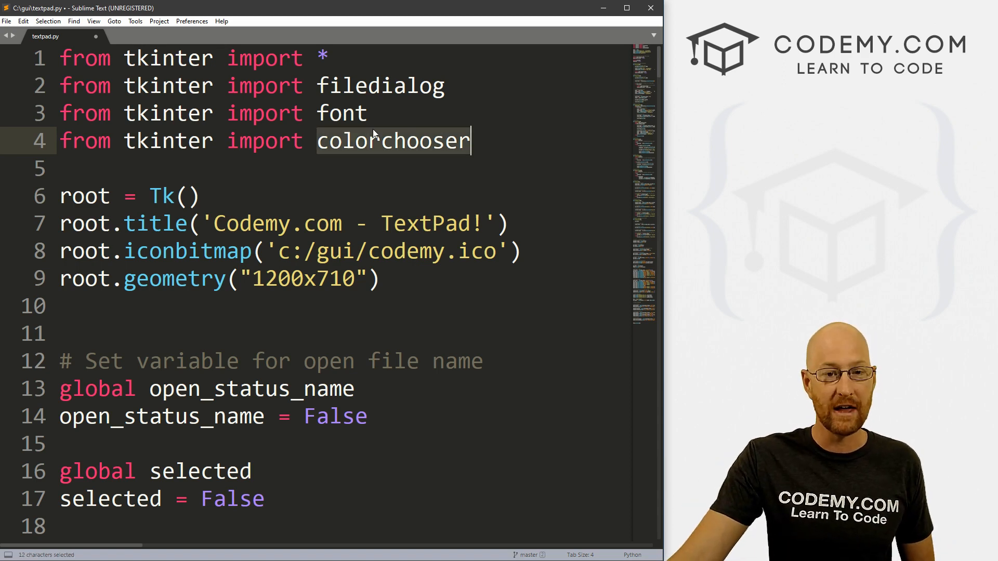
# In text_color, set my_color = colorchooser.askcolor() under the pick-a-color comment
pyautogui.scroll(-3)
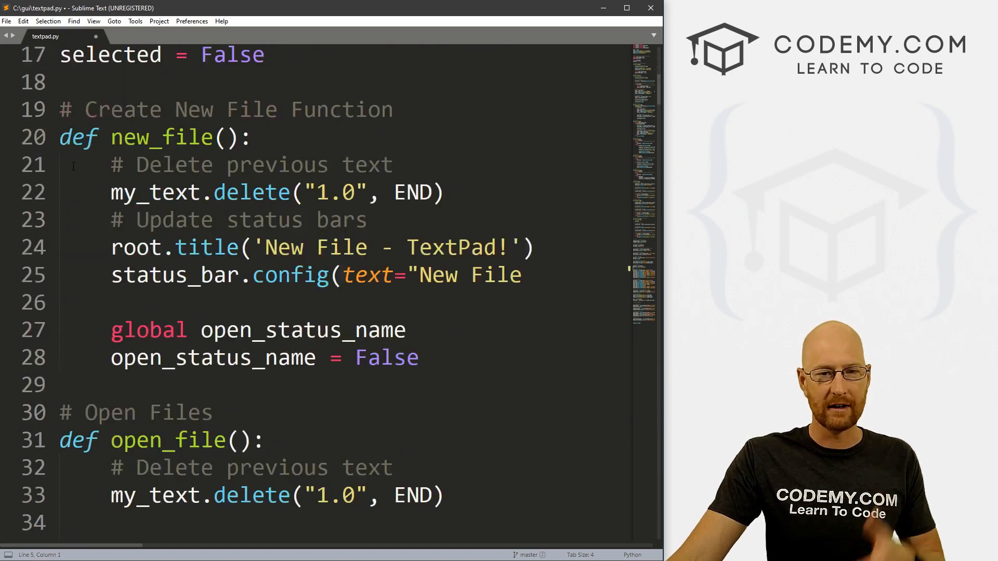
pyautogui.scroll(-3)
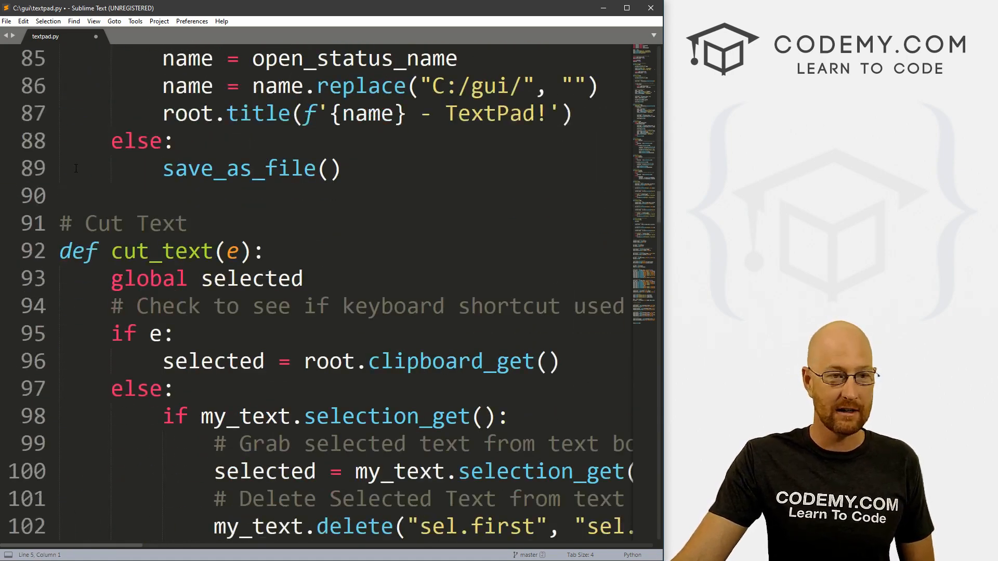
pyautogui.scroll(-3)
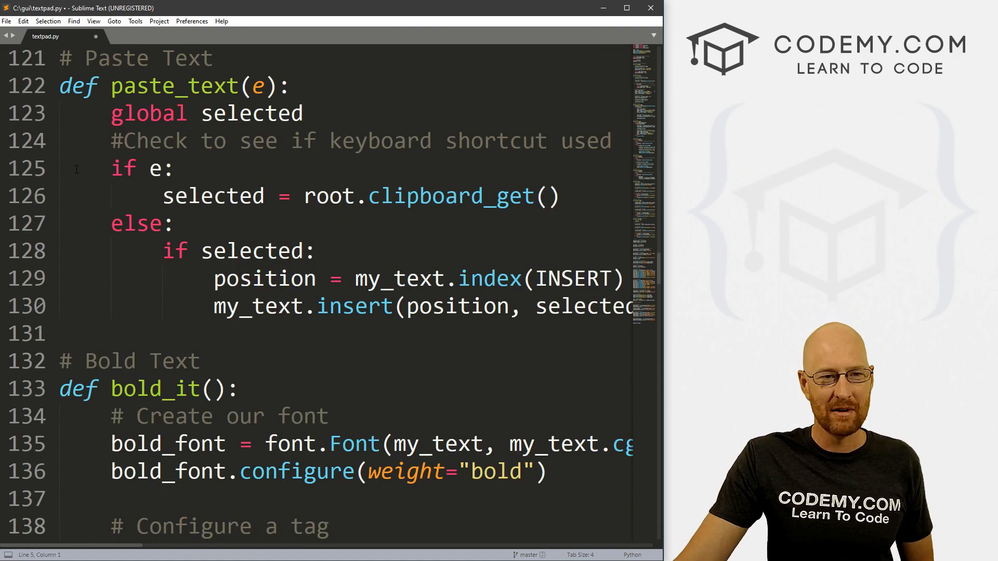
pyautogui.scroll(-3)
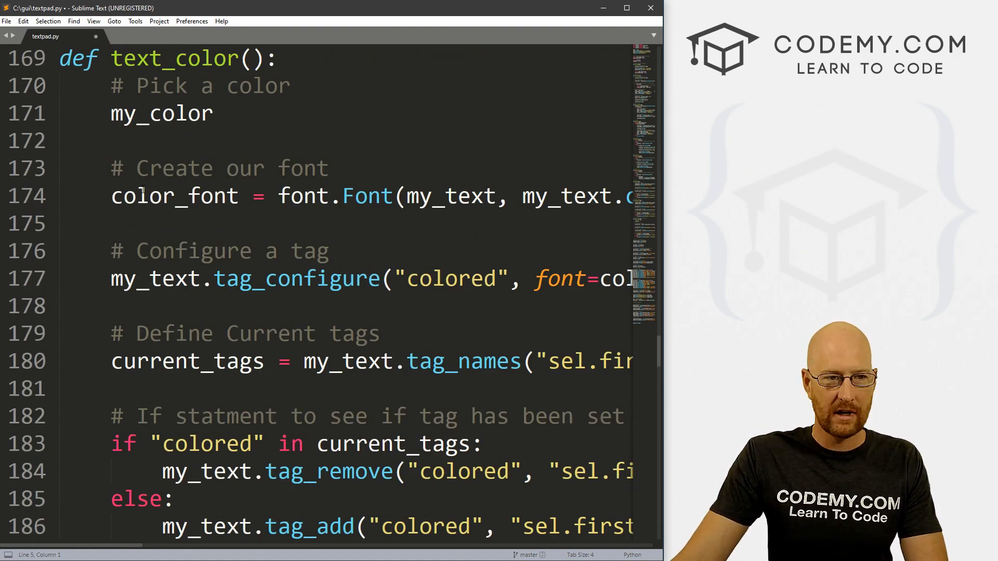
pyautogui.write('=')
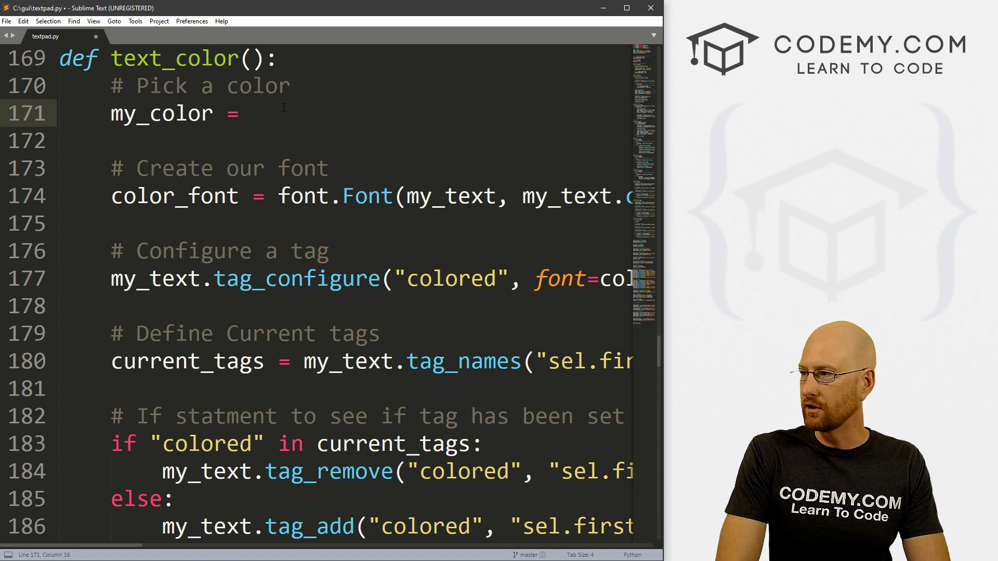
pyautogui.write('colorchooser.')
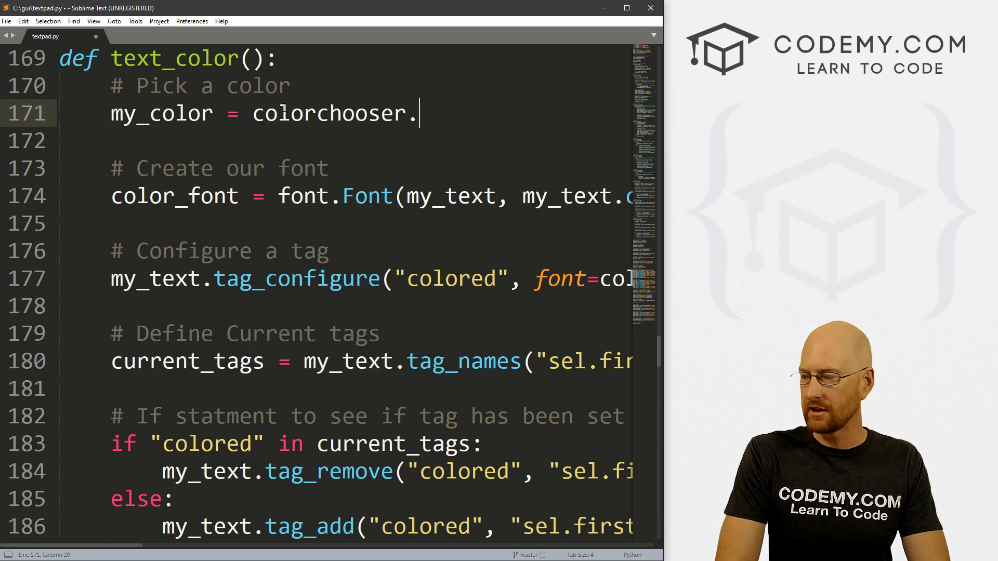
pyautogui.write('askcolor()')
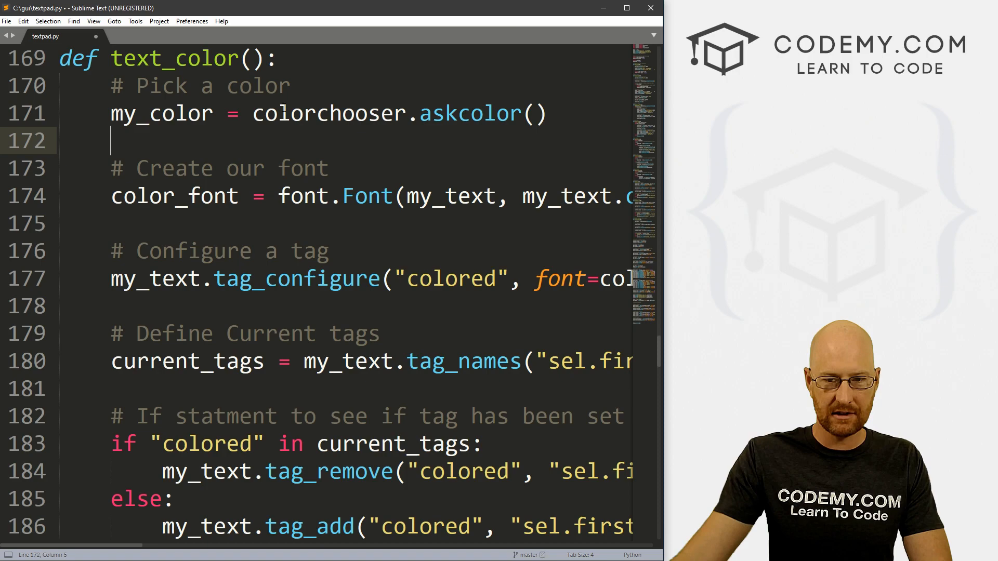
# Add status_bar.config(text=my_color) after askcolor so the status bar reports the chosen colour
pyautogui.scroll(-3)
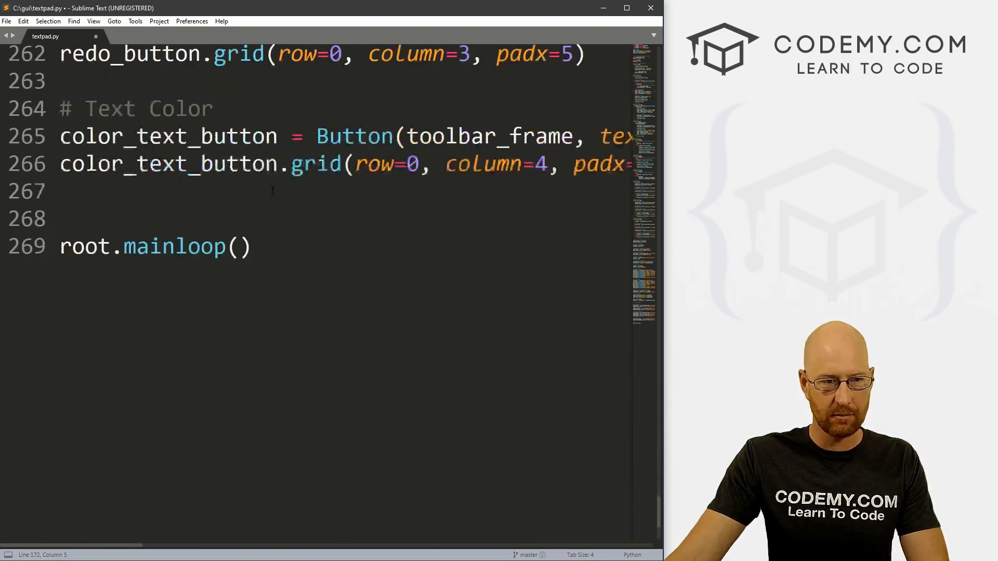
pyautogui.scroll(3)
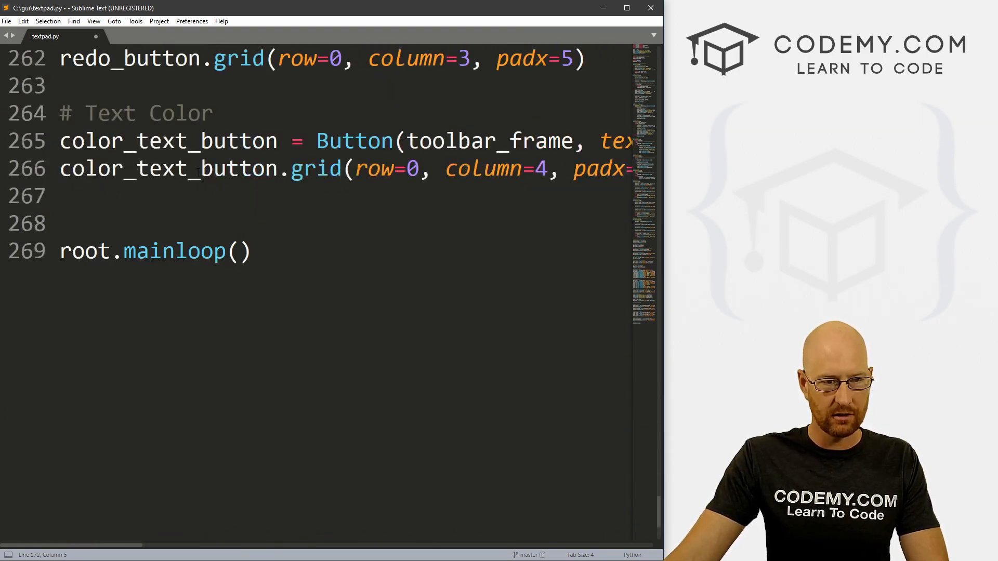
pyautogui.scroll(3)
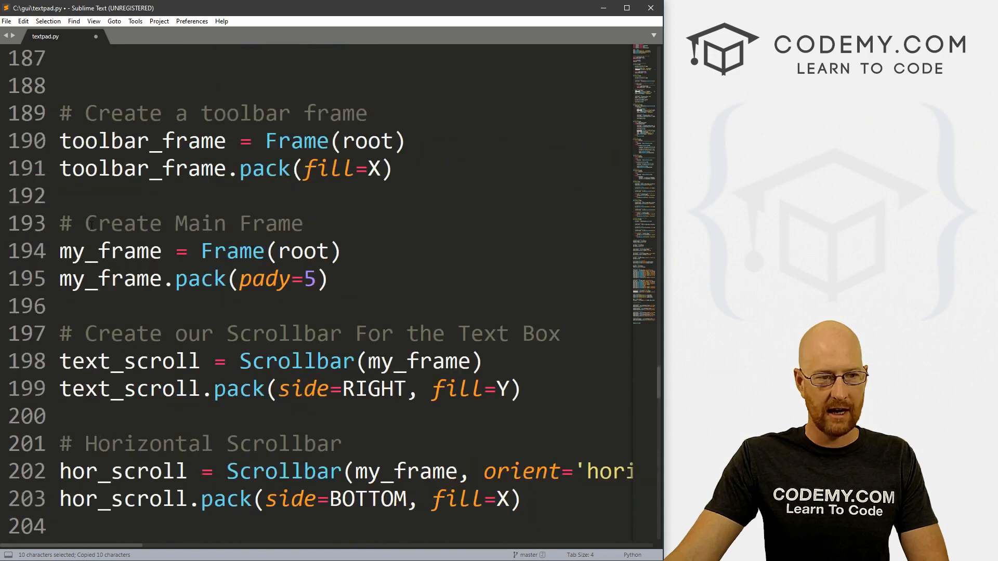
pyautogui.scroll(3)
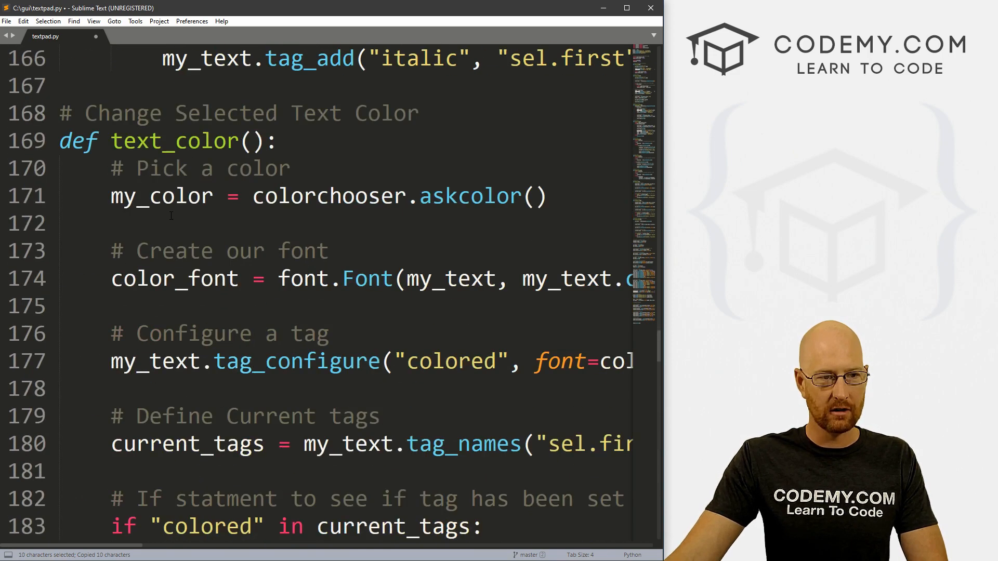
pyautogui.write('status_bar')
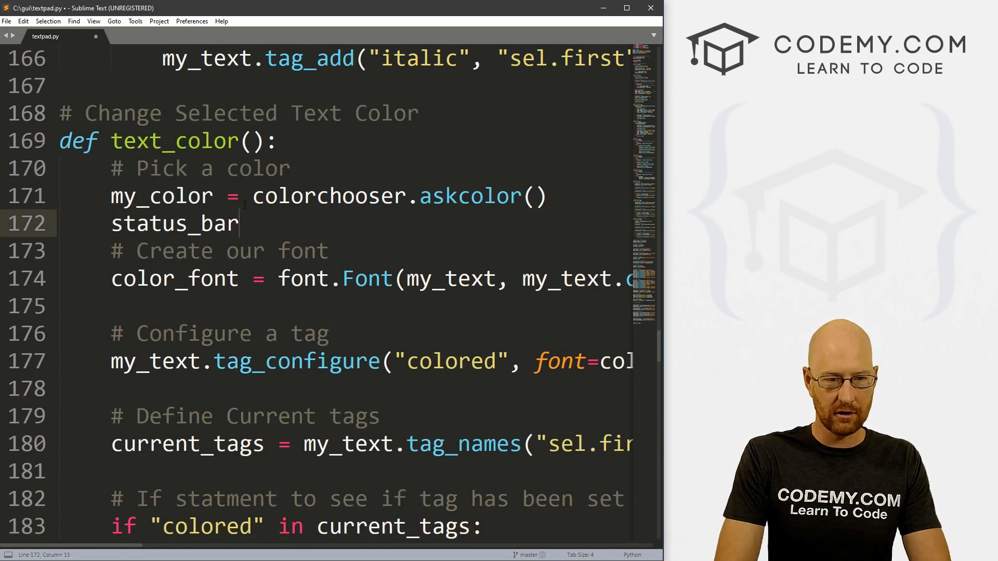
pyautogui.write('.config()')
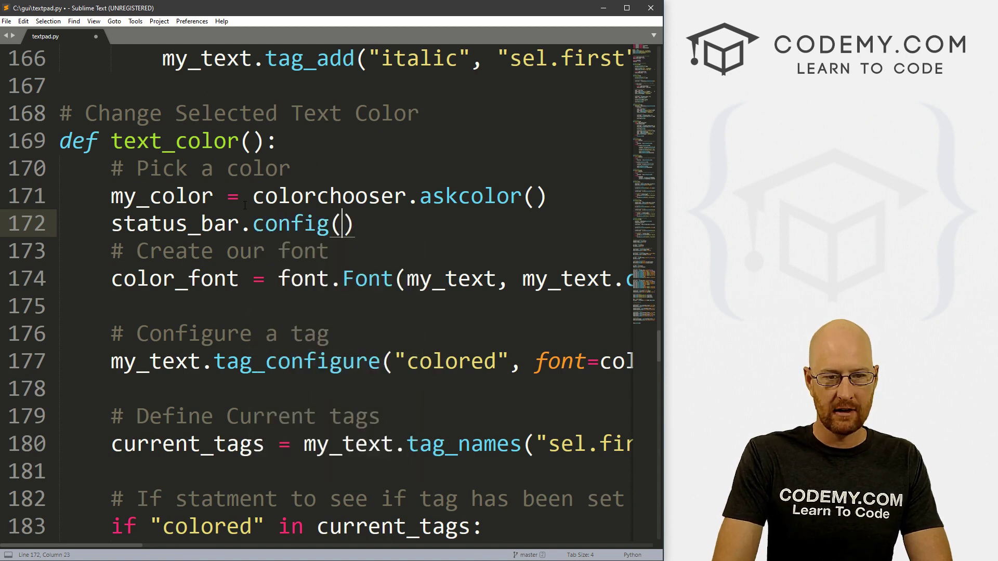
pyautogui.write('text=')
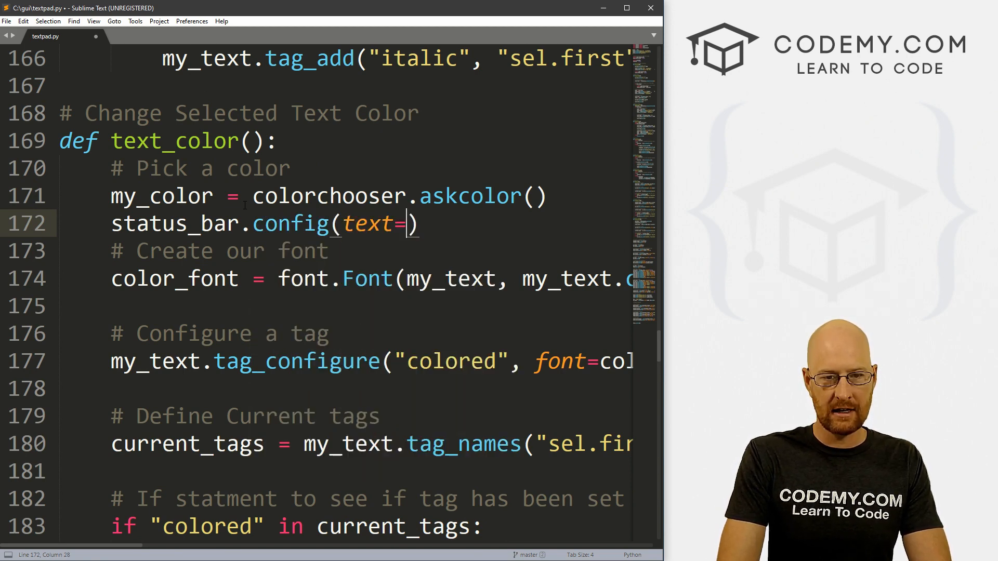
pyautogui.write('my_col')
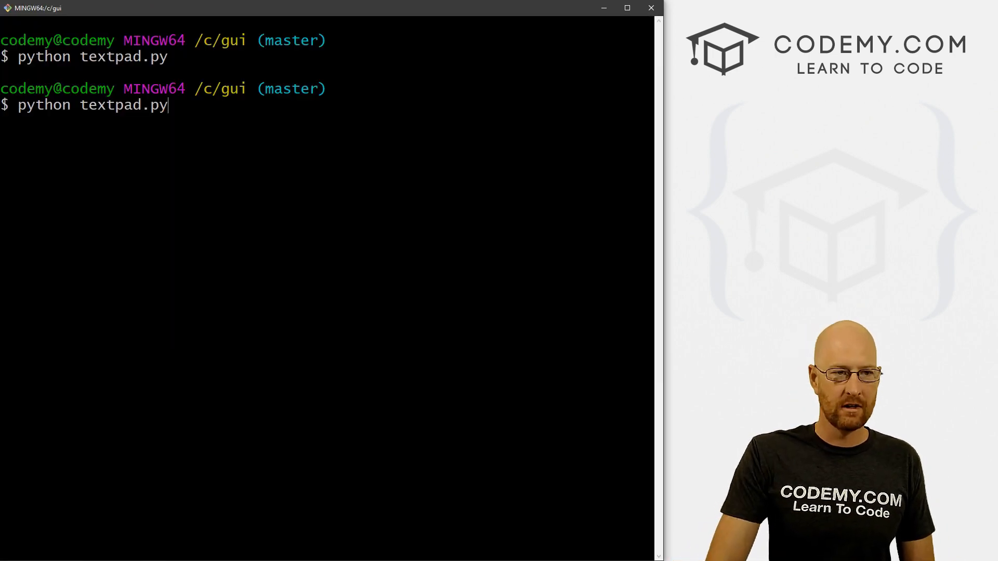
# Run textpad.py, choose red via Text Color and see the status bar show the colour tuple and #ff0000
pyautogui.press('Return')
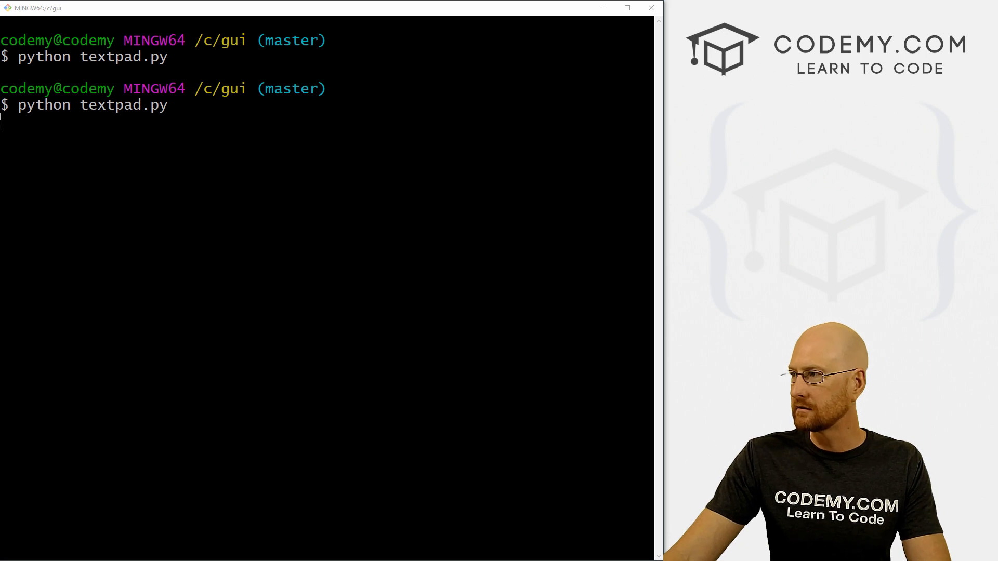
pyautogui.press('Return')
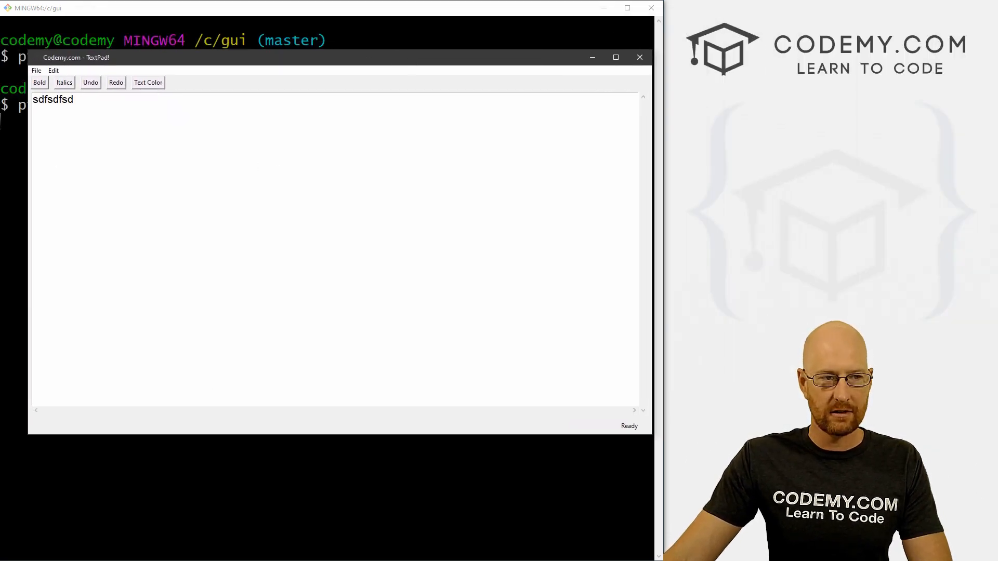
pyautogui.click(147, 82)
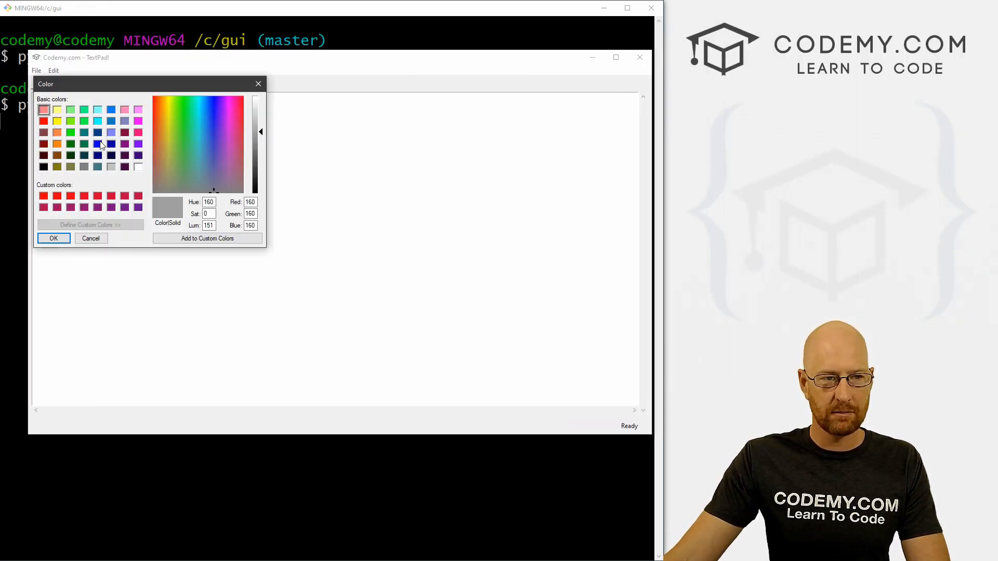
pyautogui.click(44, 120)
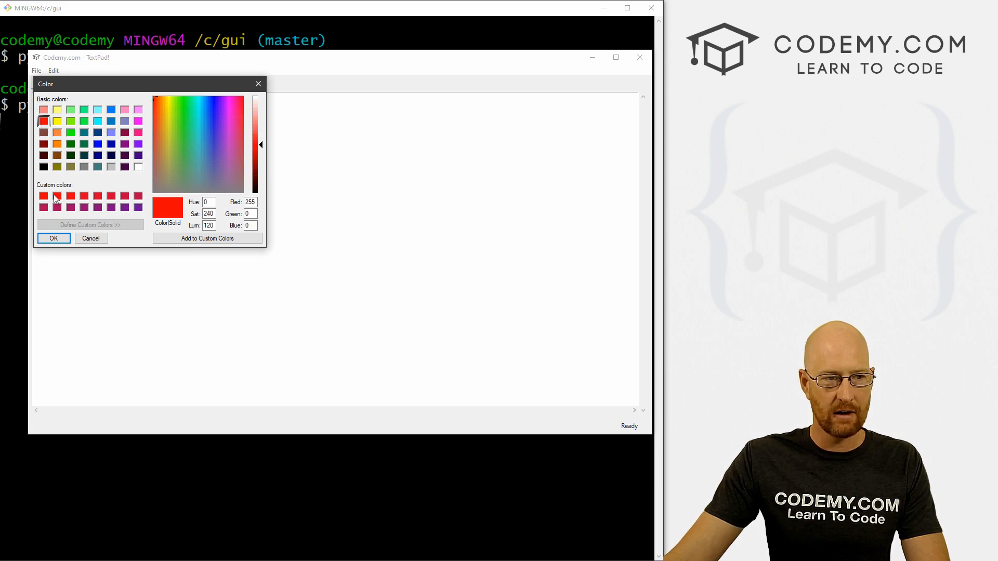
pyautogui.click(53, 238)
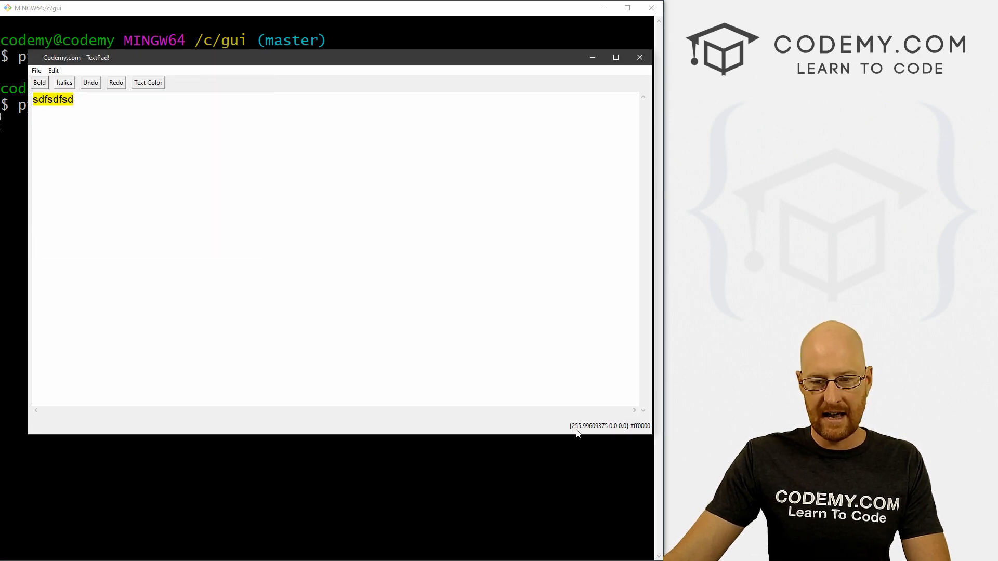
pyautogui.moveTo(570, 435)
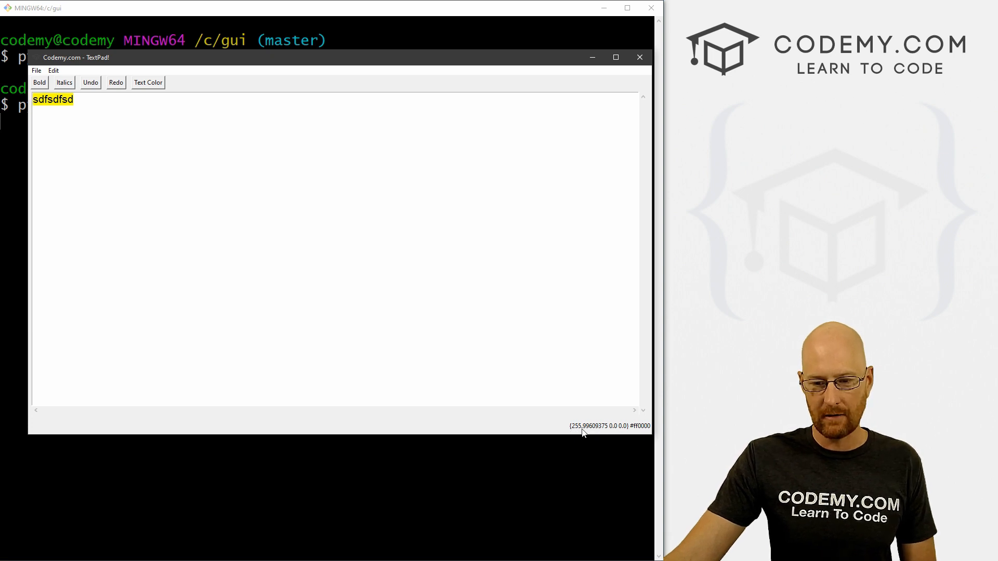
pyautogui.moveTo(639, 429)
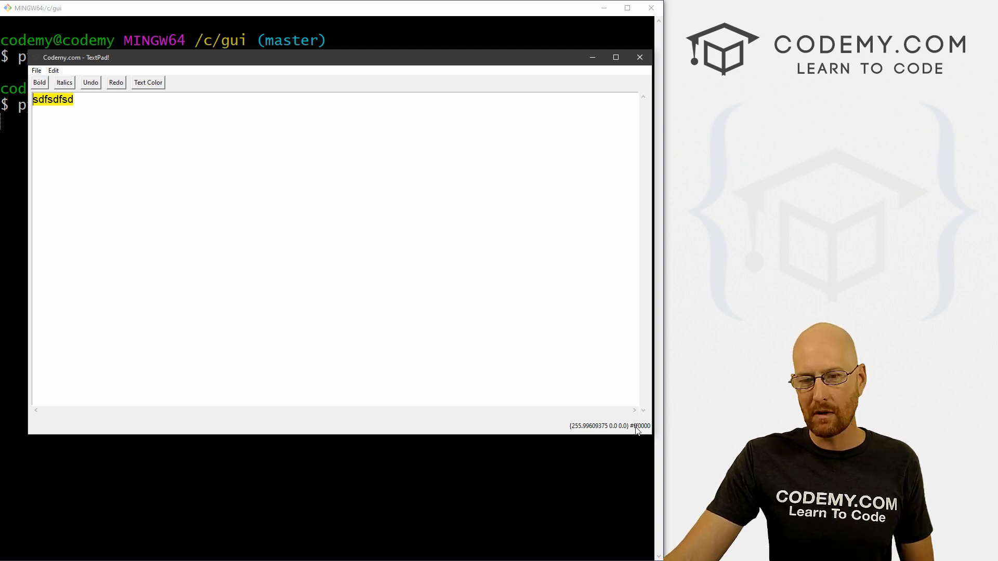
pyautogui.moveTo(570, 429)
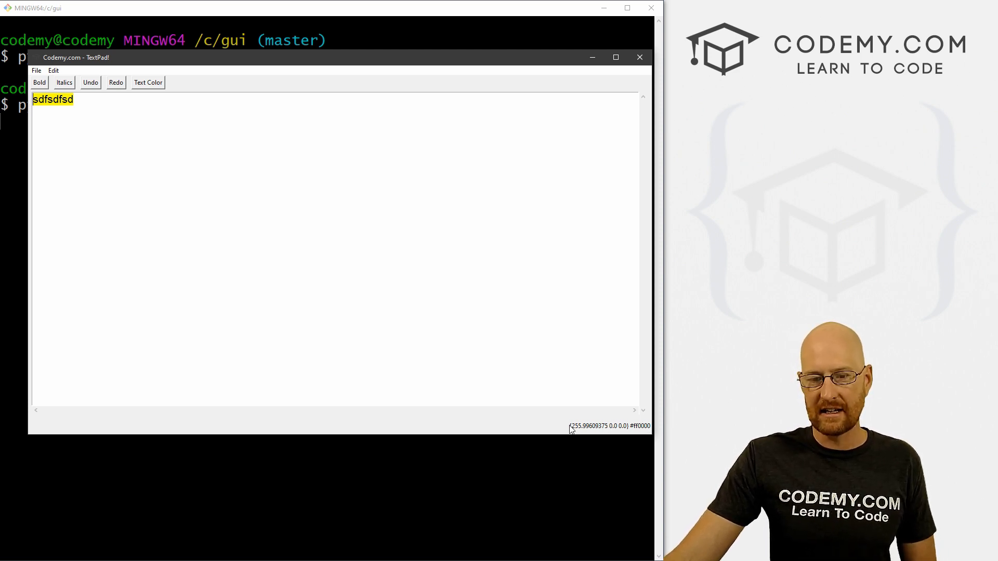
pyautogui.moveTo(649, 427)
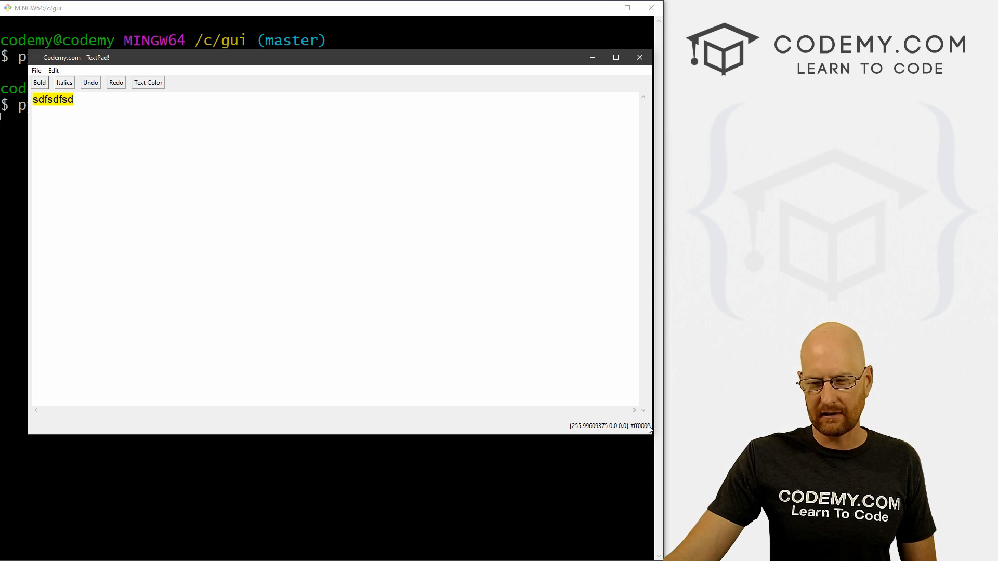
pyautogui.moveTo(571, 431)
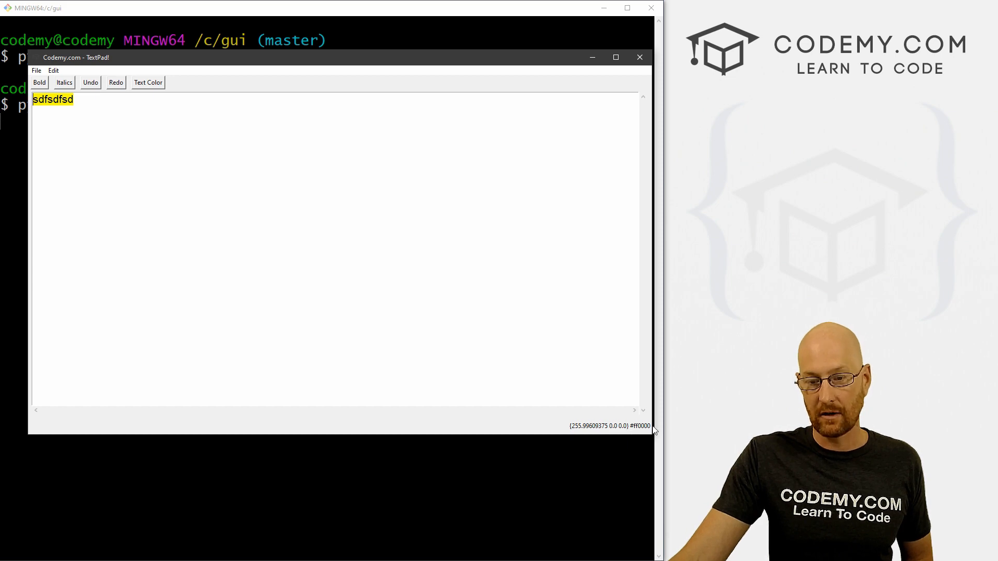
# Back in the editor, index colorchooser.askcolor() with [1] to take the hex colour
pyautogui.click(639, 56)
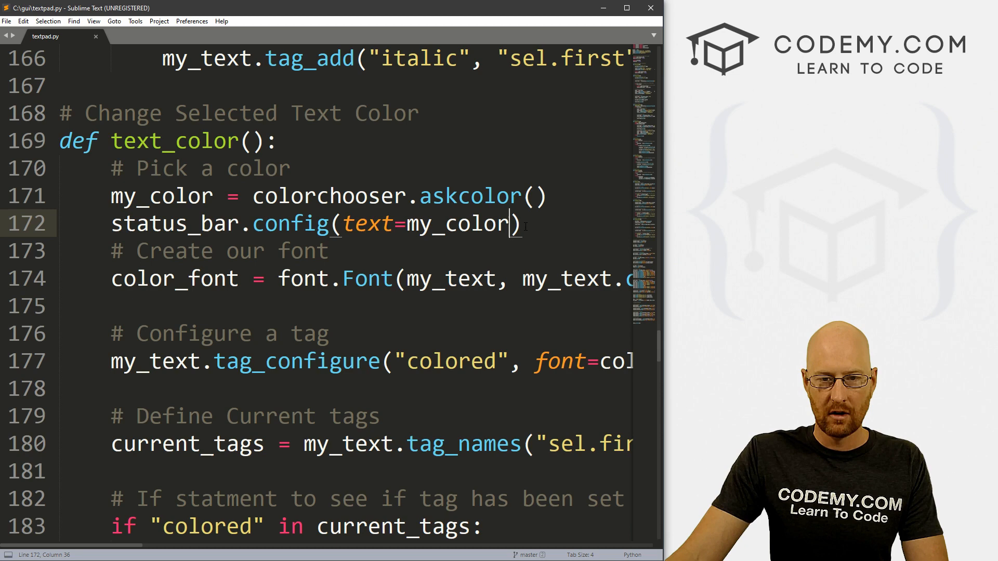
pyautogui.write('[]')
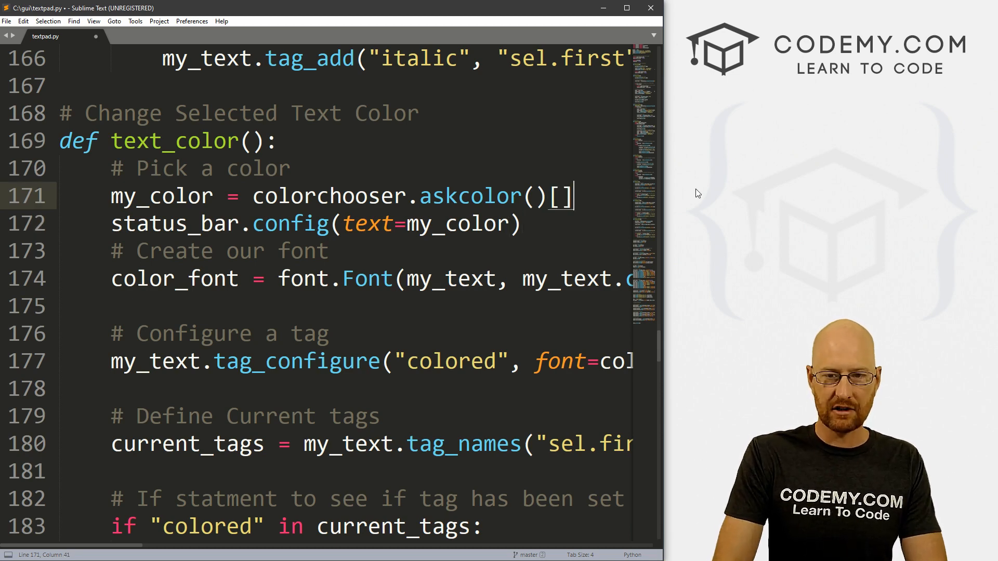
pyautogui.write('1')
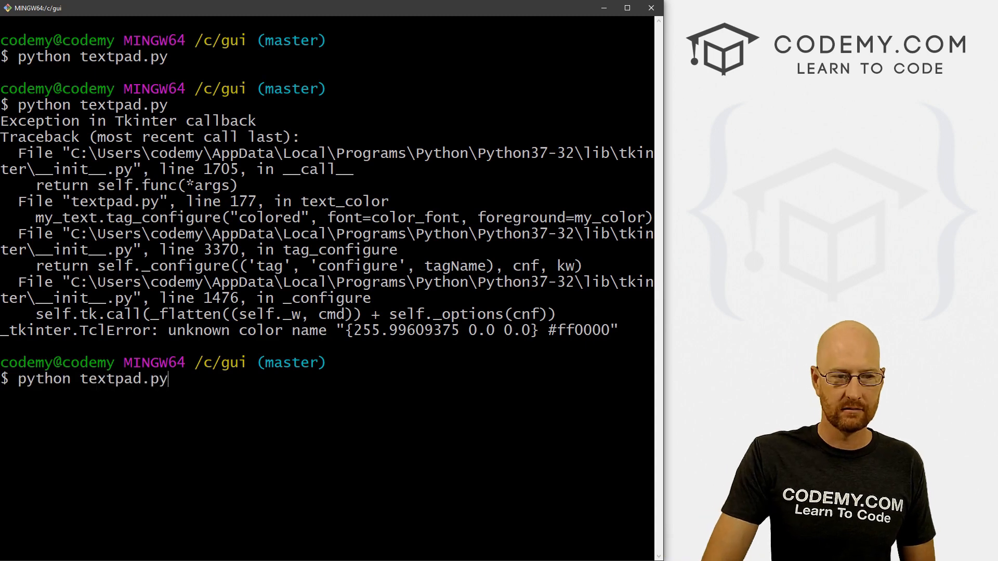
# Relaunch TextPad and confirm red in the Text Color dialog
pyautogui.press('Return')
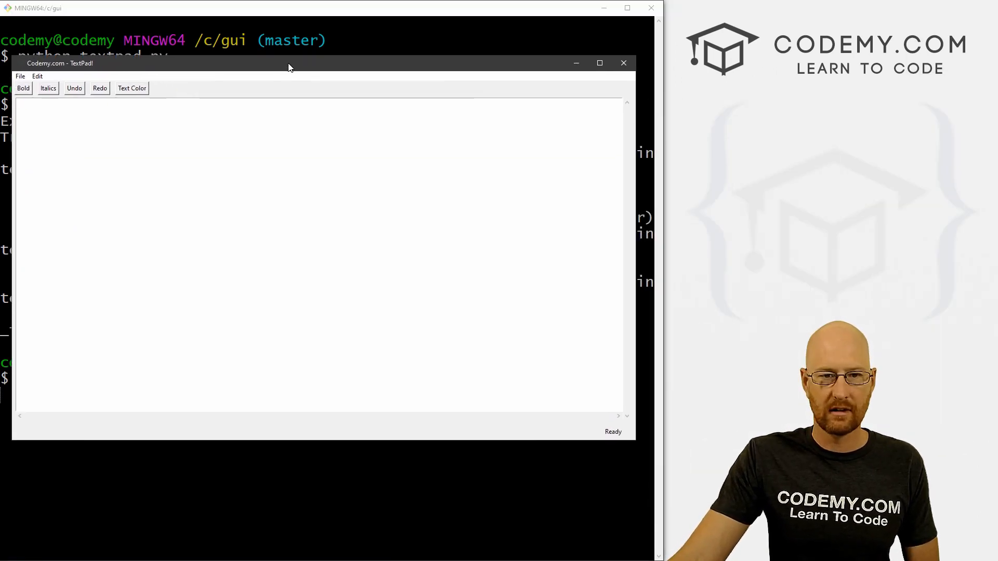
pyautogui.click(131, 88)
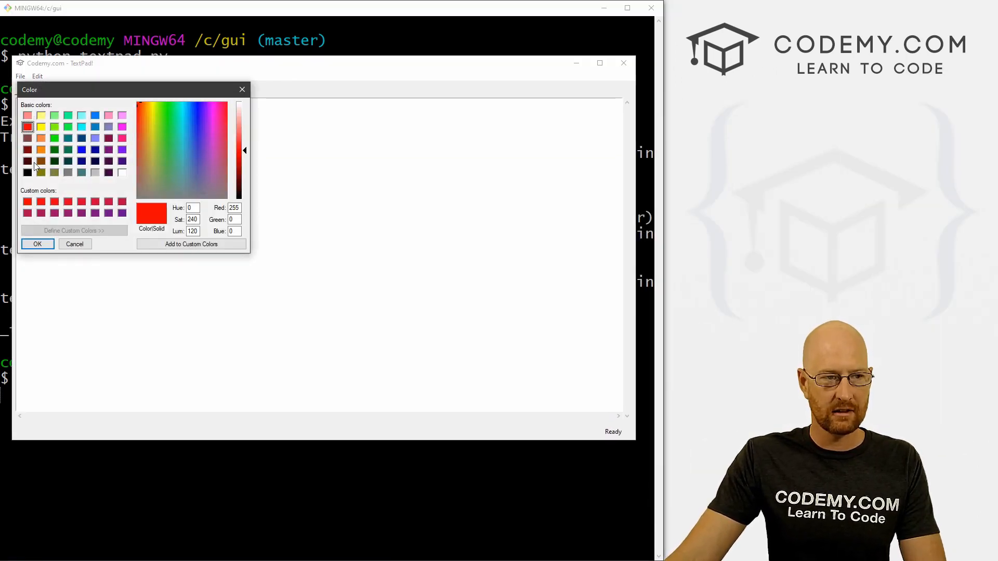
pyautogui.click(38, 243)
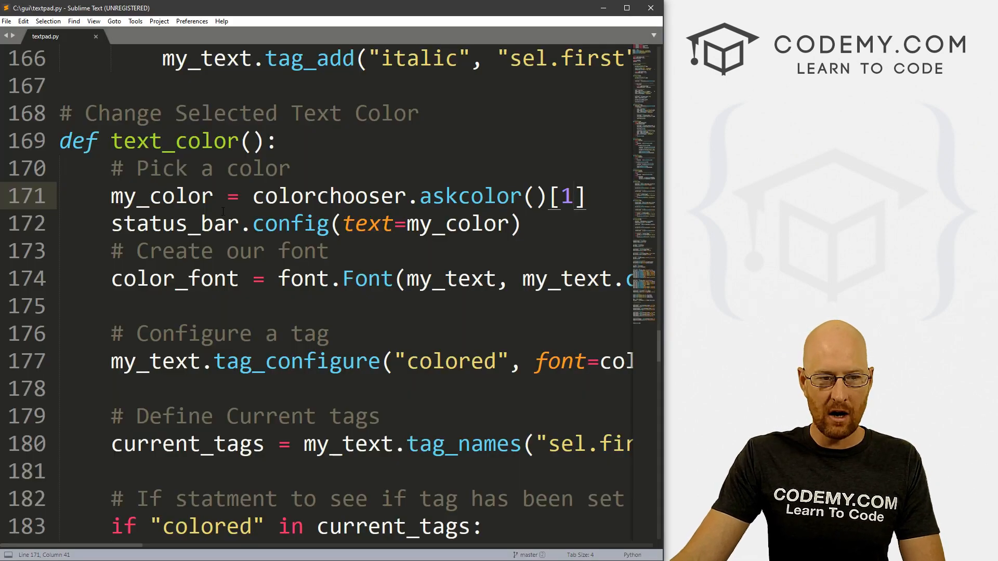
pyautogui.doubleClick(161, 196)
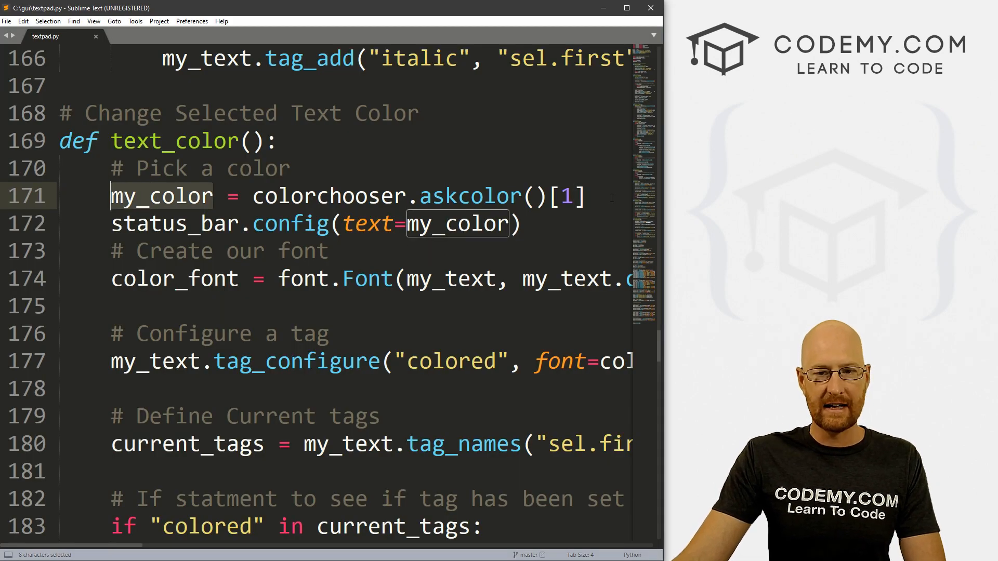
pyautogui.press('ctrl+c')
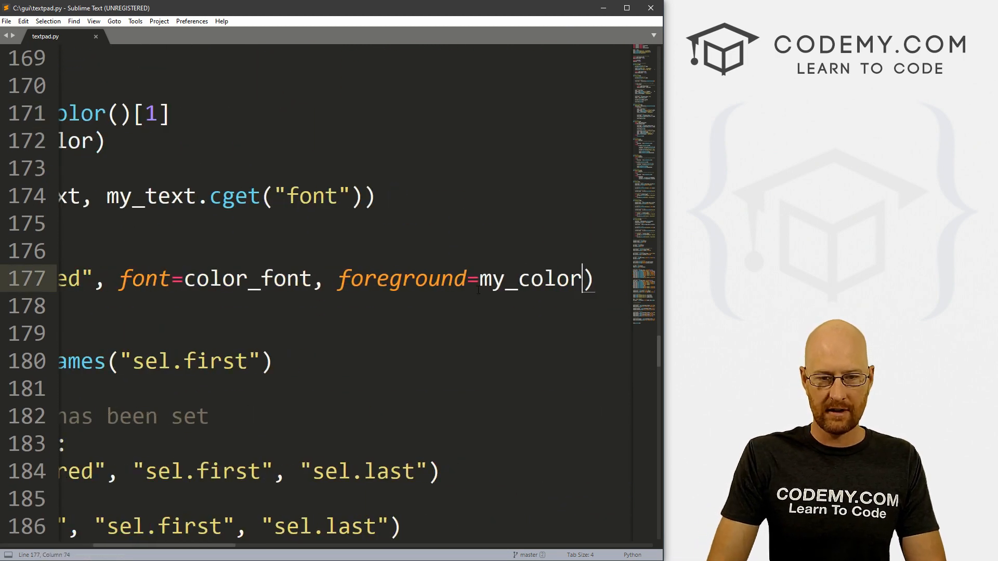
pyautogui.doubleClick(523, 278)
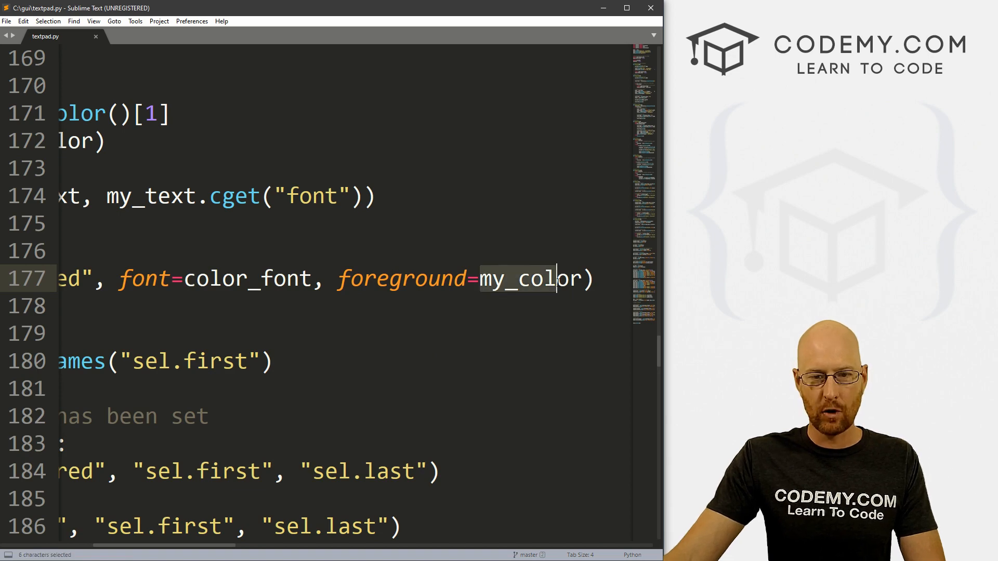
pyautogui.scroll(-3)
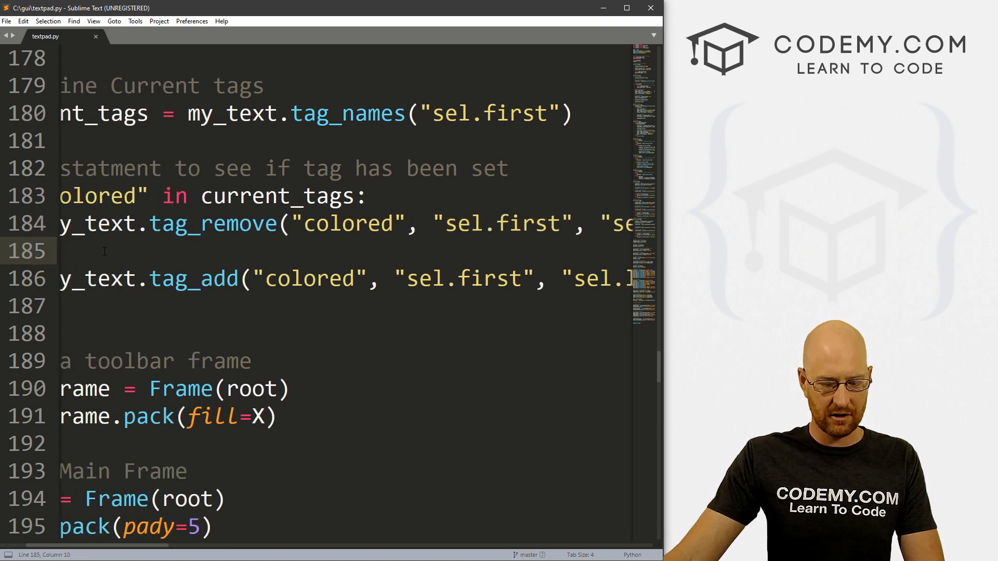
pyautogui.press('ctrl+s')
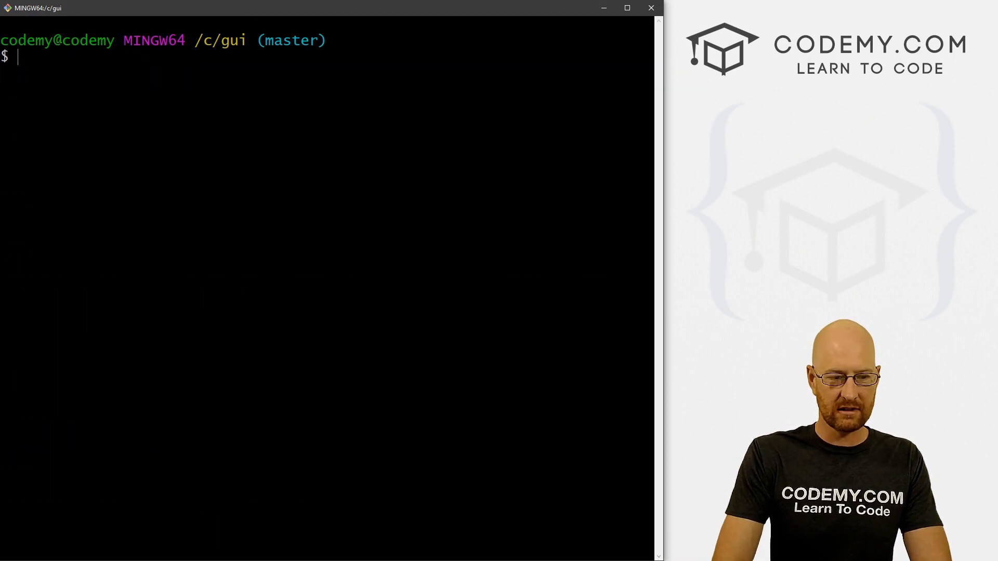
# Launch TextPad from the terminal with python textpad.py
pyautogui.write('python textpad.py')
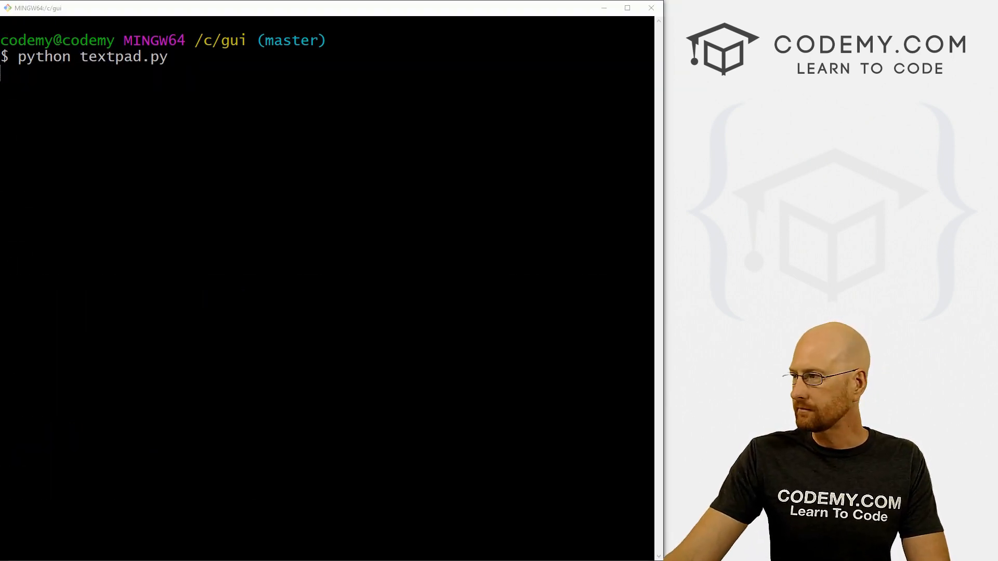
pyautogui.press('Return')
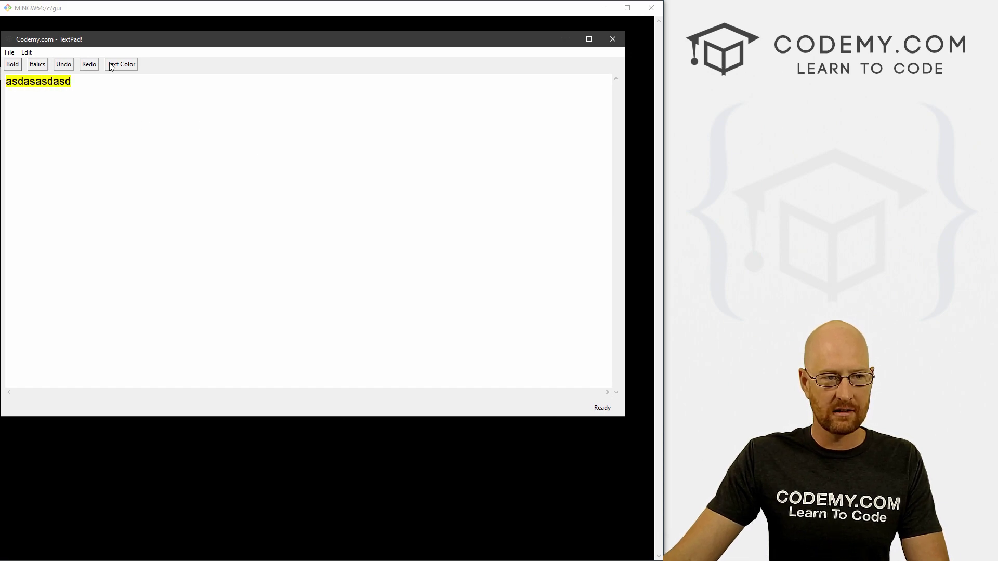
# Colour the selected word red (#ff0000), then reapply on part of it to toggle that part back to black
pyautogui.click(120, 65)
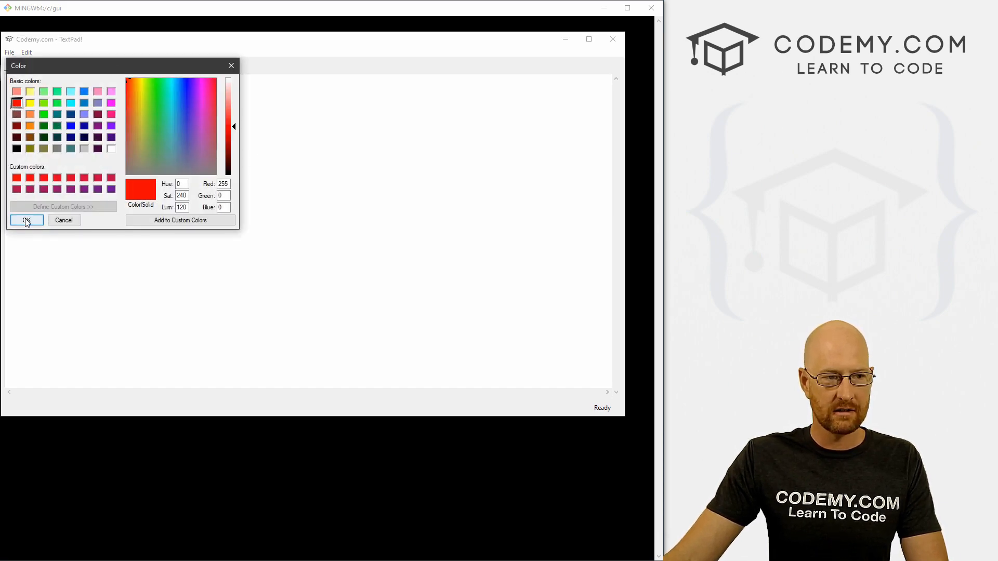
pyautogui.click(25, 219)
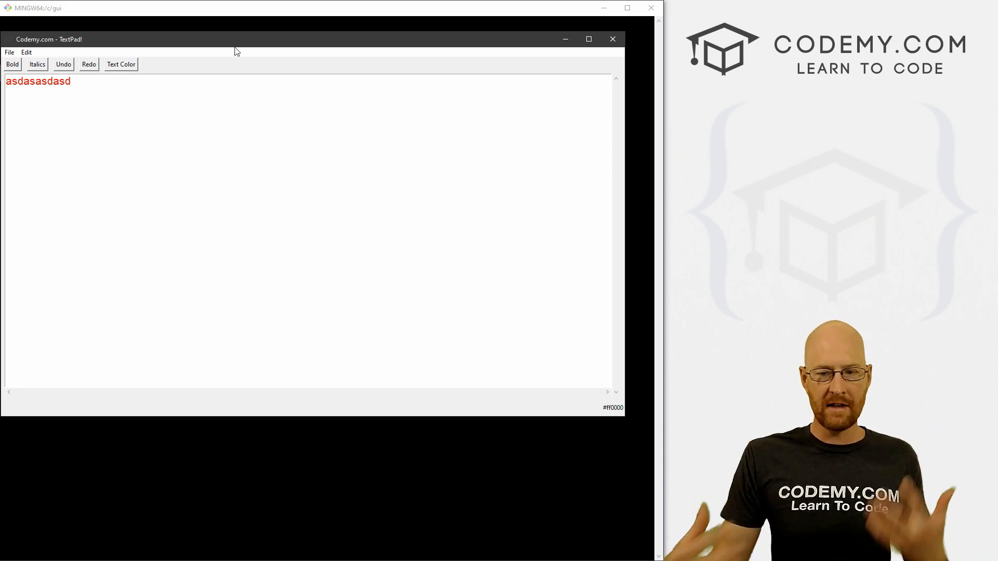
pyautogui.click(121, 64)
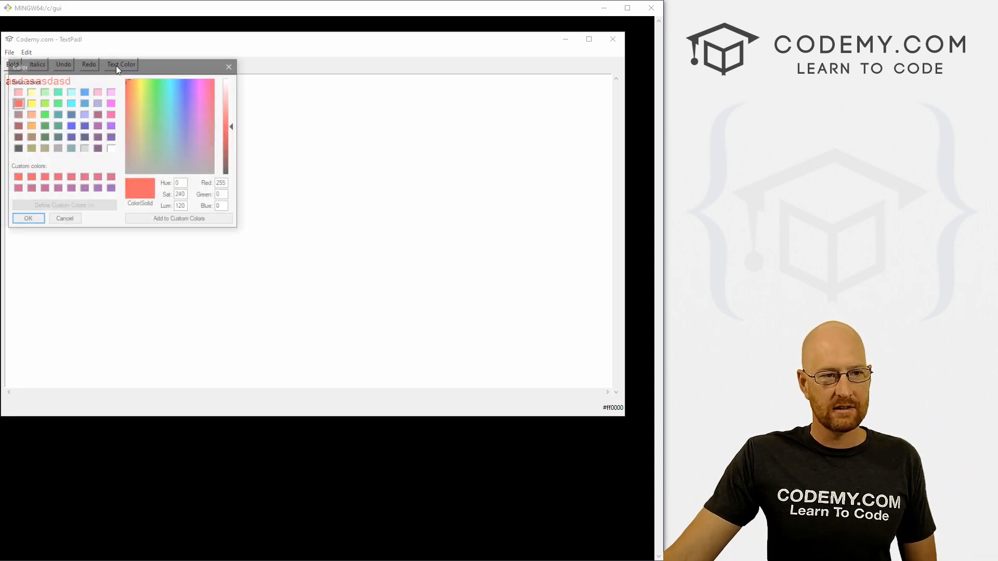
pyautogui.click(27, 218)
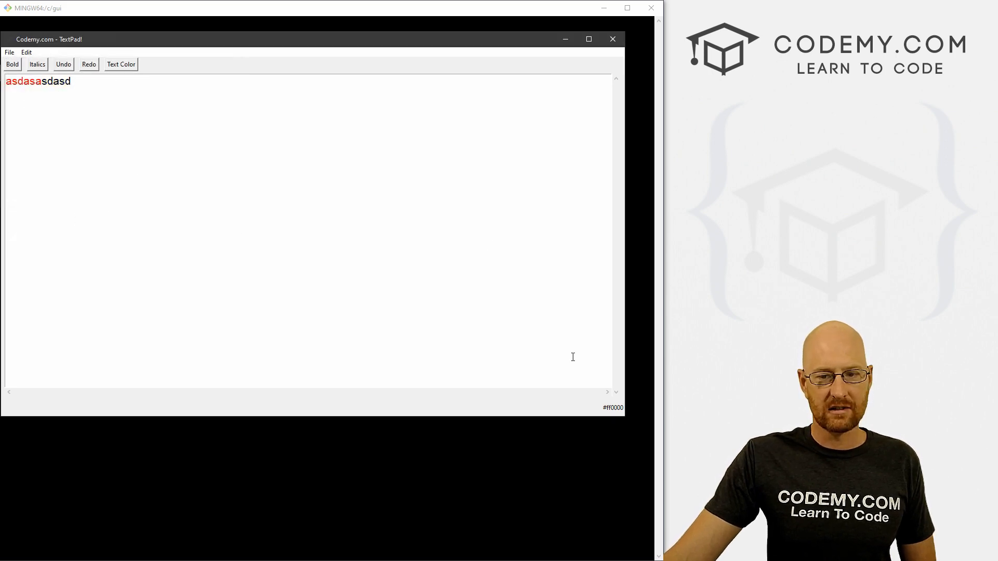
pyautogui.click(611, 38)
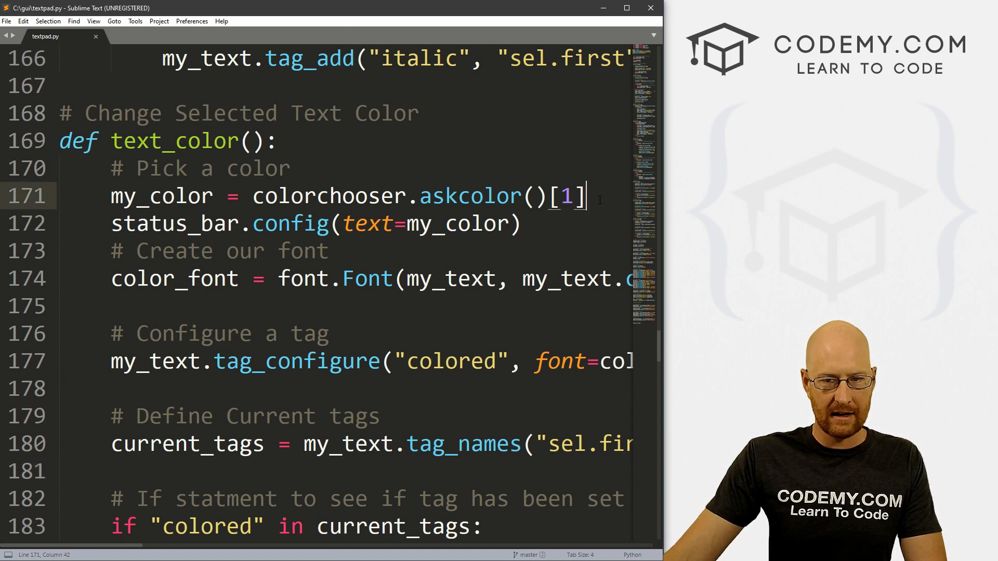
# Wrap text_color's tag handling and status update in an 'if my_color:' check and save the script
pyautogui.write('if my')
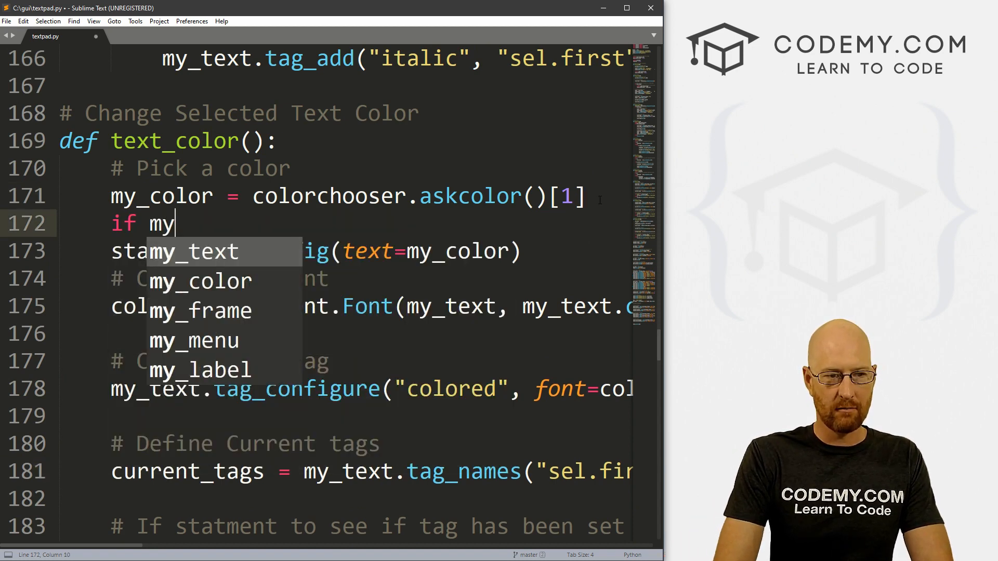
pyautogui.write('_color:')
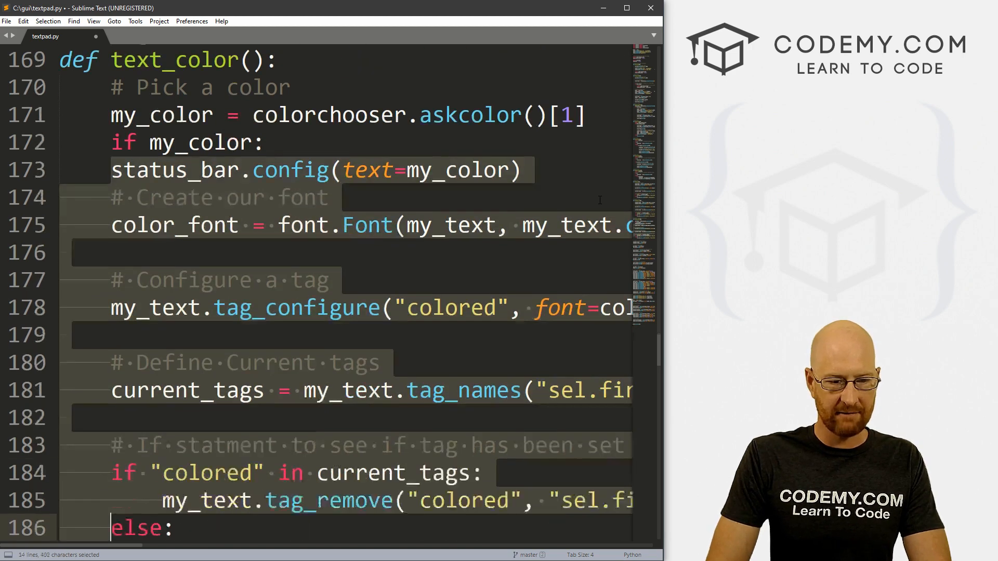
pyautogui.scroll(-3)
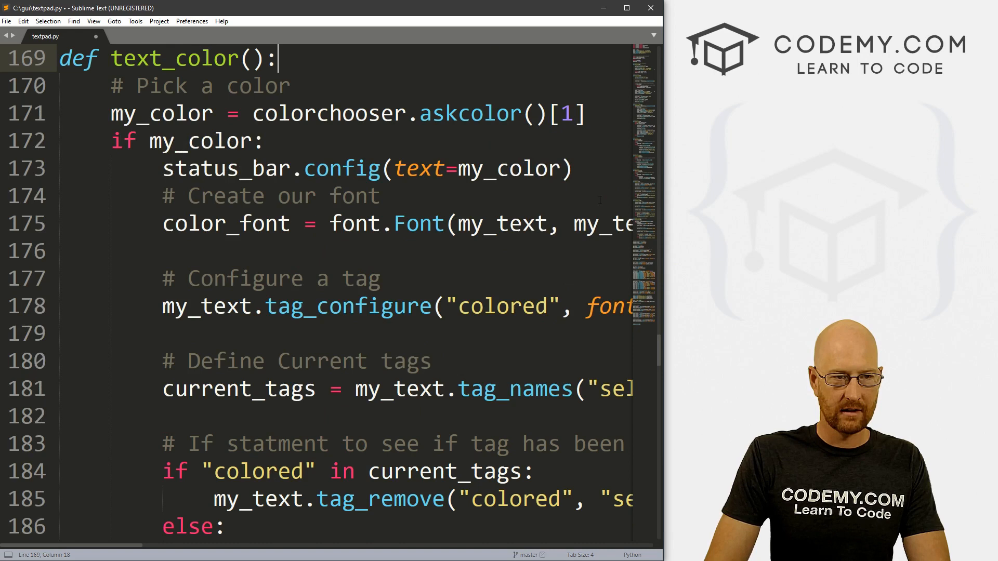
pyautogui.click(263, 140)
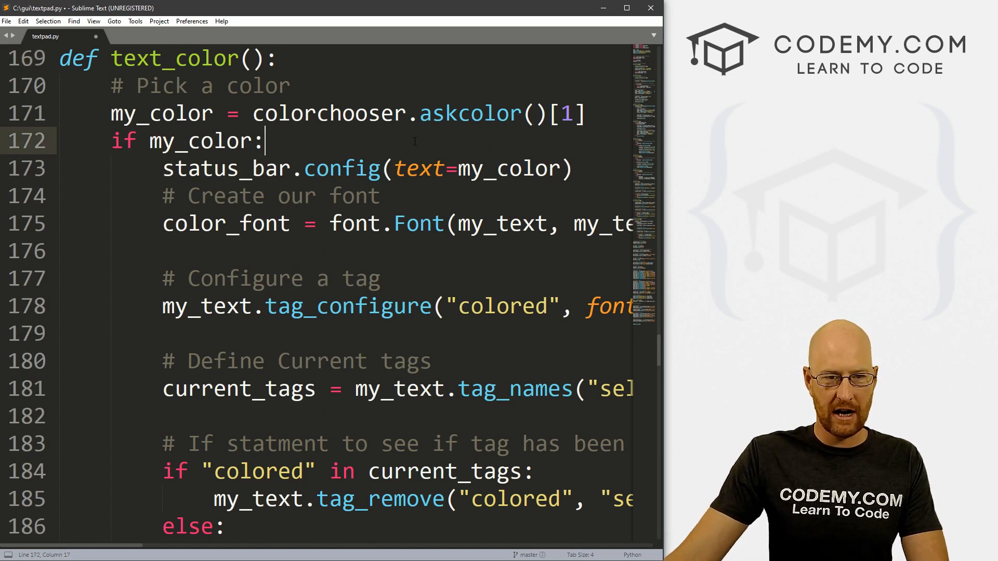
pyautogui.press('ctrl+s')
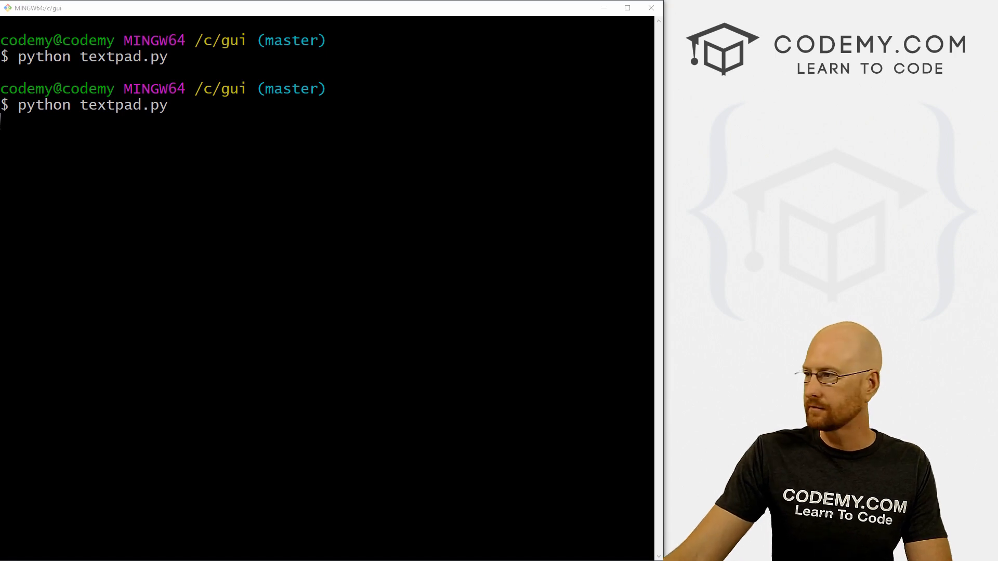
# Relaunch TextPad, colour the selected word adasdasda red and confirm the status bar reads #ff0000
pyautogui.press('Return')
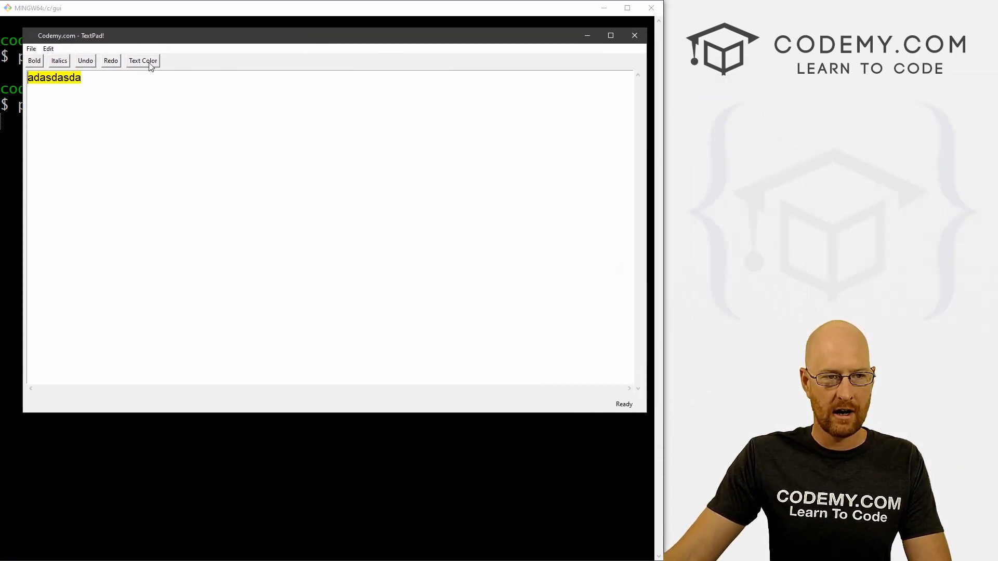
pyautogui.click(142, 60)
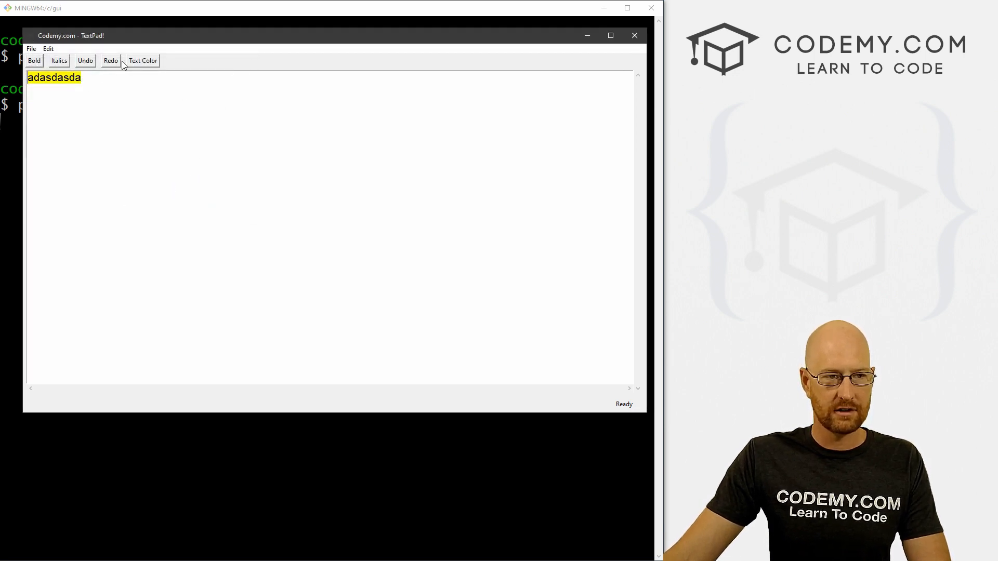
pyautogui.click(143, 61)
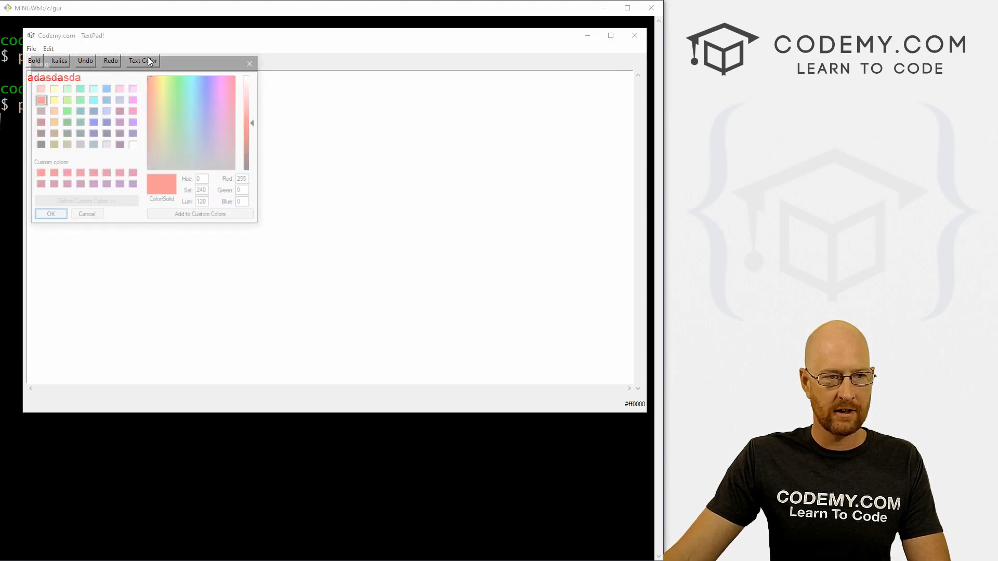
pyautogui.click(51, 213)
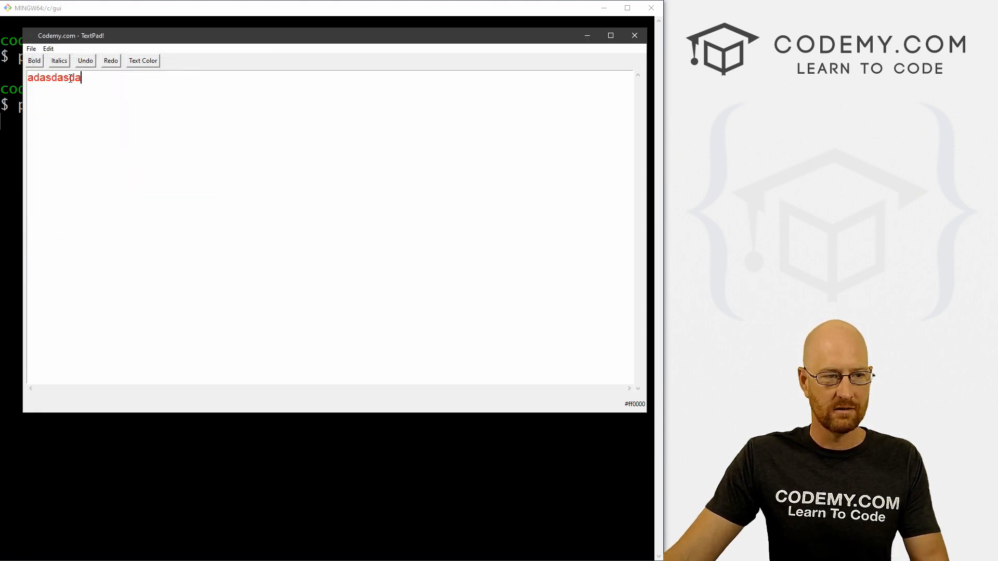
pyautogui.click(633, 36)
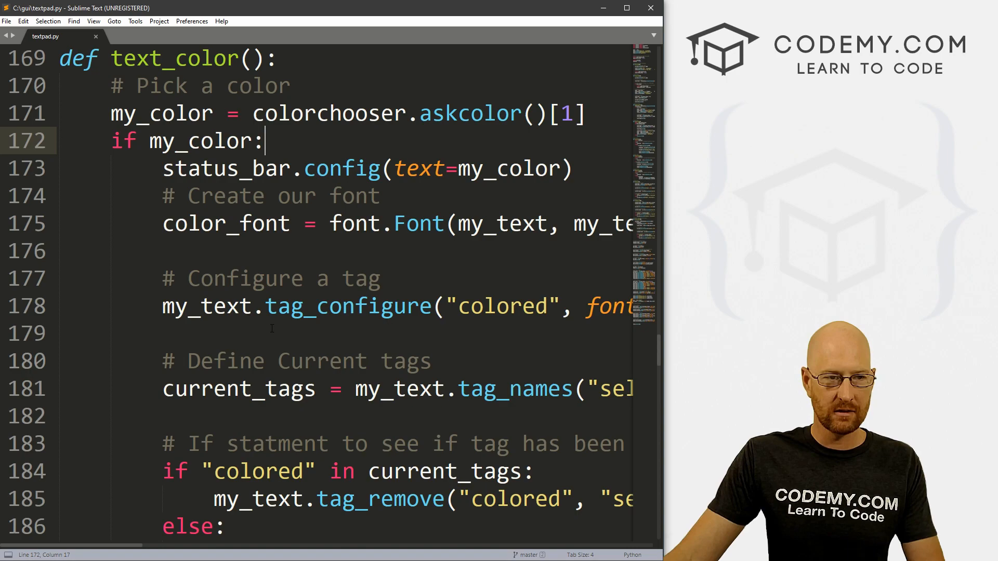
# Paste a copy of the Edit menu block as a Colors menu with a 'Change Selected Text' item
pyautogui.scroll(-3)
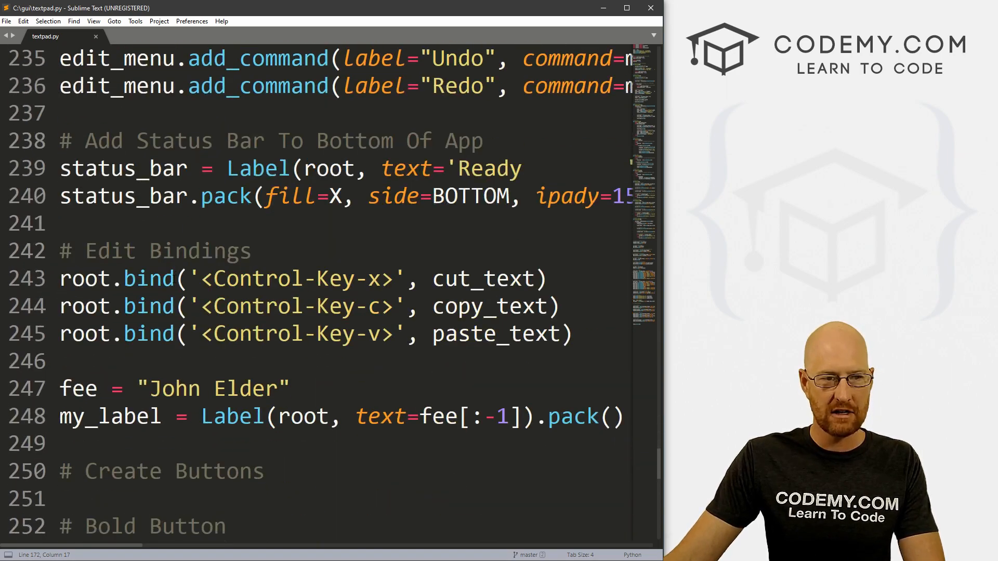
pyautogui.scroll(3)
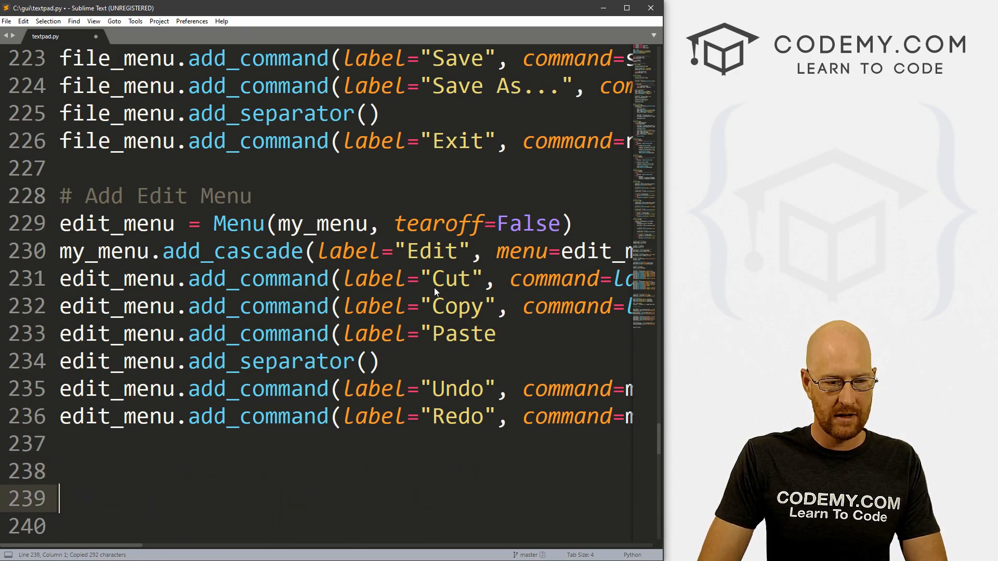
pyautogui.press('ctrl+v')
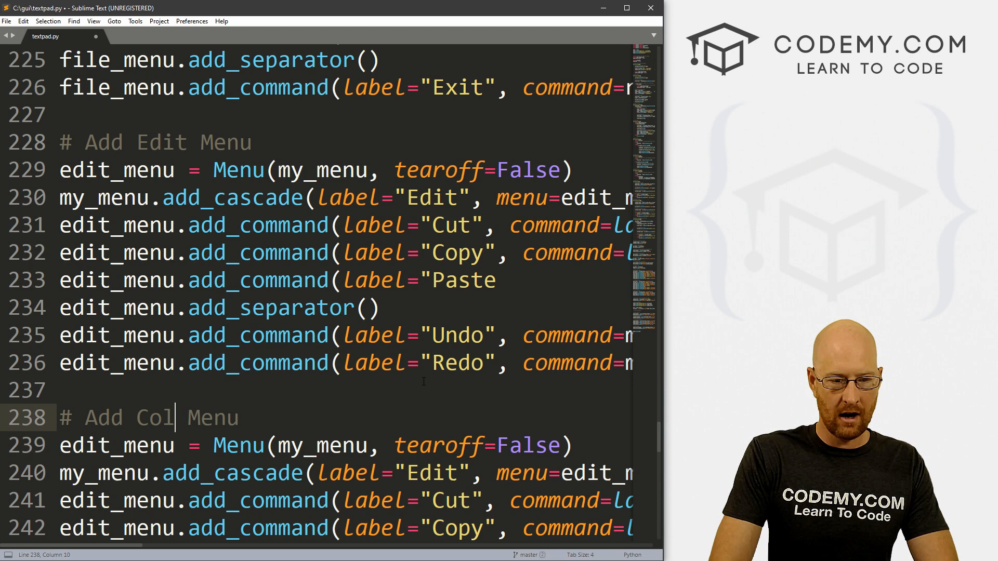
pyautogui.write('or')
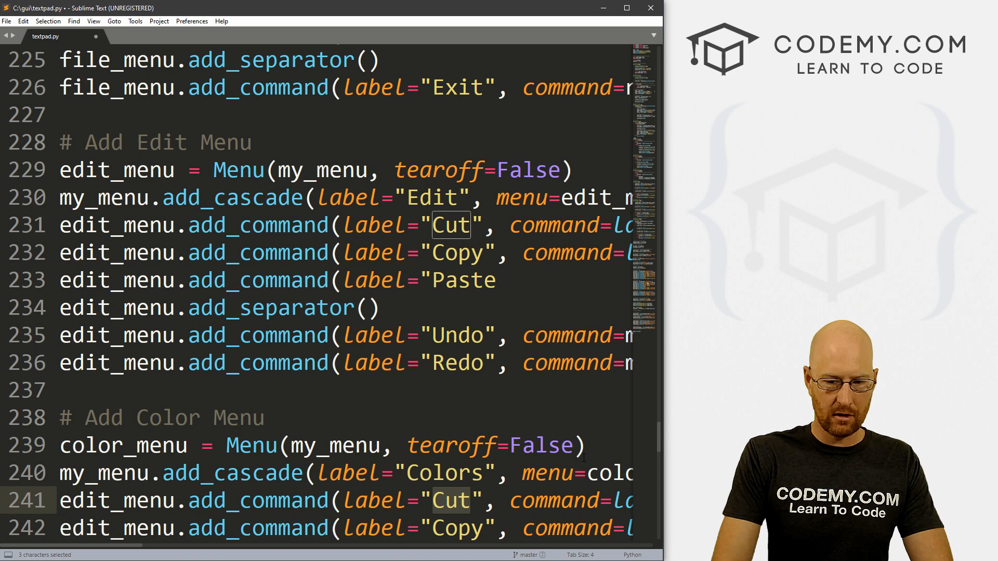
pyautogui.write('Change S')
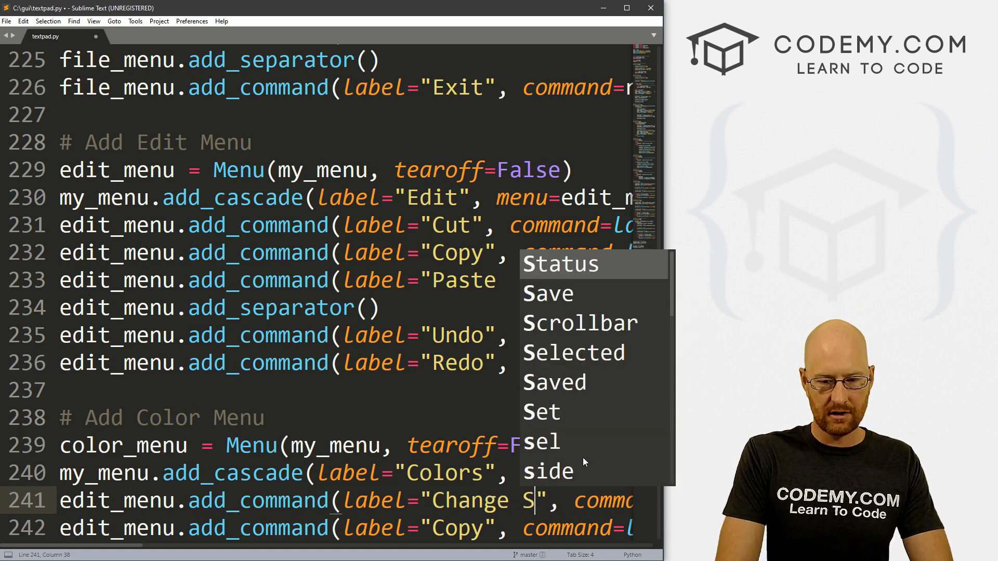
pyautogui.write('elected Text')
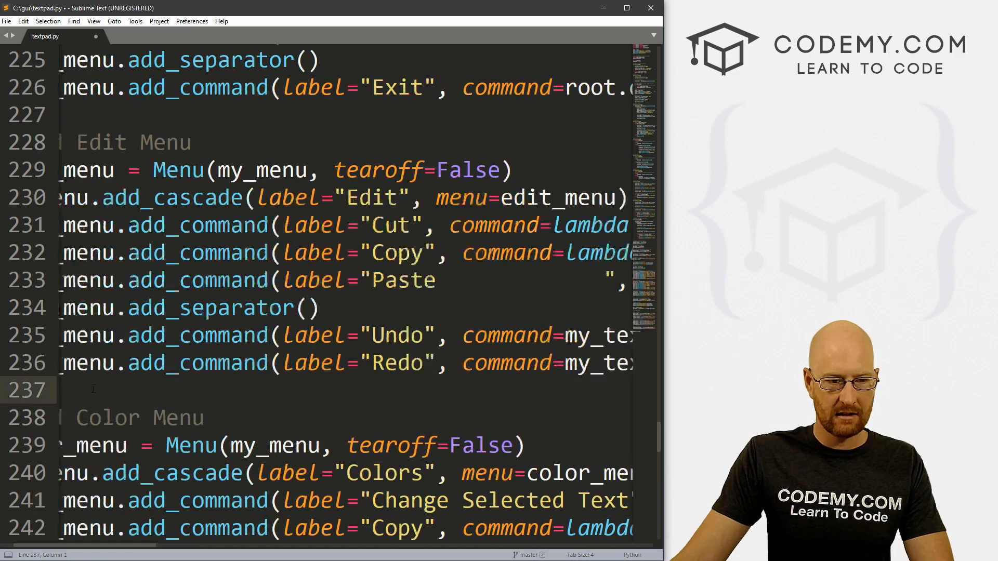
# Set the Change Selected Text item's command to text_color
pyautogui.scroll(3)
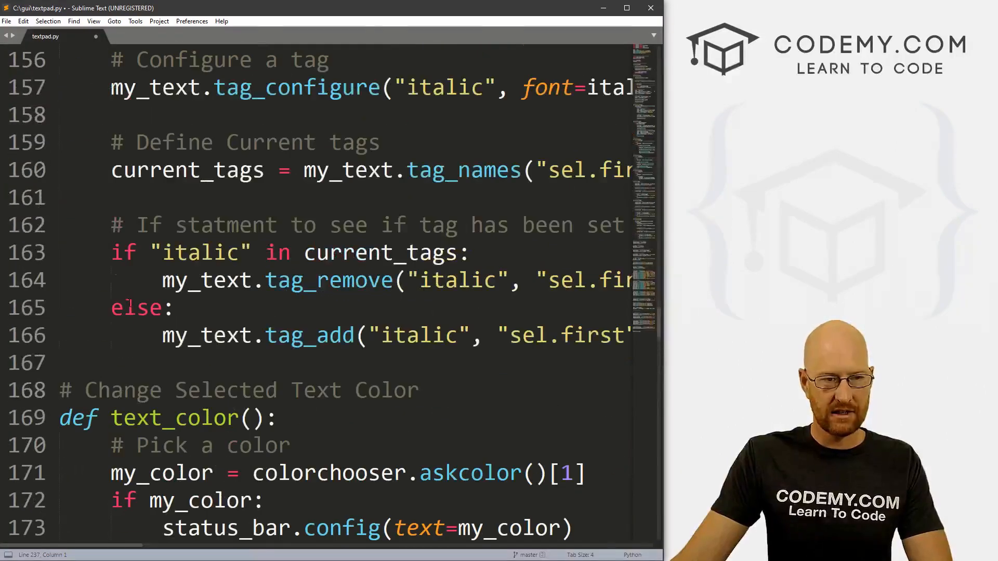
pyautogui.doubleClick(171, 417)
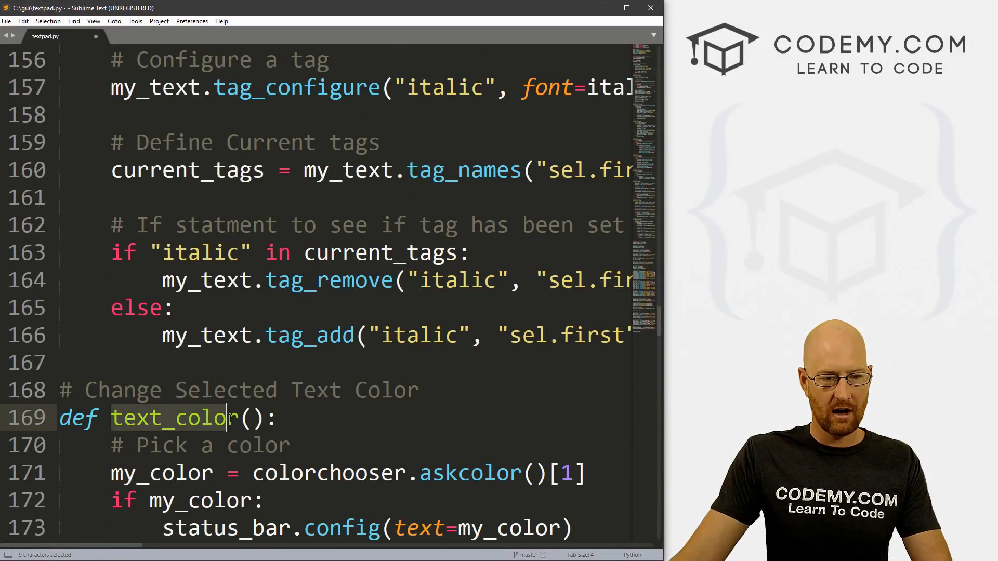
pyautogui.scroll(-3)
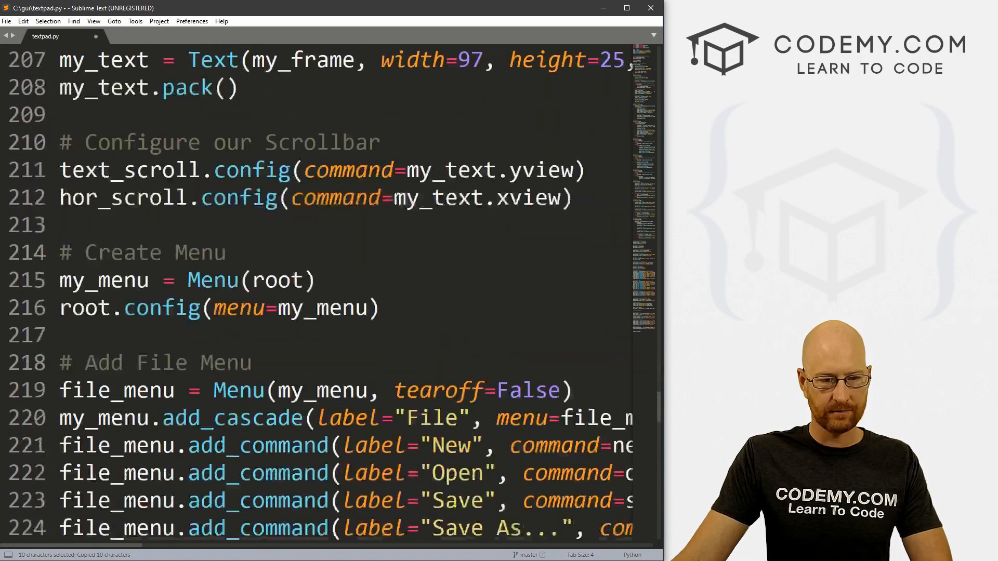
pyautogui.scroll(-3)
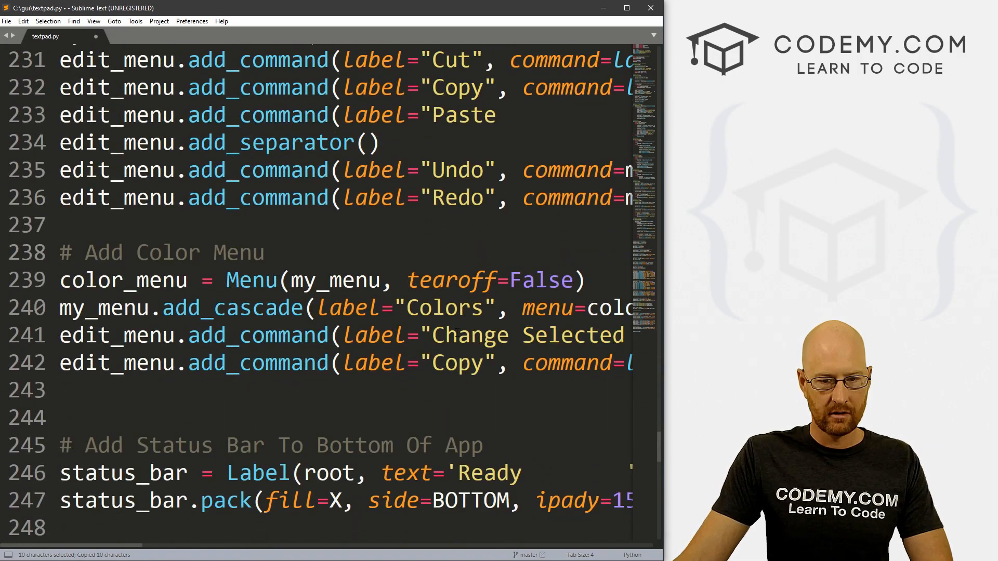
pyautogui.hscroll(3)
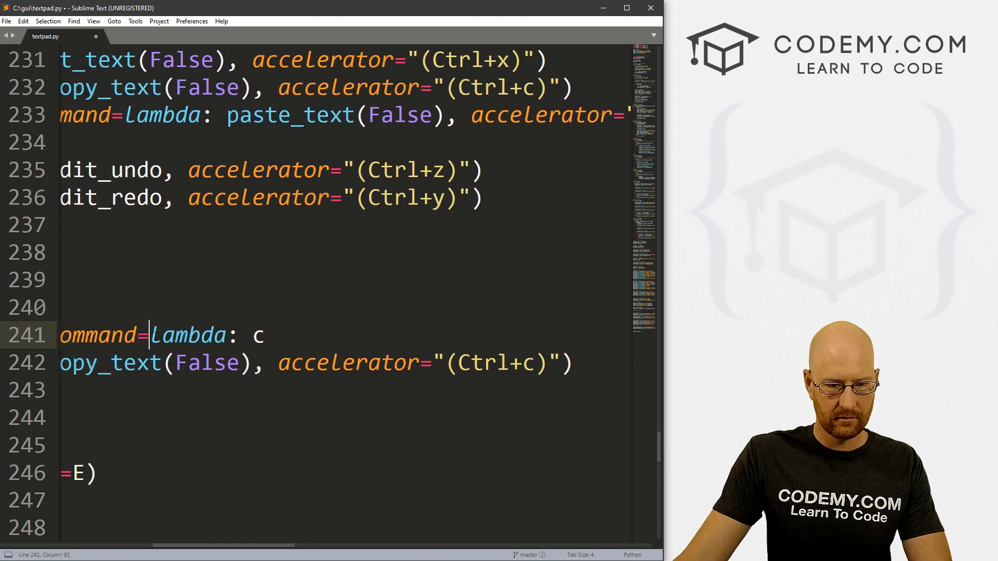
pyautogui.write('text_color')
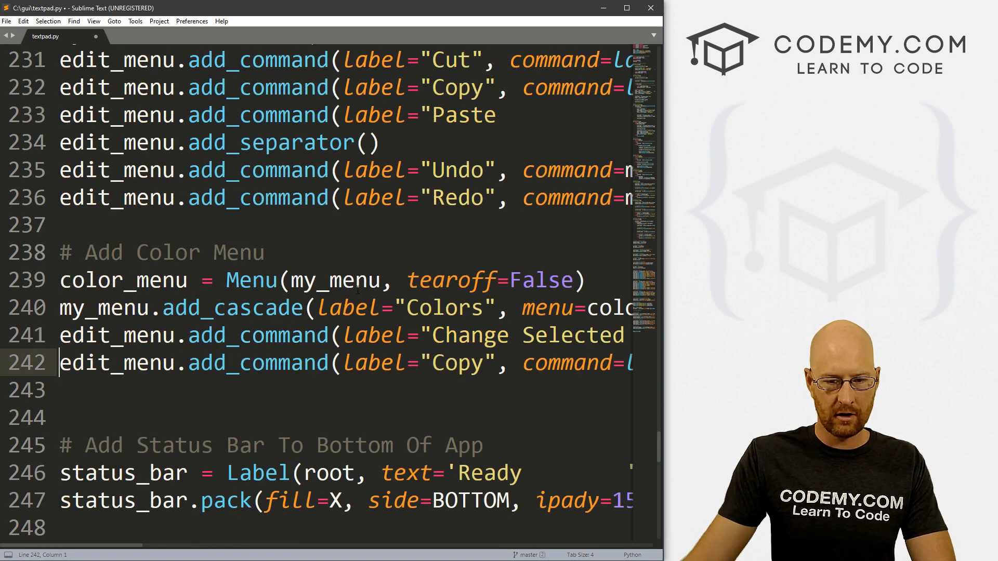
# Relabel the second Colors item 'All Text Color' and duplicate its line for a third item
pyautogui.doubleClick(456, 363)
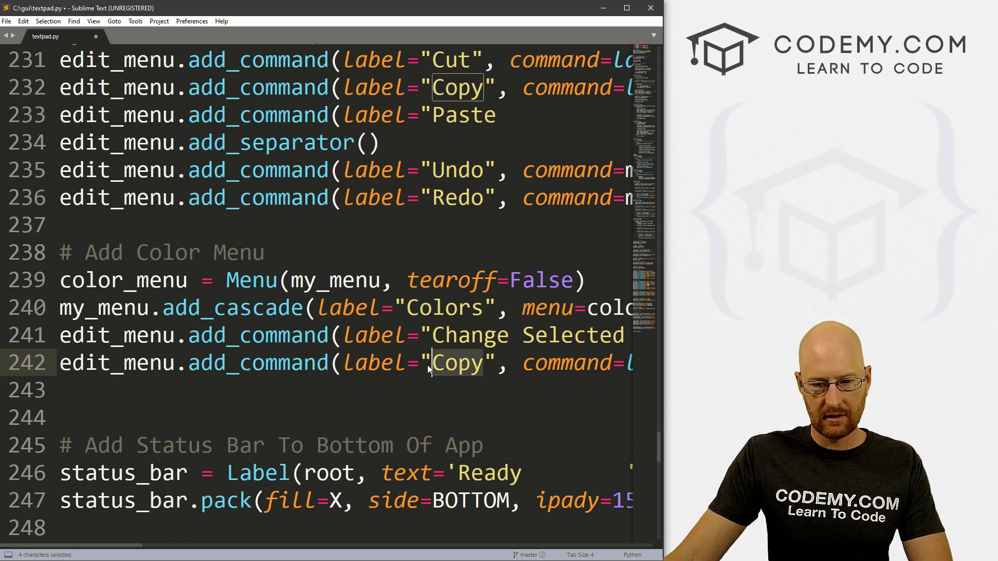
pyautogui.write('Change All Text')
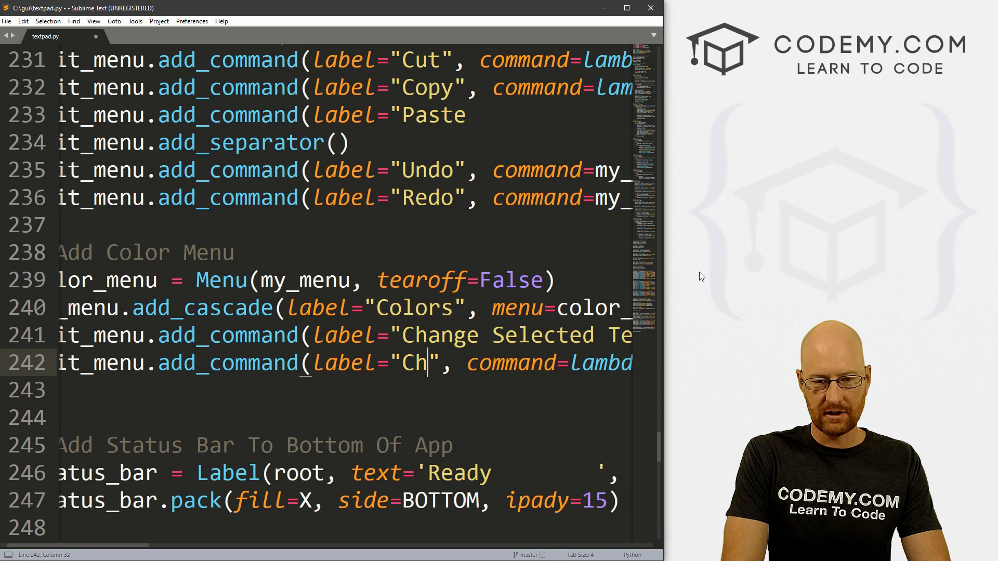
pyautogui.press('Backspace')
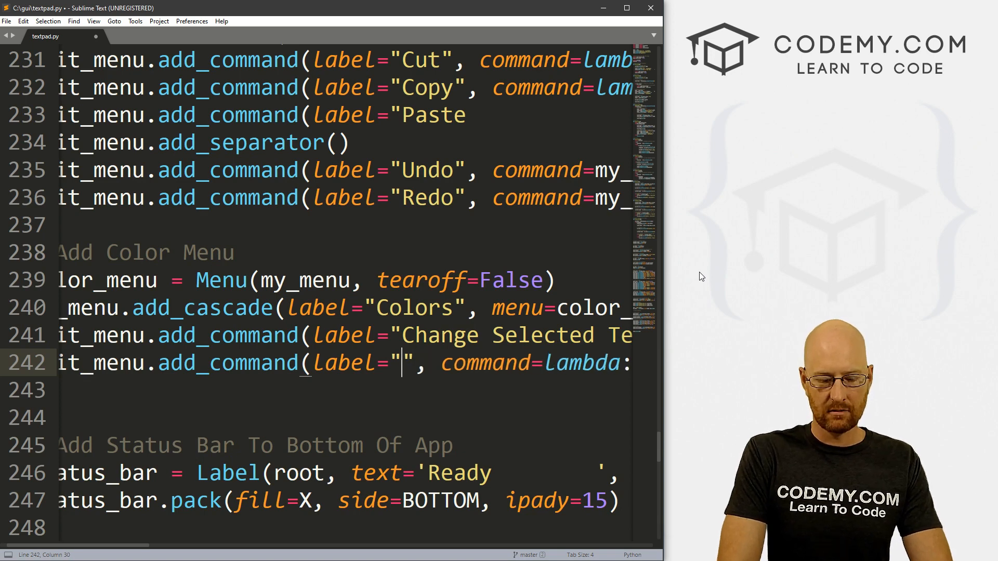
pyautogui.write('All Text Color')
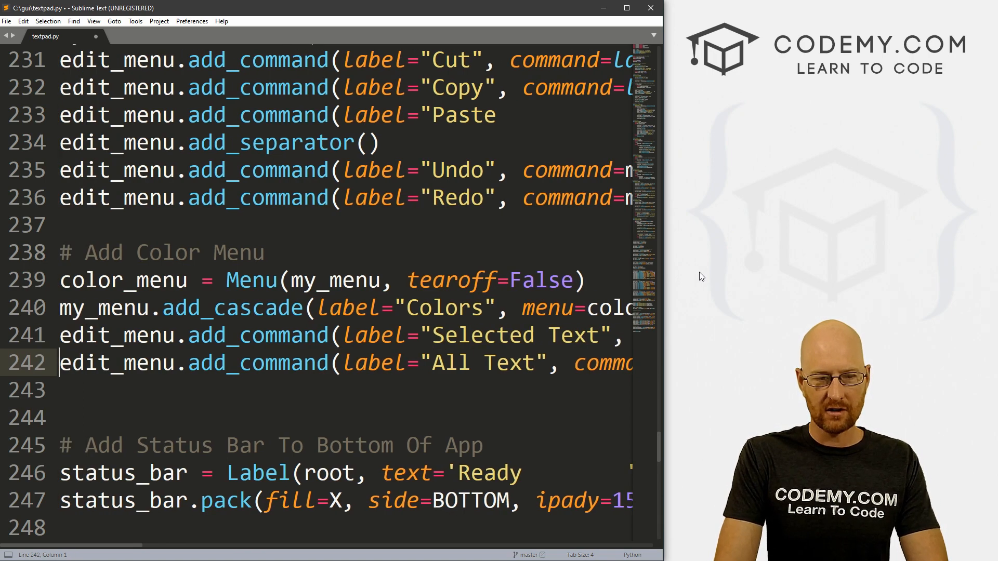
pyautogui.press('ctrl+v')
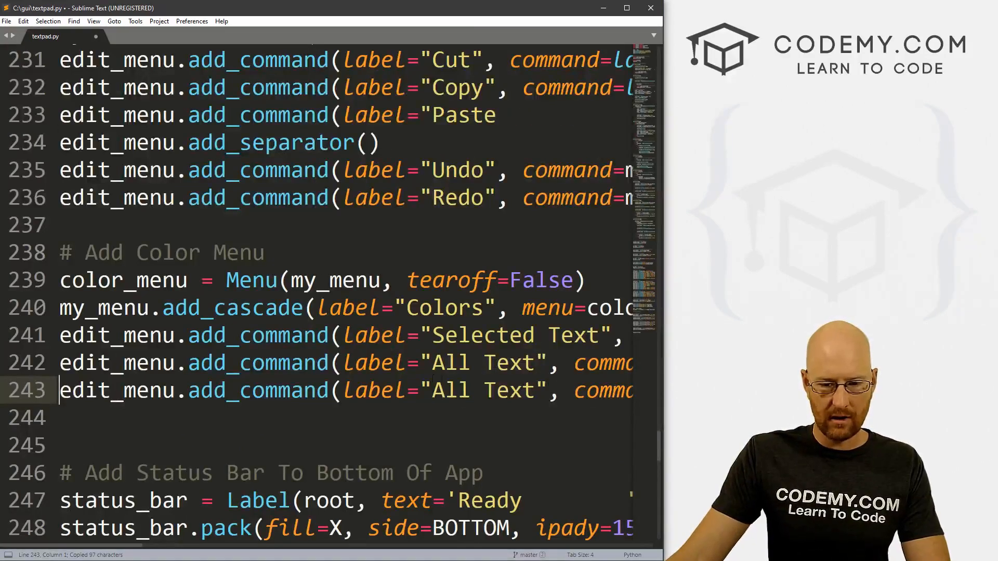
# Label the third item 'Background' and start setting its command to bg_color
pyautogui.doubleClick(454, 390)
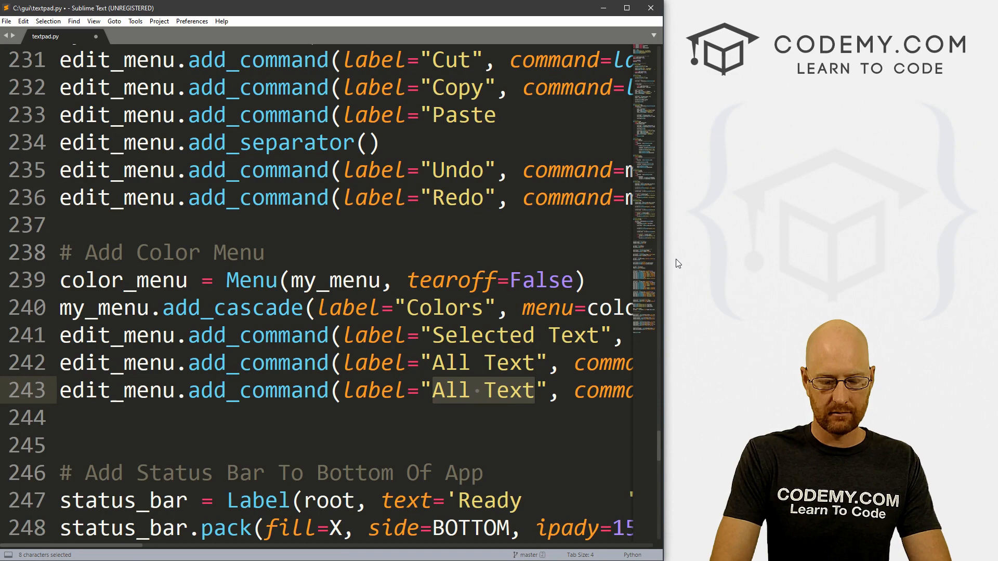
pyautogui.write('Background')
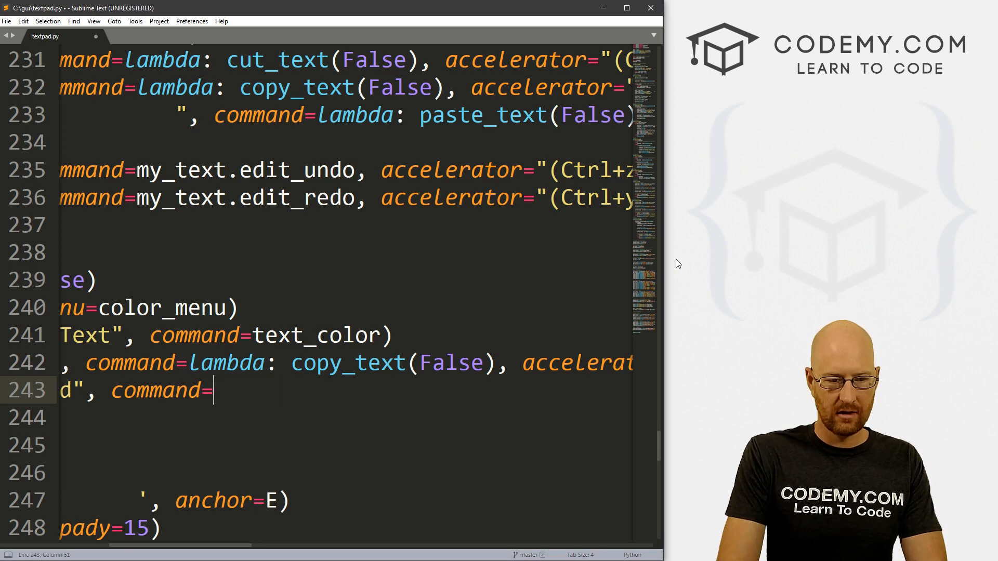
pyautogui.write(')')
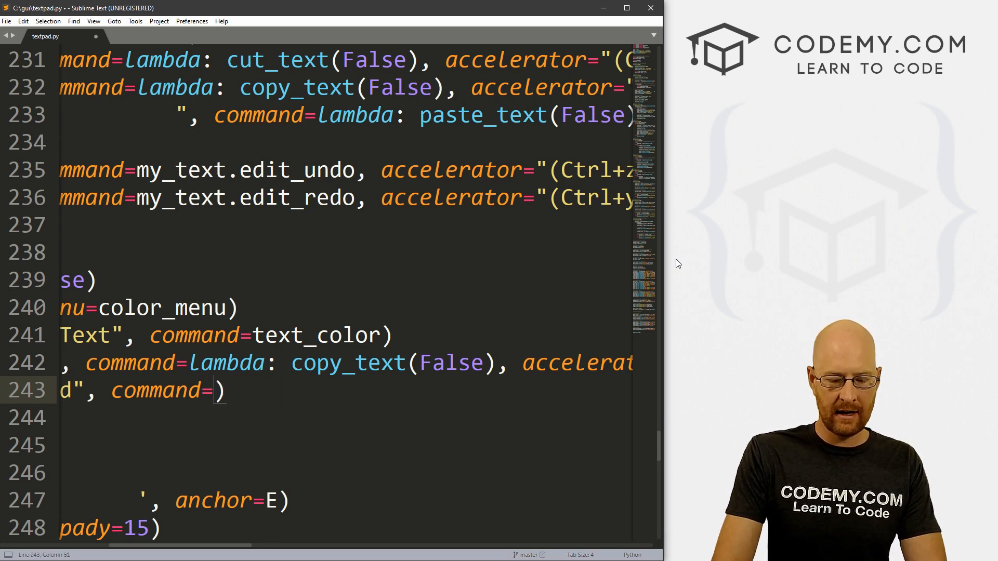
pyautogui.write('bac')
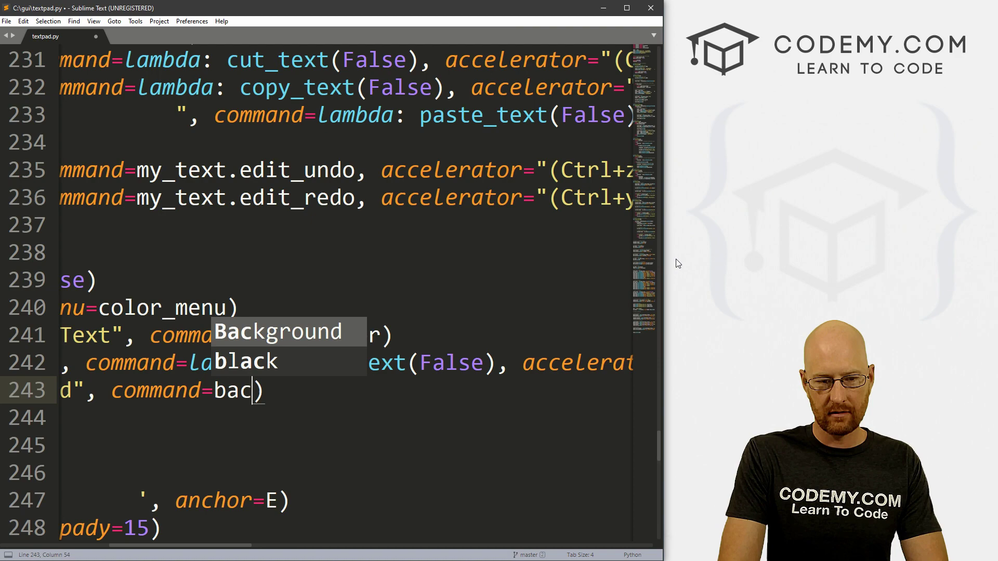
pyautogui.write('bg_')
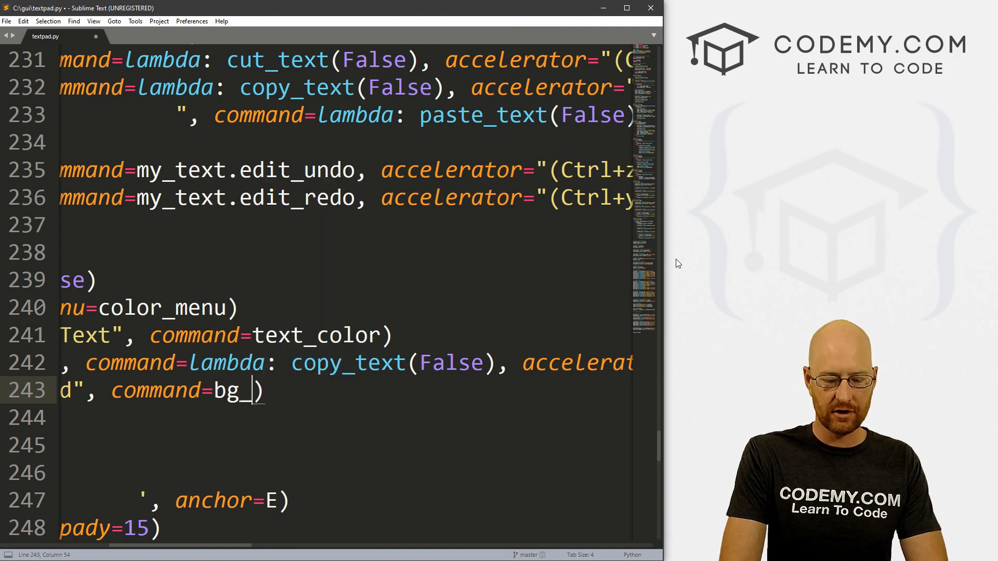
pyautogui.scroll(3)
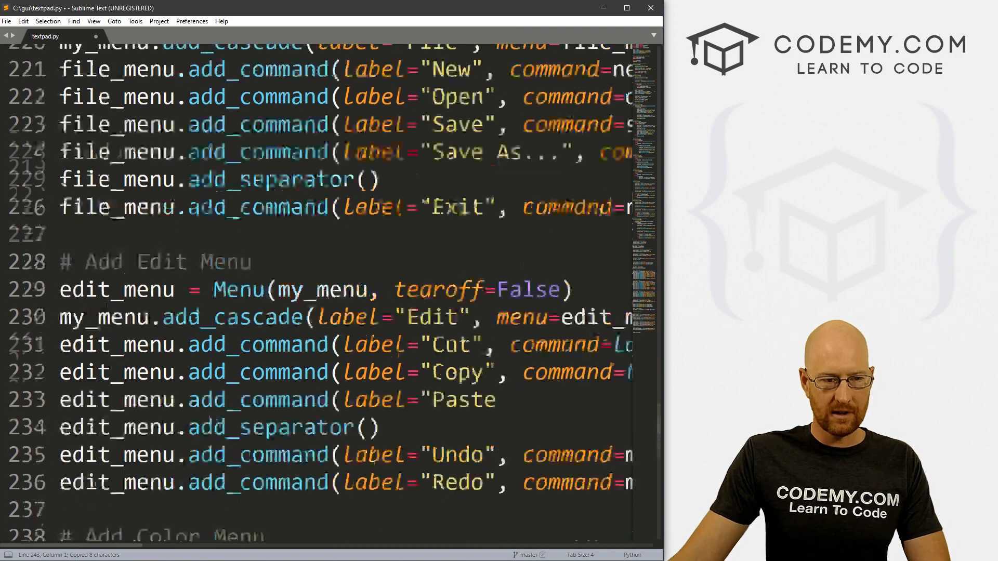
# Add a '# Change bg color' bg_color() function that asks colorchooser for a colour with an if check
pyautogui.scroll(3)
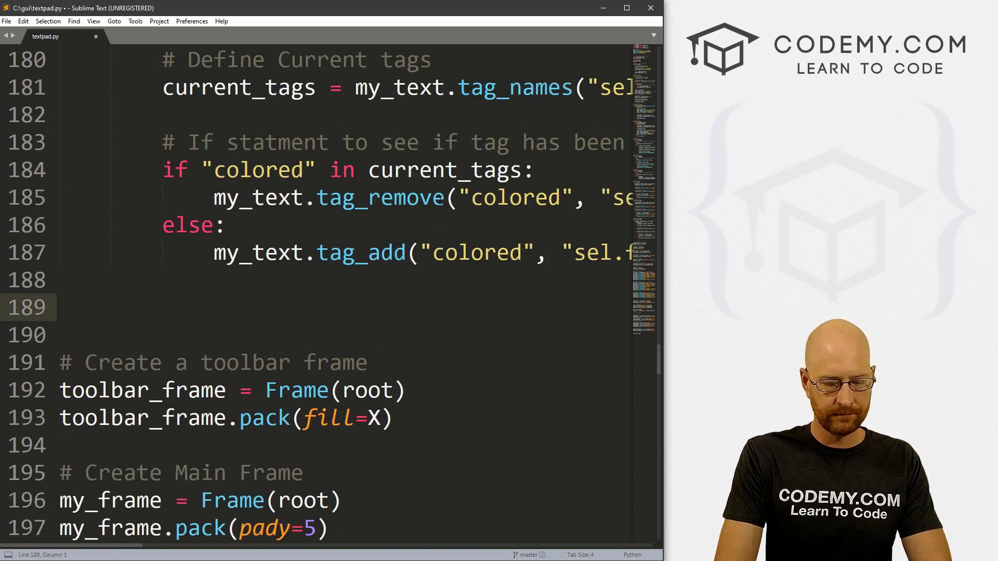
pyautogui.write('# Change bg color')
pyautogui.click(316, 335)
pyautogui.write('def bg_color():')
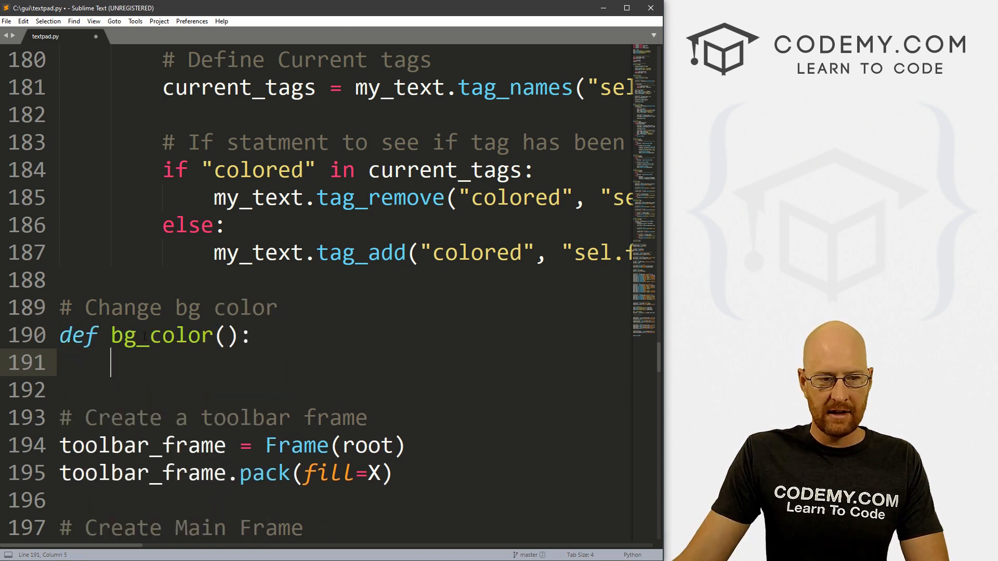
pyautogui.scroll(3)
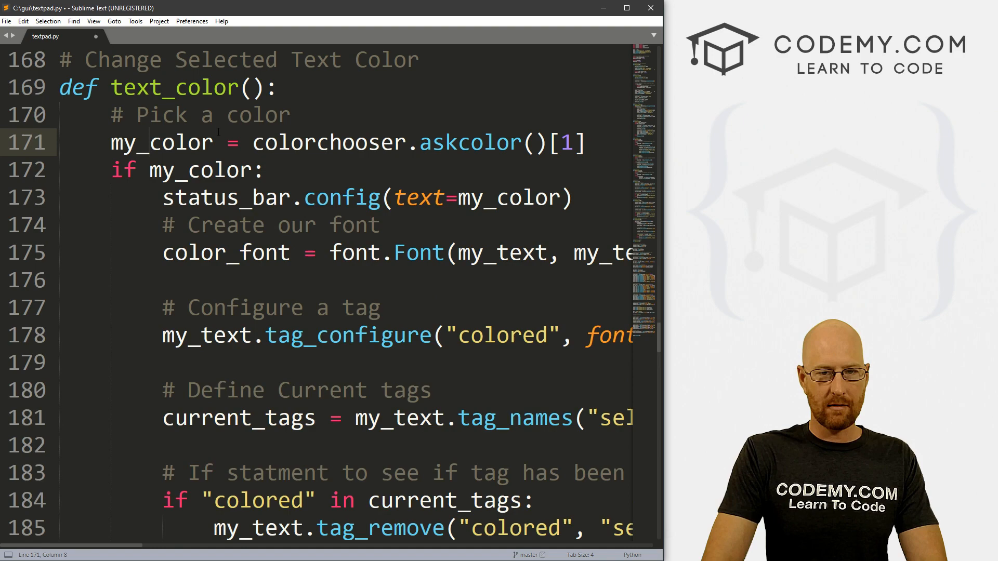
pyautogui.scroll(-3)
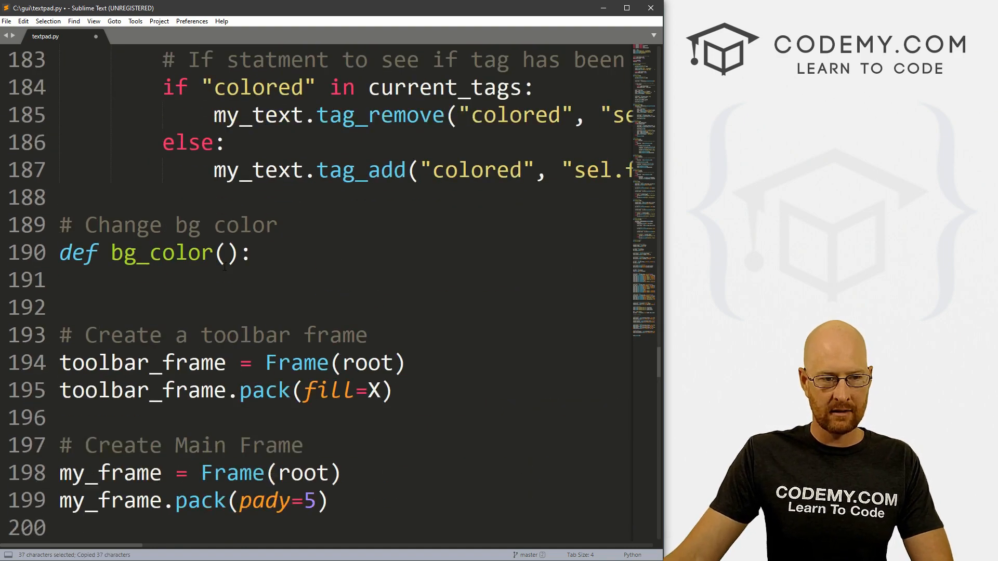
pyautogui.write('my_color = colorchooser.askcolor()[1]')
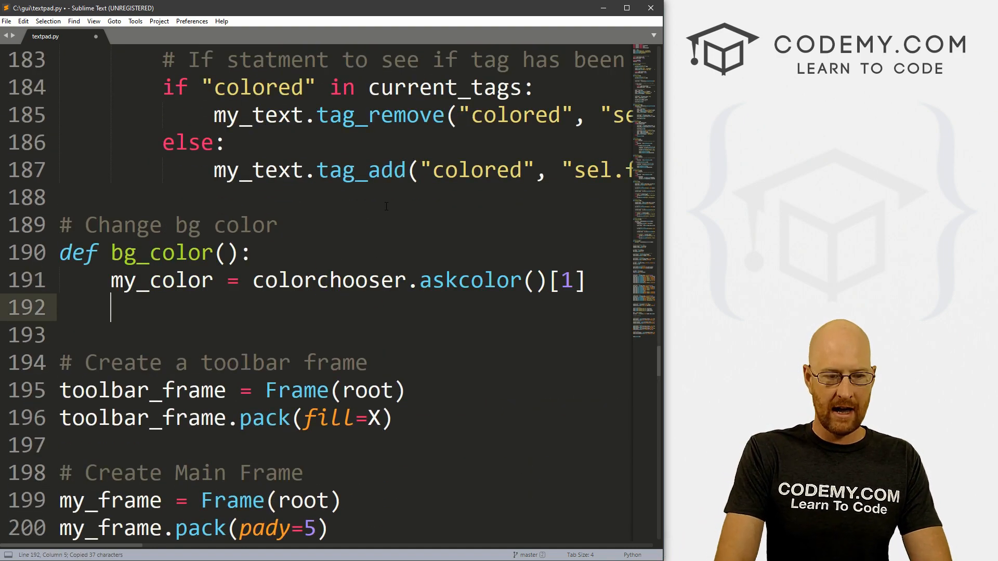
pyautogui.write('if my_color:')
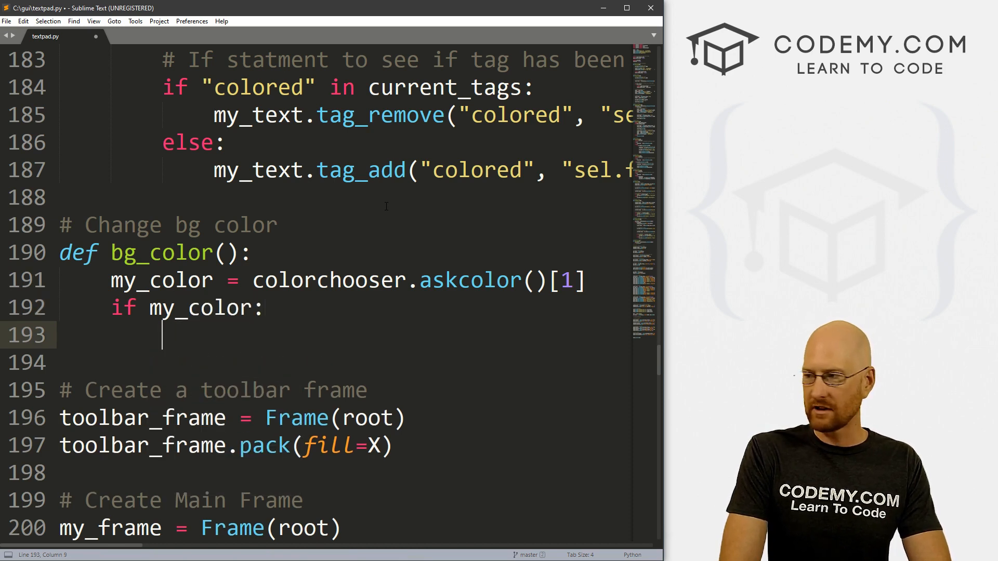
# Set the text box background with my_text.config(bg=my_color) inside bg_color()
pyautogui.write('my_text.')
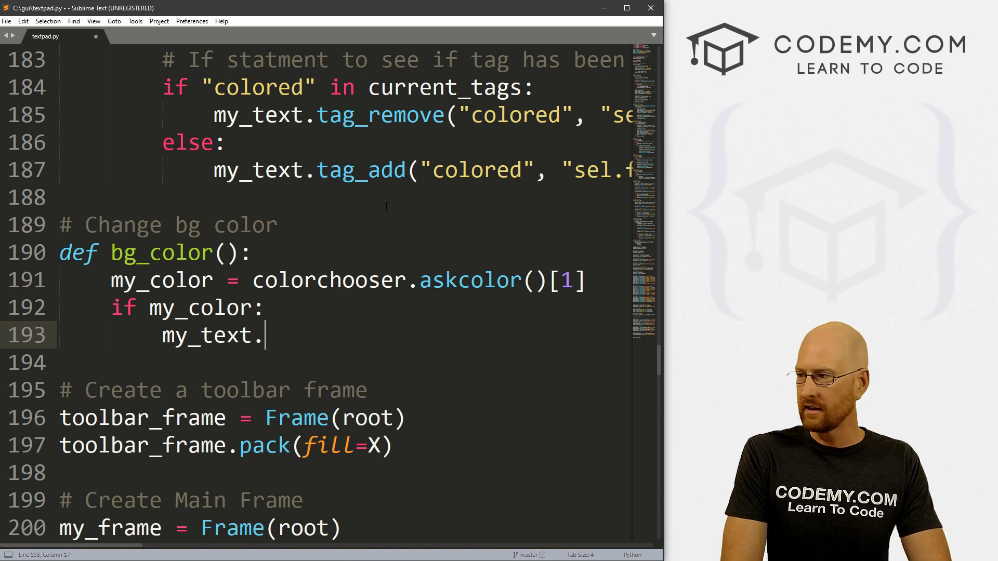
pyautogui.write('config(')
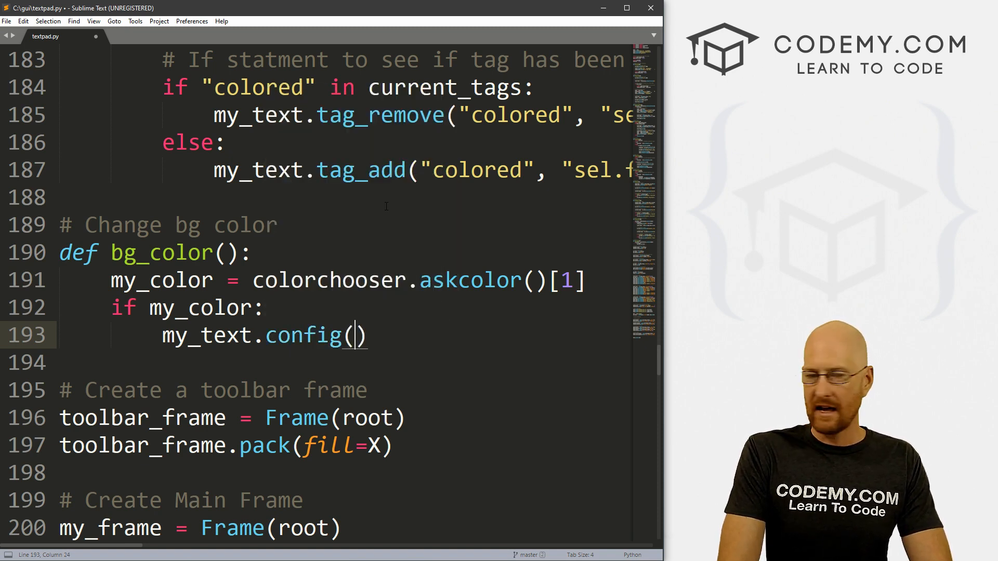
pyautogui.write('bg=')
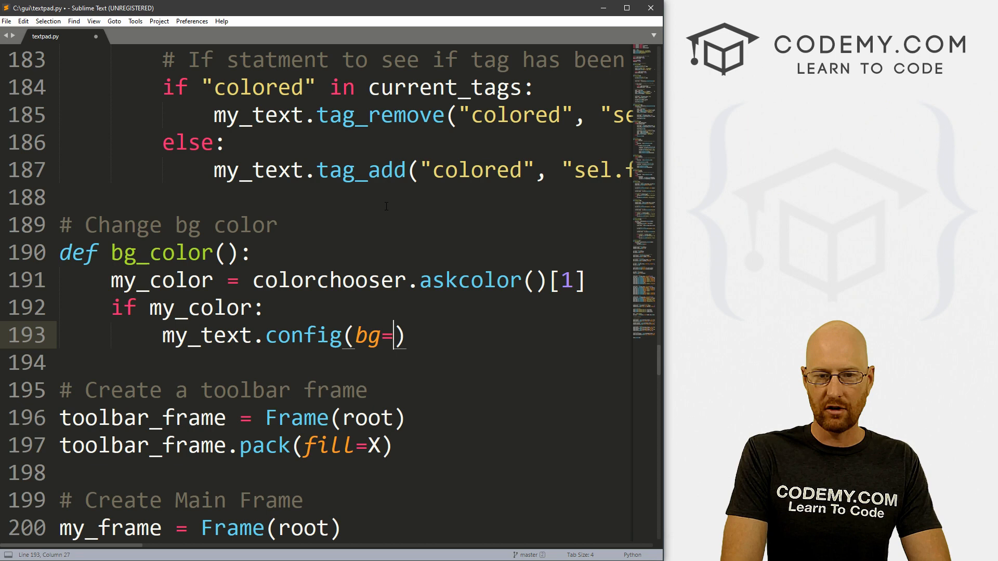
pyautogui.write('my_color')
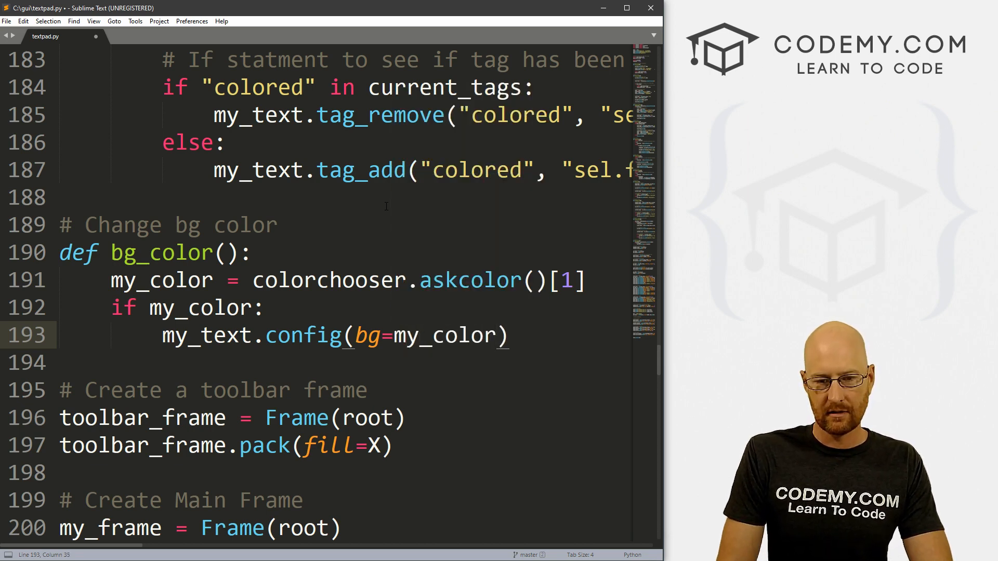
pyautogui.click(509, 336)
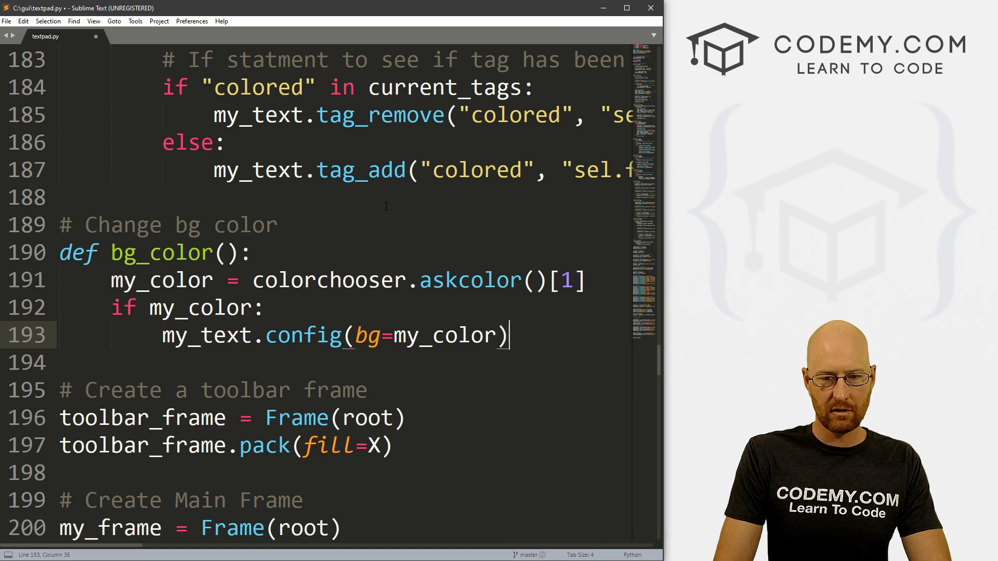
pyautogui.scroll(-3)
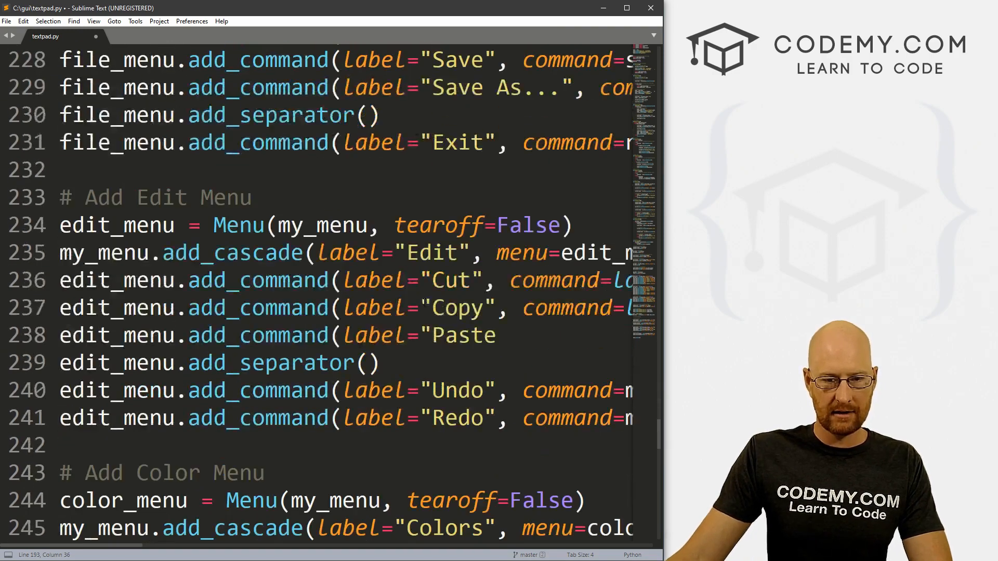
pyautogui.scroll(-3)
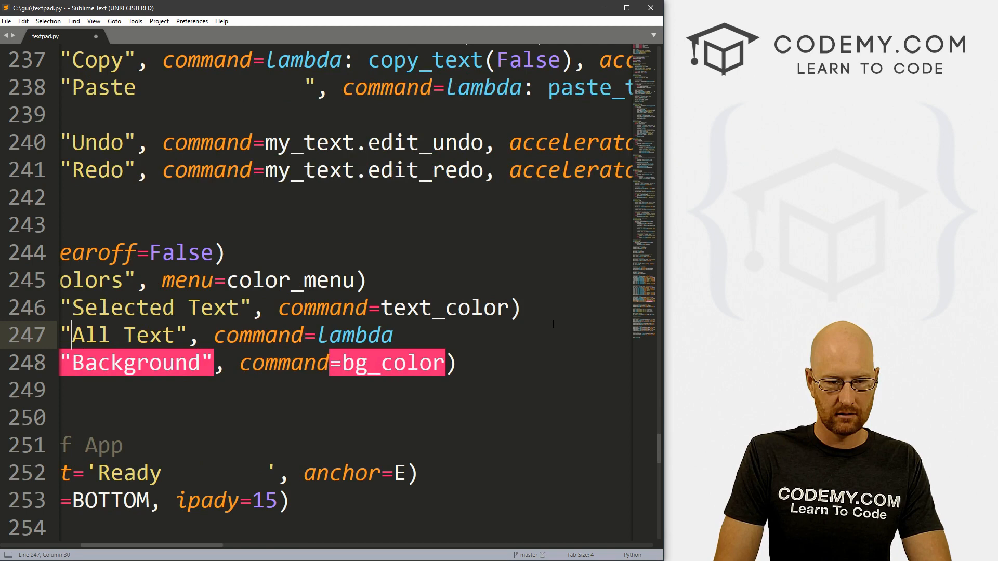
# Replace the lambda on the All Text menu line with all_text_color and copy that name
pyautogui.doubleClick(355, 335)
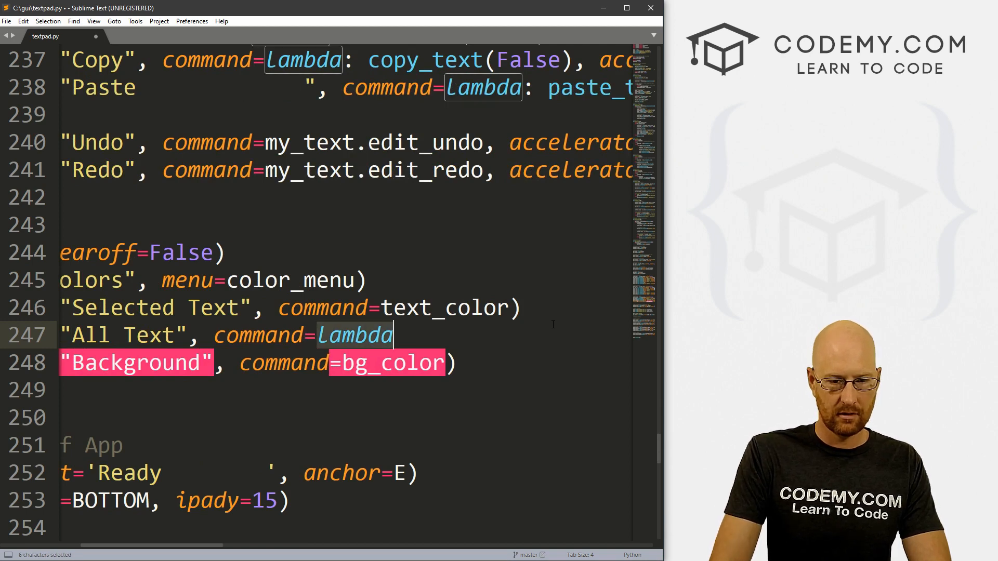
pyautogui.write('all_t')
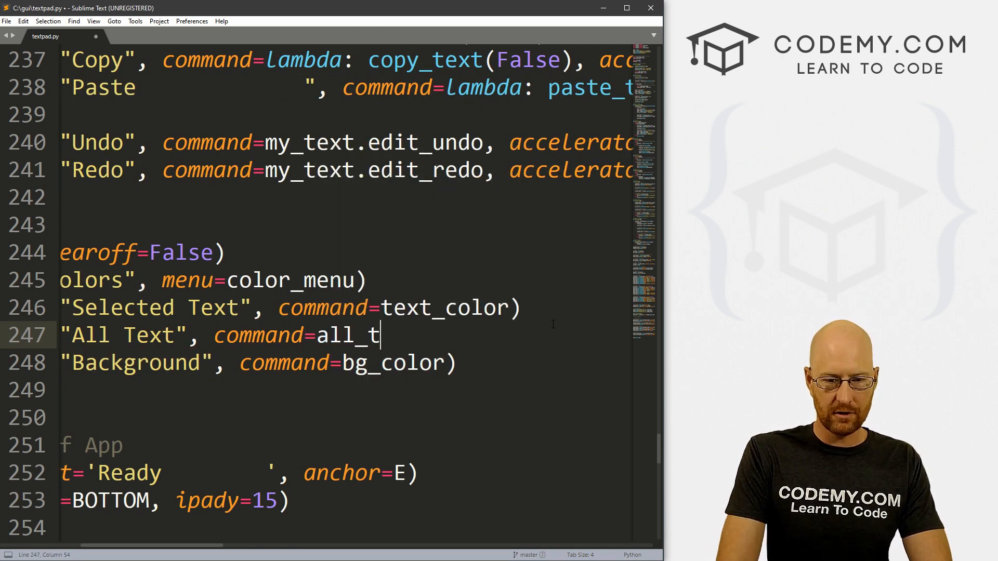
pyautogui.write('ext_col')
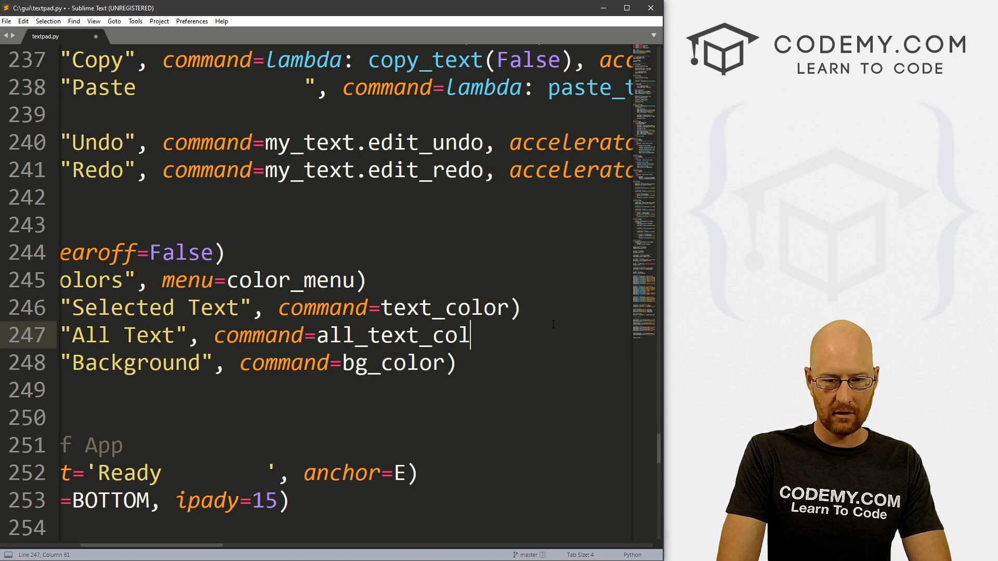
pyautogui.write('or)')
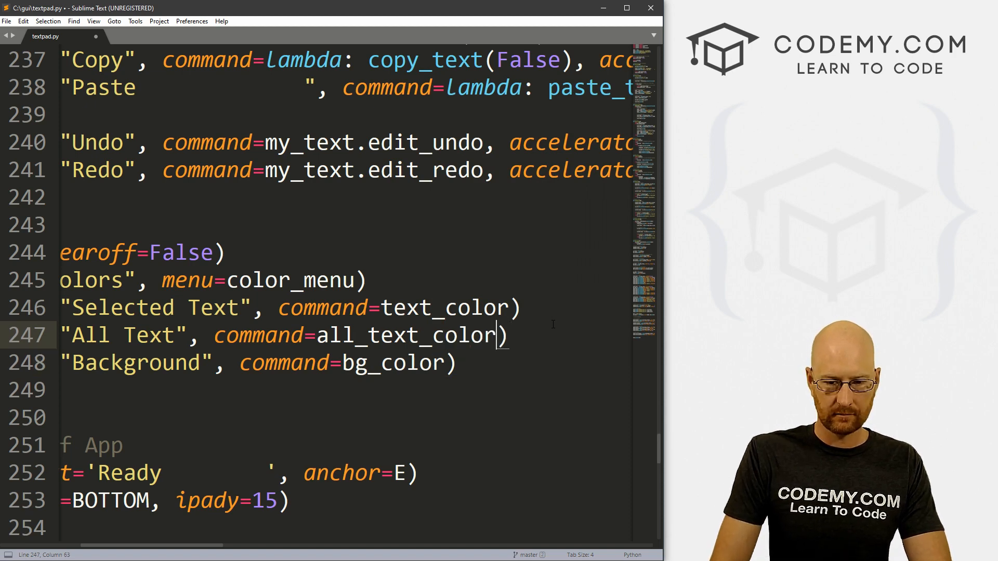
pyautogui.doubleClick(407, 336)
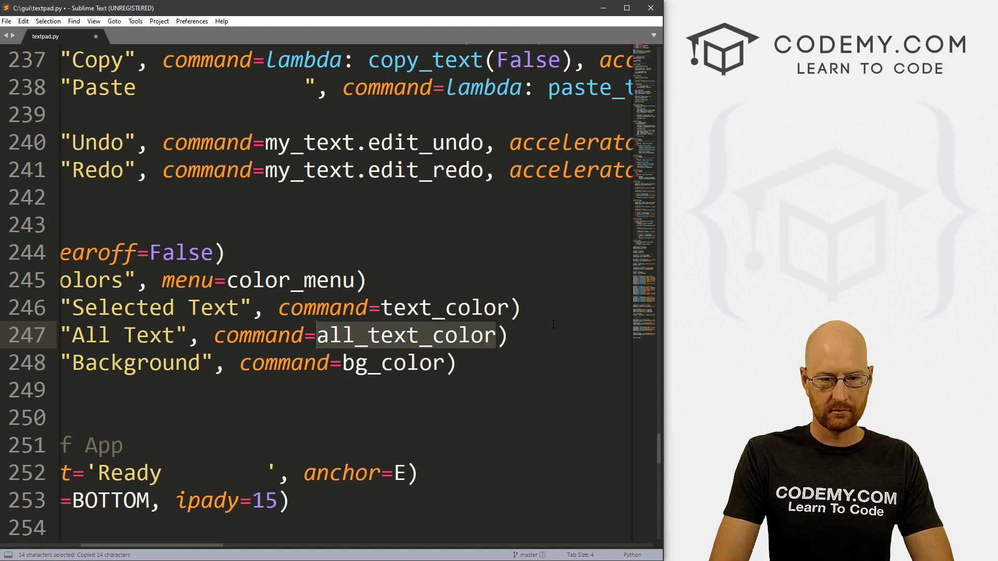
pyautogui.hscroll(-3)
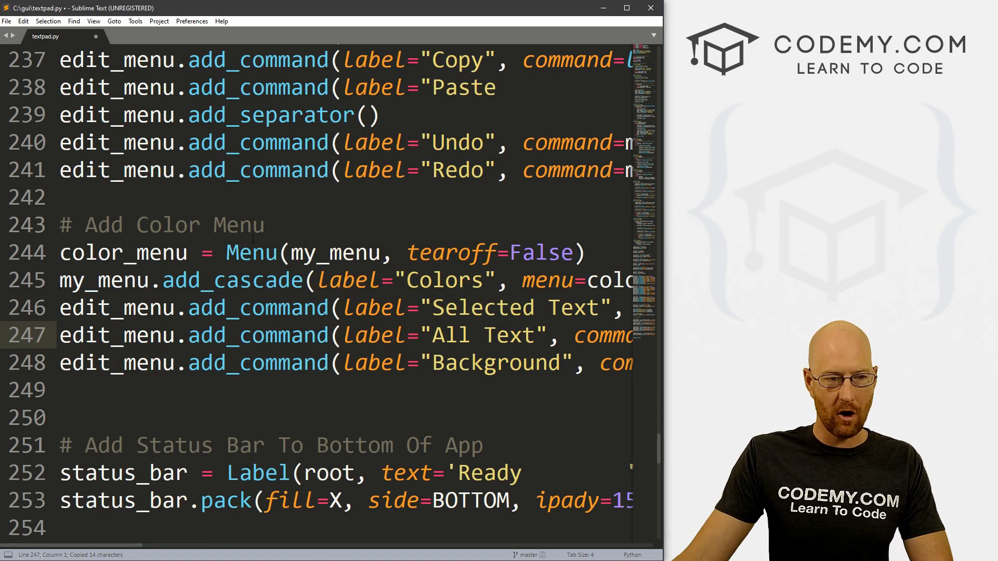
# Add an all_text_color() function that sets my_text's foreground to the chosen colour, and save
pyautogui.scroll(3)
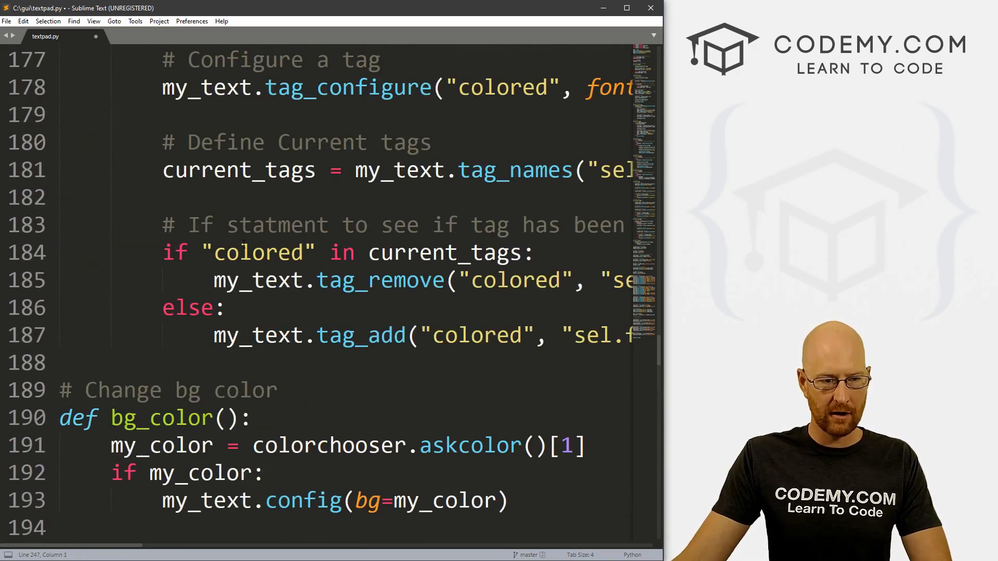
pyautogui.scroll(-3)
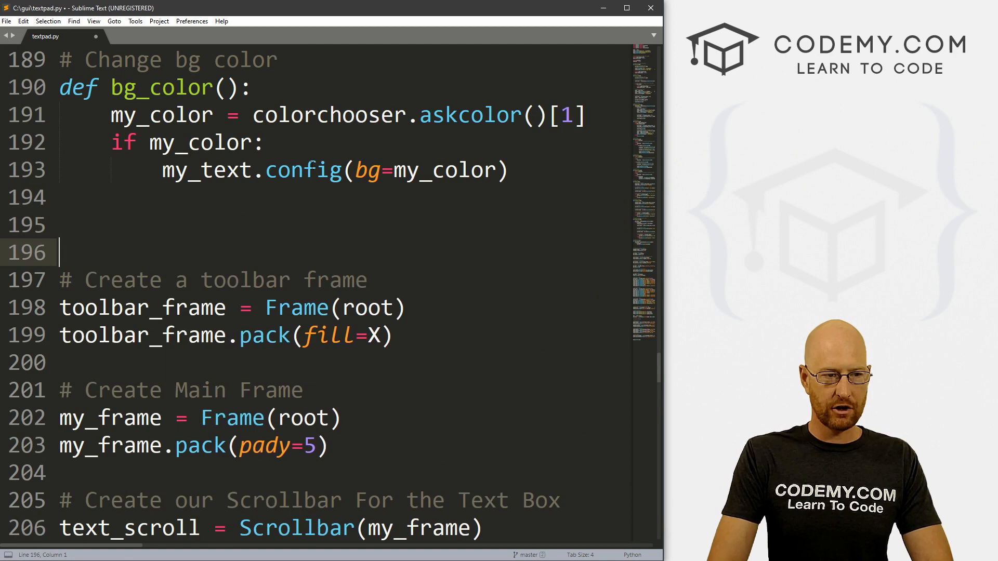
pyautogui.write('# Cha')
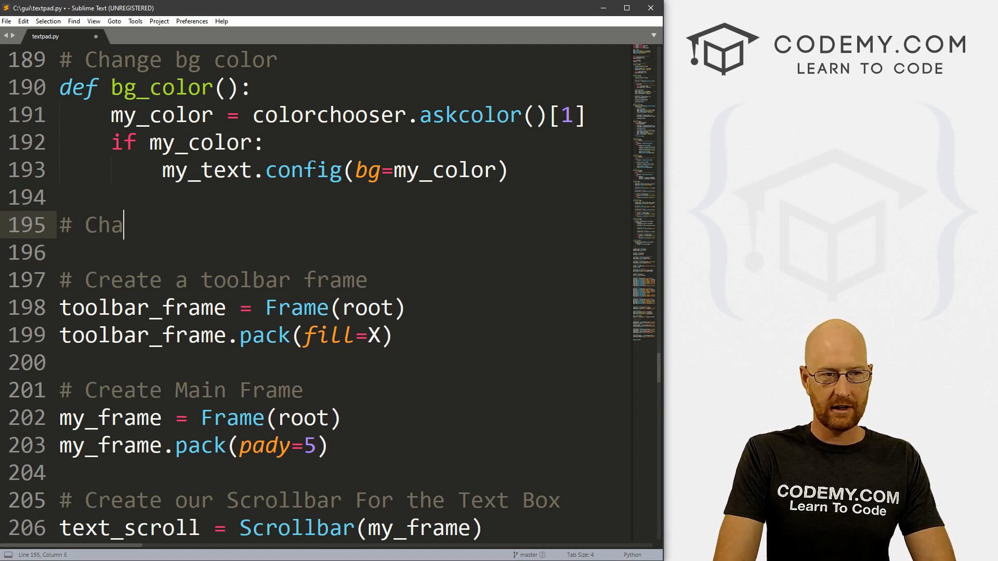
pyautogui.write('nge ALL Text Color')
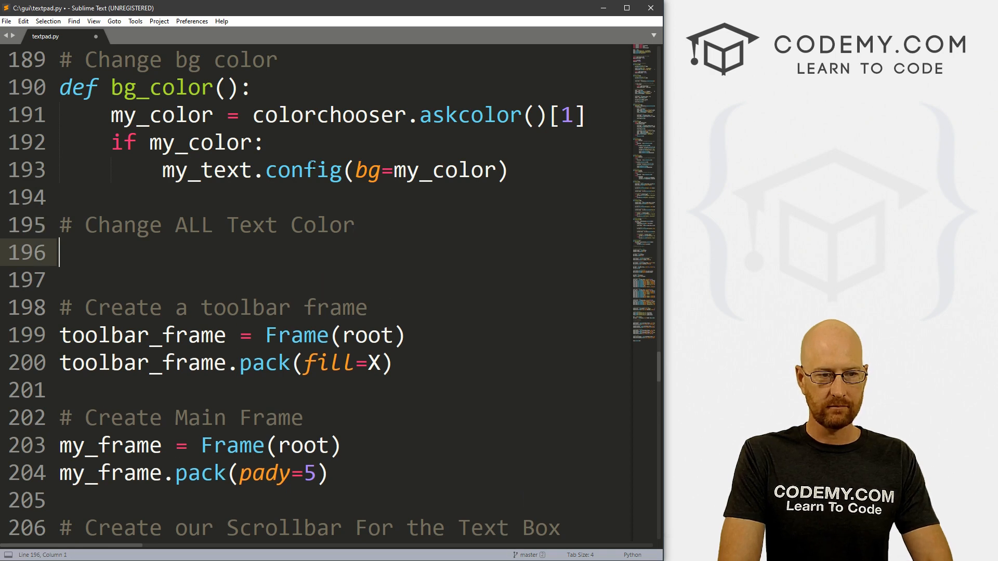
pyautogui.write('def all_text_color():')
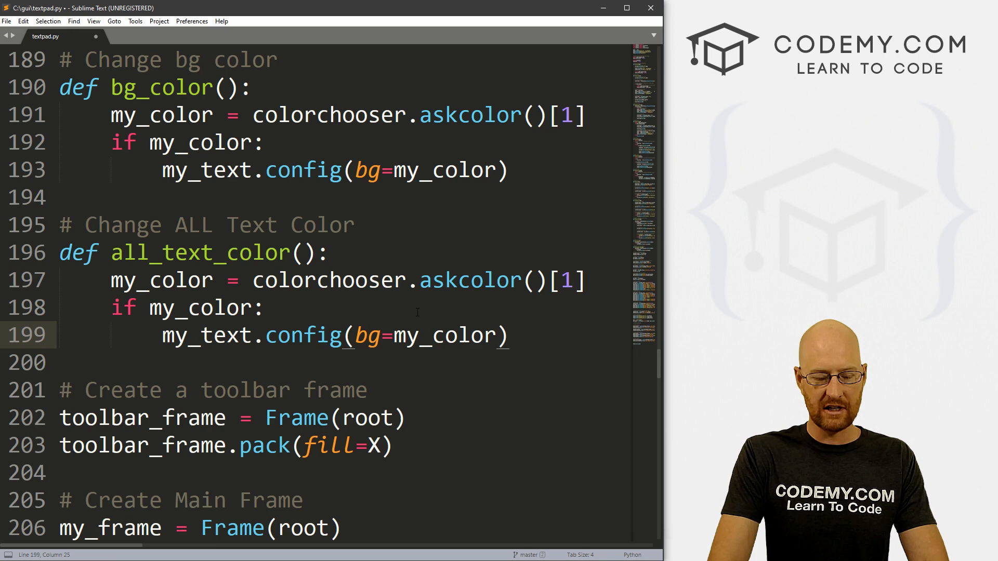
pyautogui.write('fg')
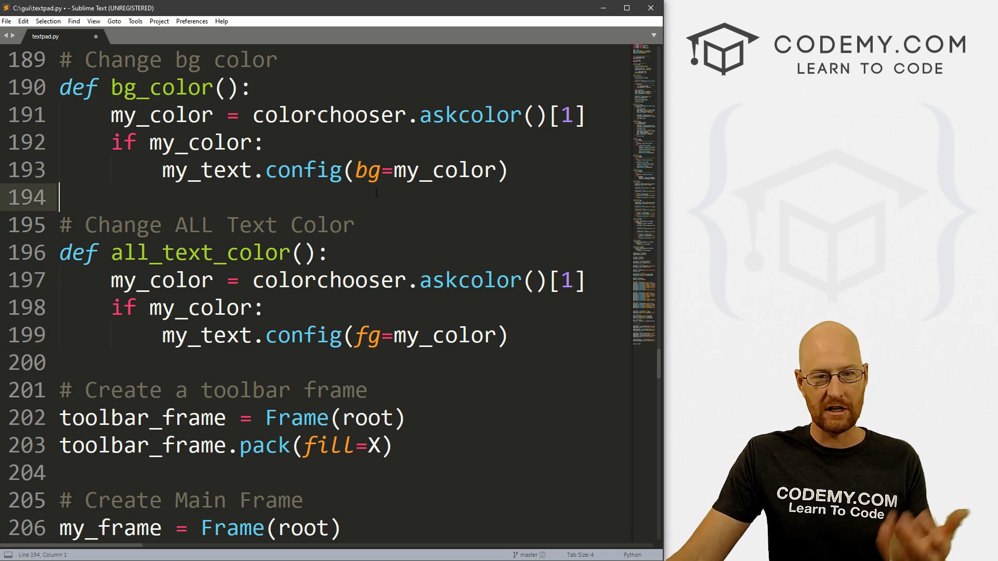
pyautogui.press('ctrl+s')
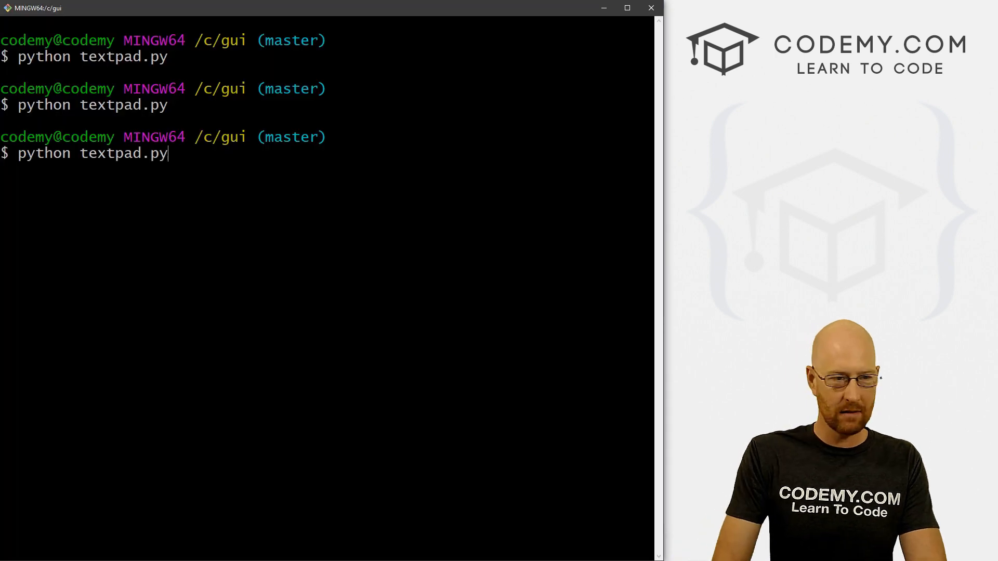
# Run the script, change edit_menu to color_menu on the three Colors items, and save
pyautogui.press('Return')
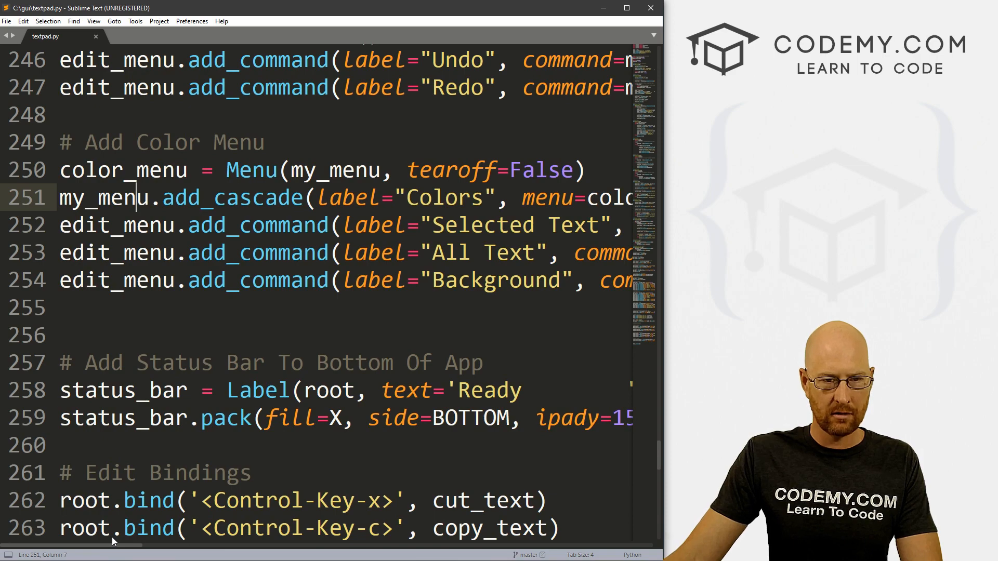
pyautogui.hscroll(3)
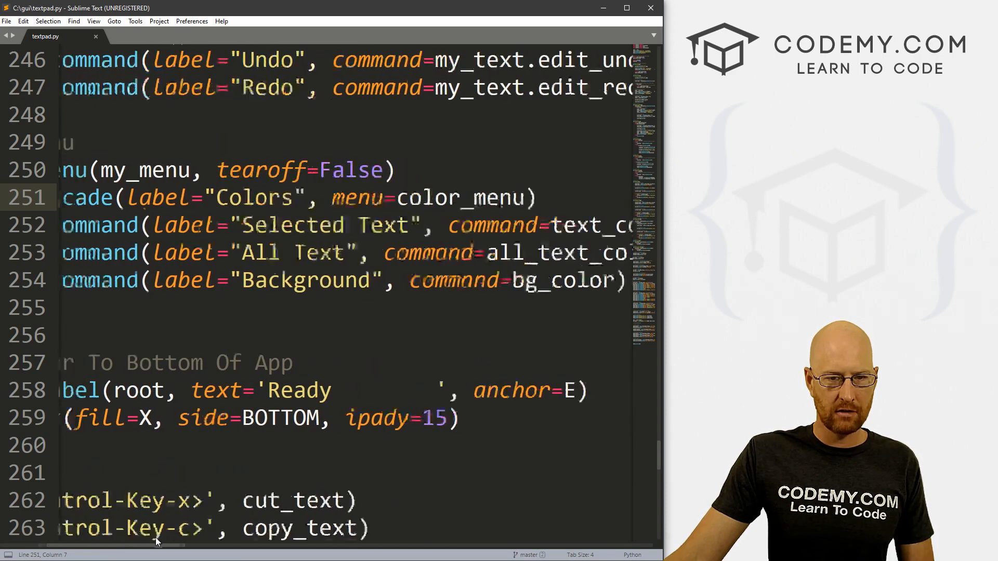
pyautogui.hscroll(-3)
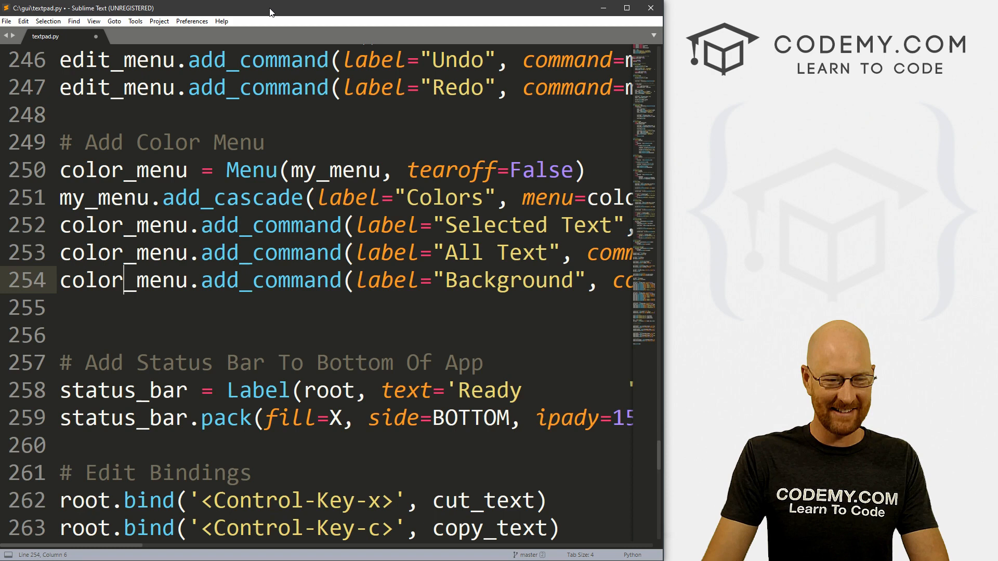
pyautogui.press('ctrl+s')
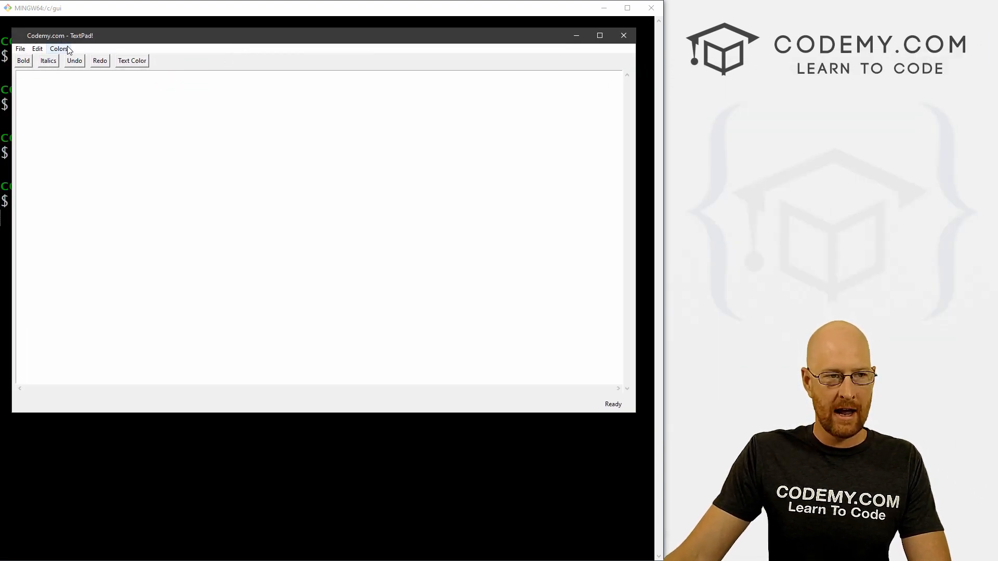
# Set TextPad's background to black and all text to green via the Colors menu
pyautogui.click(132, 61)
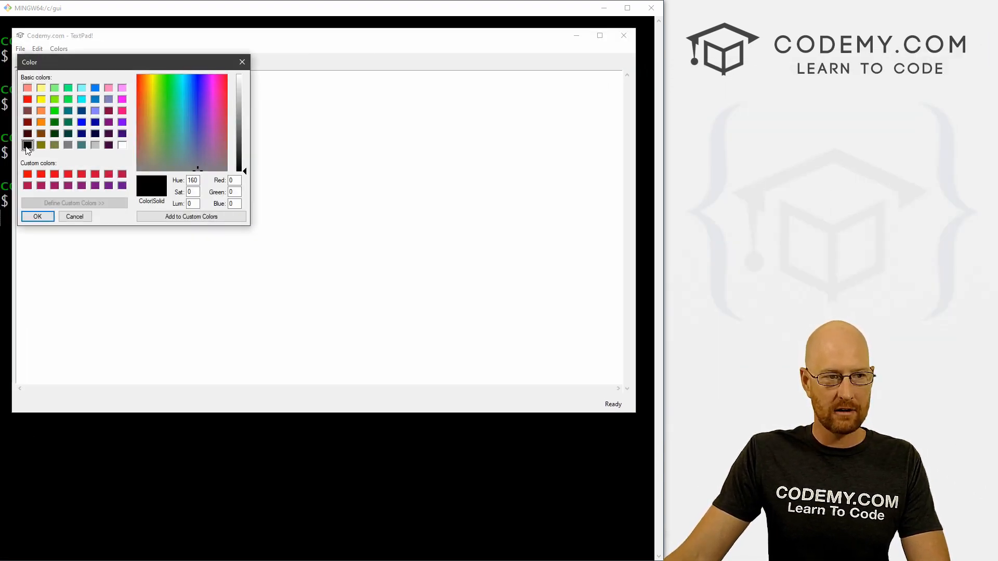
pyautogui.click(37, 216)
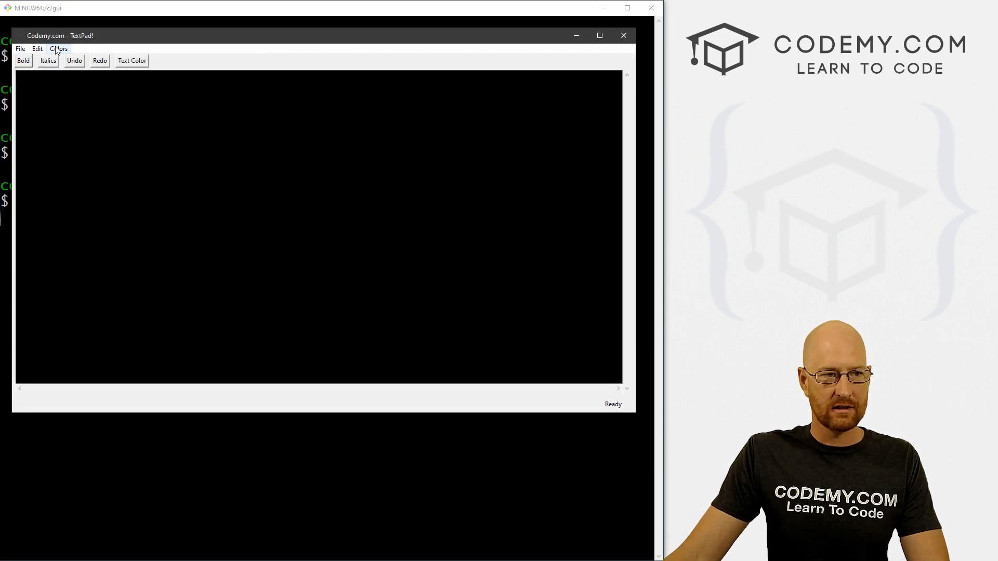
pyautogui.click(132, 60)
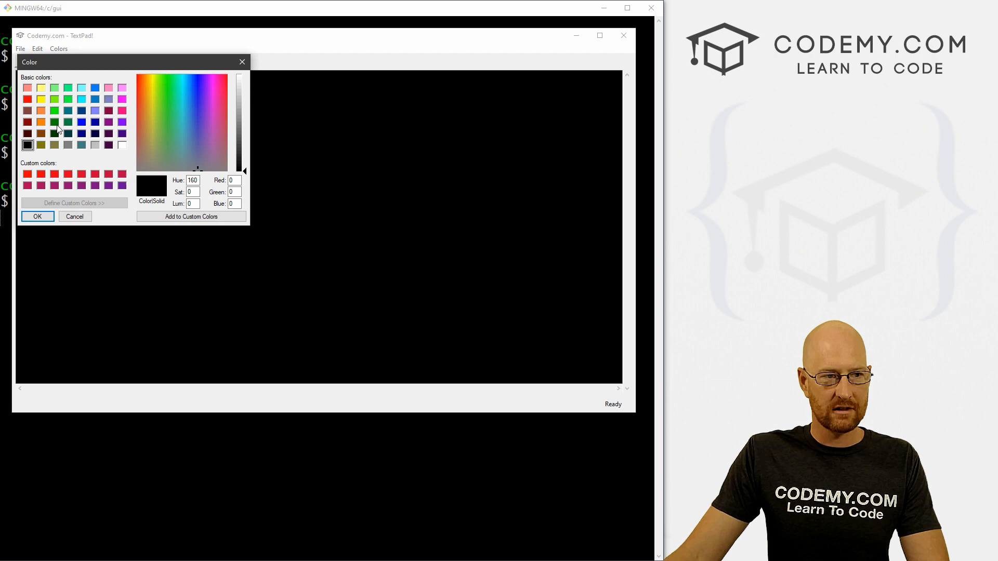
pyautogui.click(75, 216)
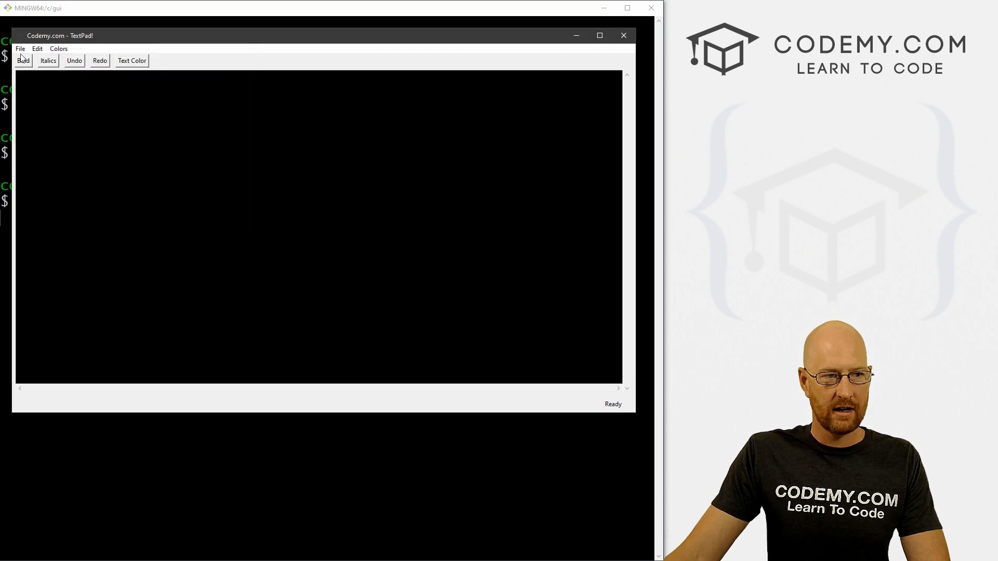
# Open sample.txt and colour the selected word Membership! yellow
pyautogui.click(20, 48)
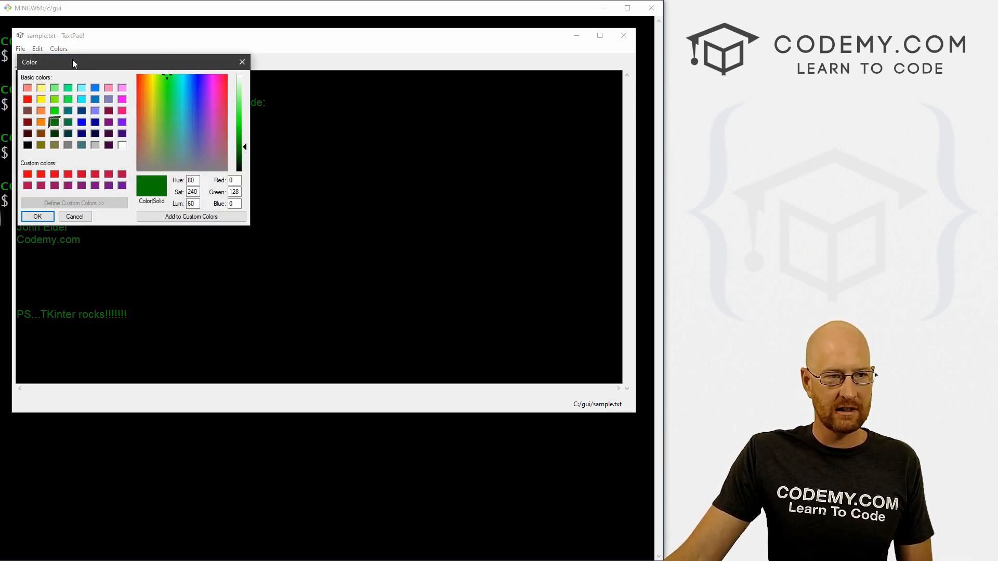
pyautogui.click(40, 99)
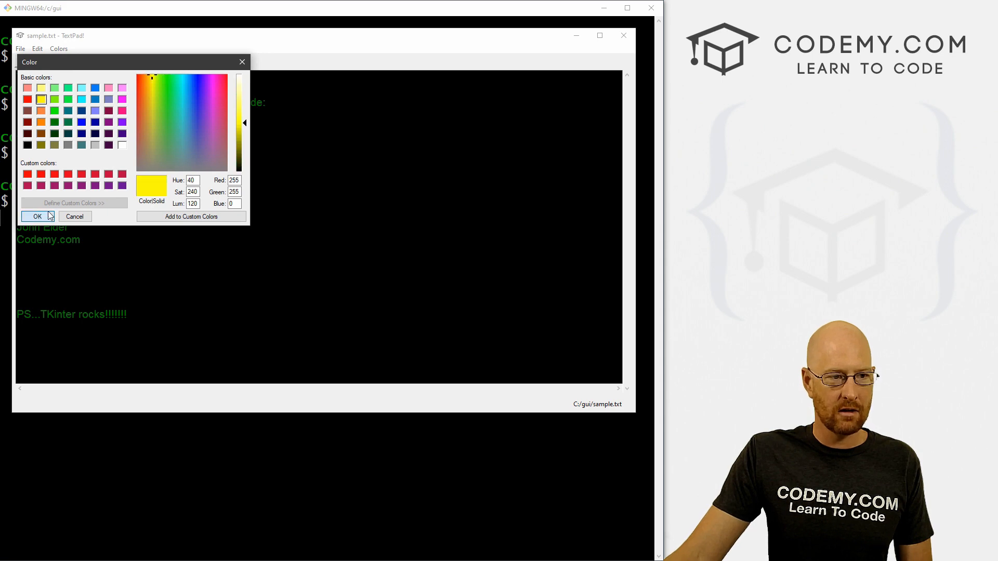
pyautogui.click(37, 216)
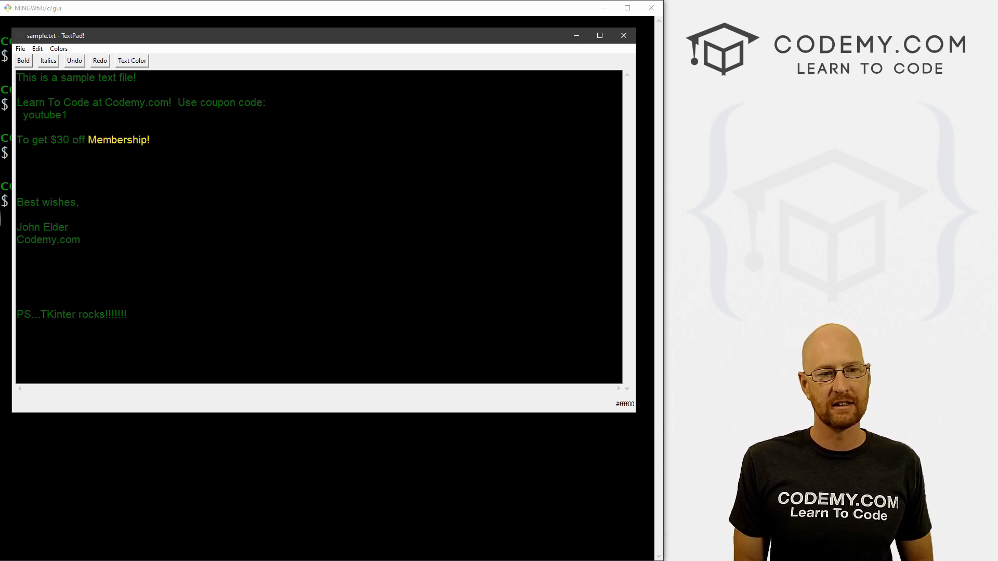
pyautogui.click(58, 49)
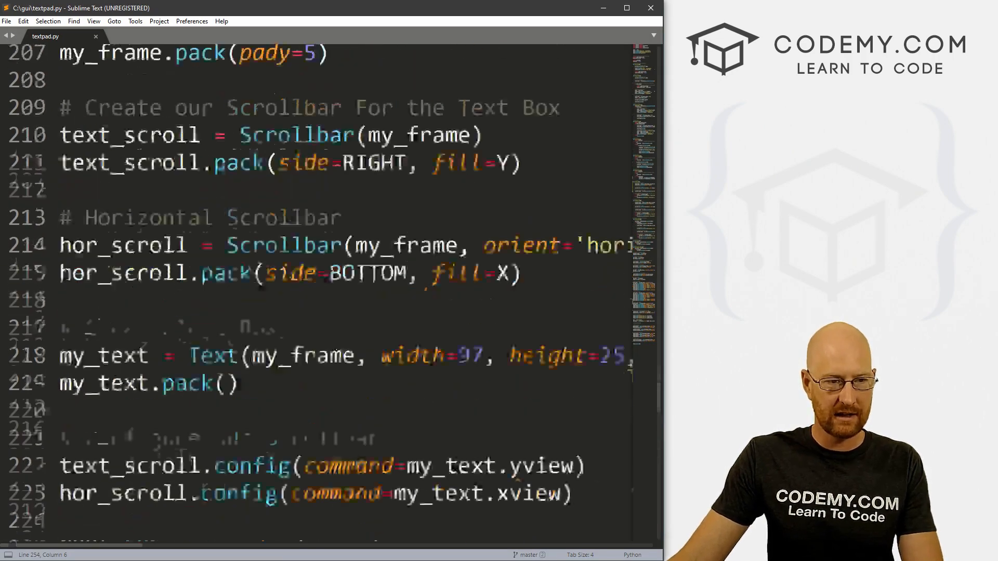
# Review text_color() in textpad.py, then stop the TextPad session in the terminal
pyautogui.scroll(3)
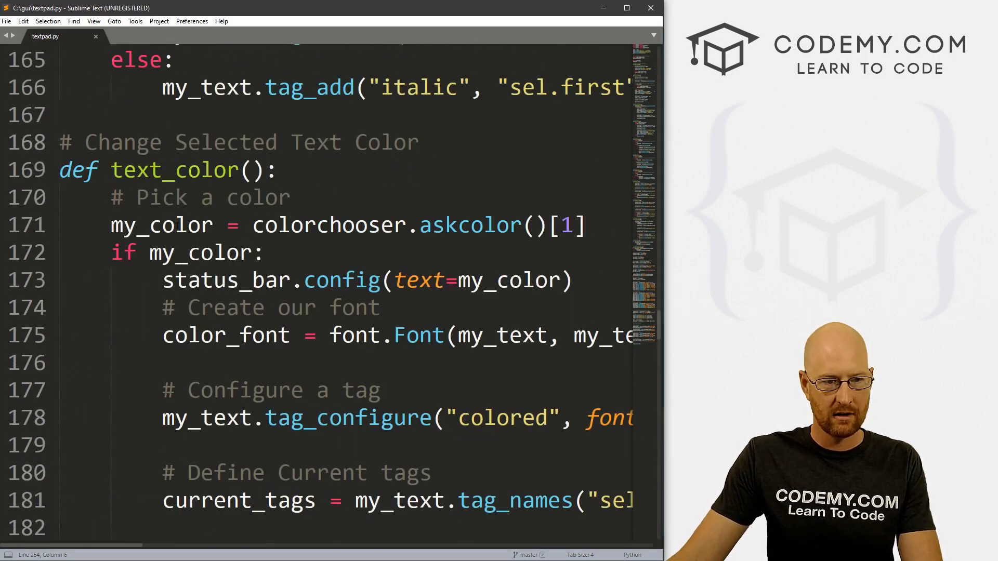
pyautogui.click(165, 279)
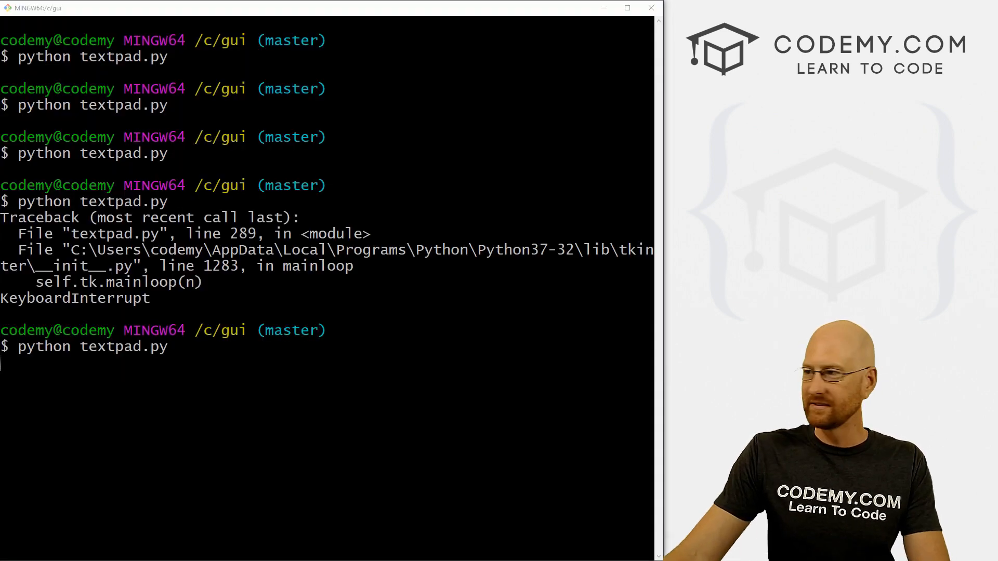
# Relaunch TextPad and open sample.txt from the File menu
pyautogui.press('Return')
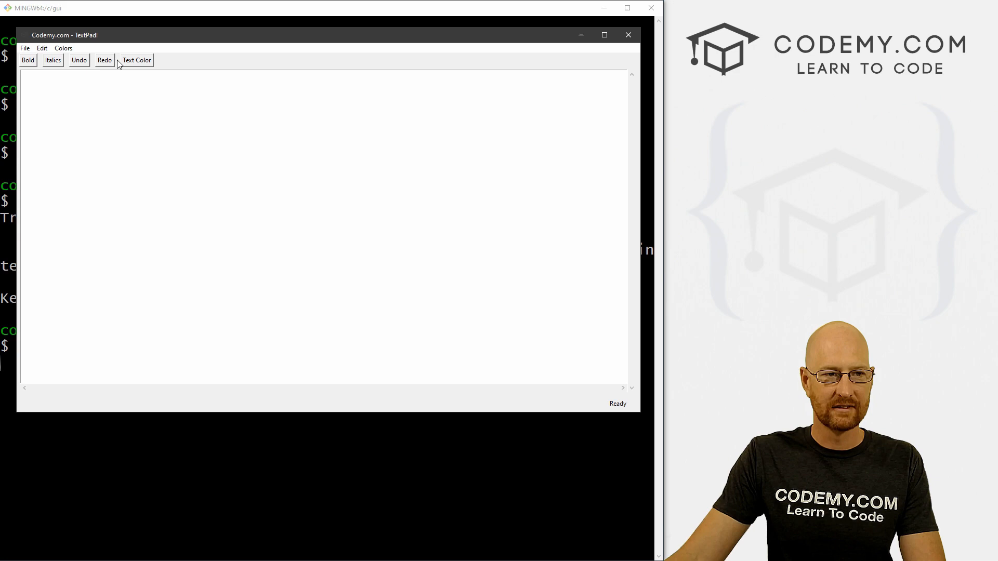
pyautogui.click(63, 48)
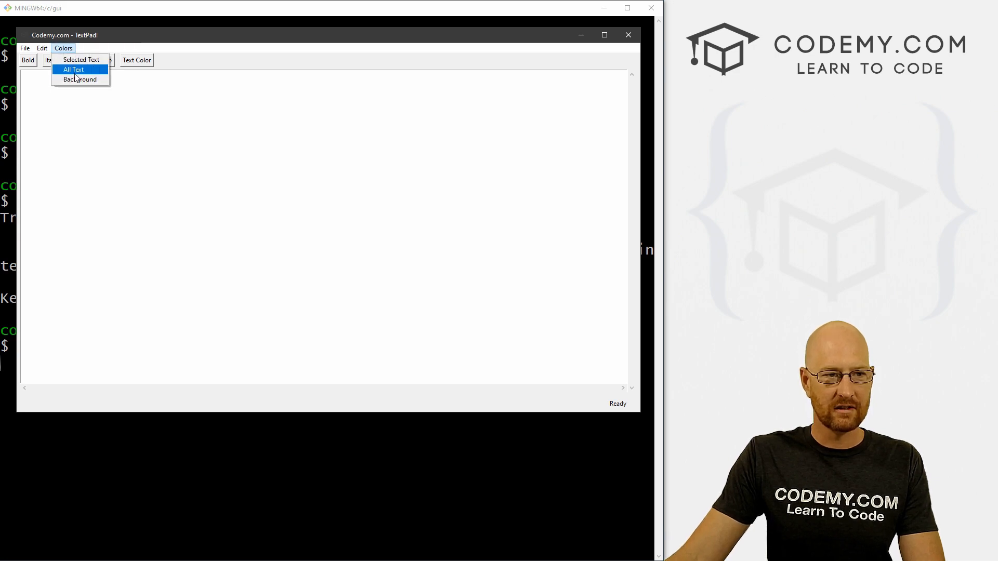
pyautogui.click(73, 70)
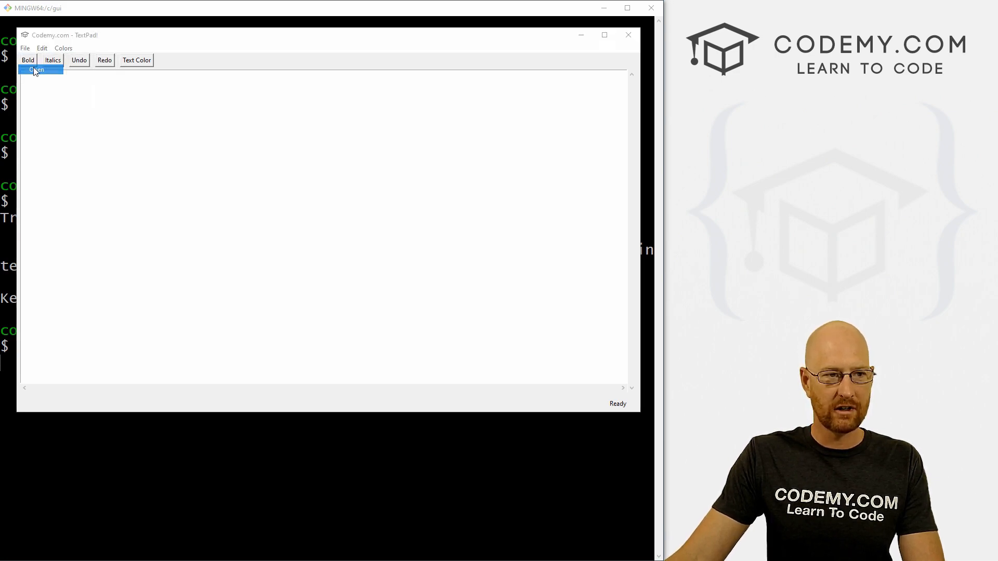
pyautogui.click(35, 69)
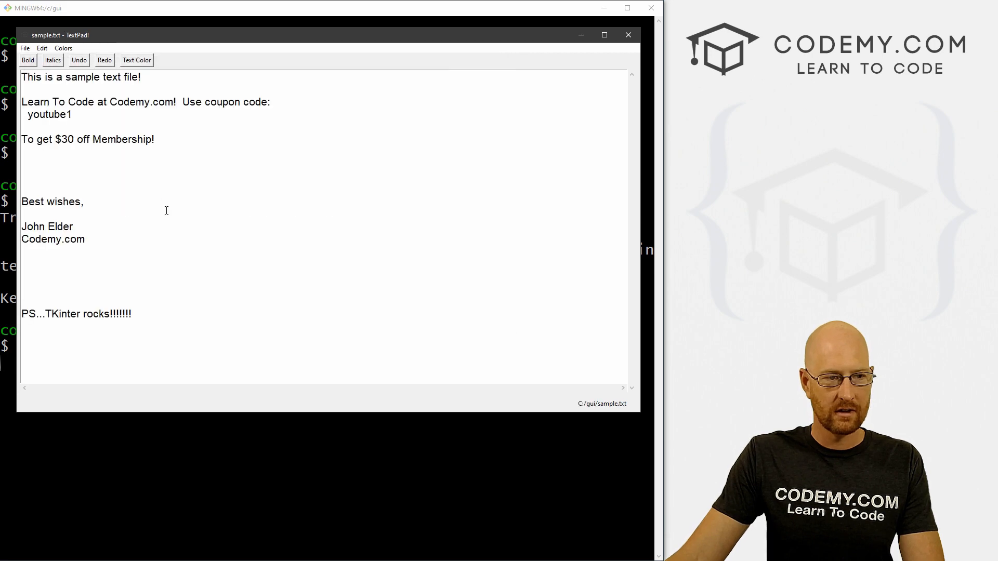
# Use the Colors menu to turn all text green and the background black
pyautogui.click(64, 48)
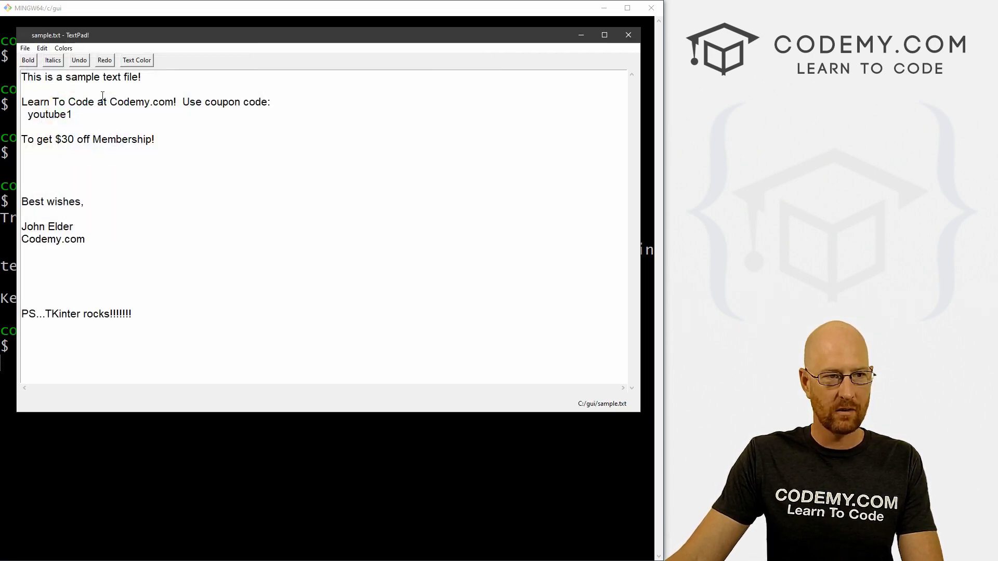
pyautogui.click(136, 60)
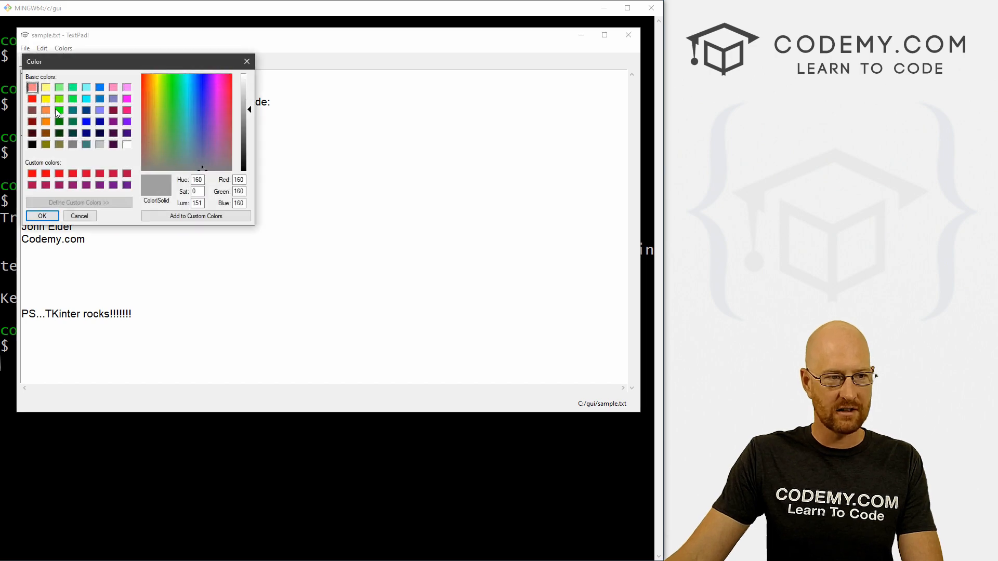
pyautogui.click(41, 216)
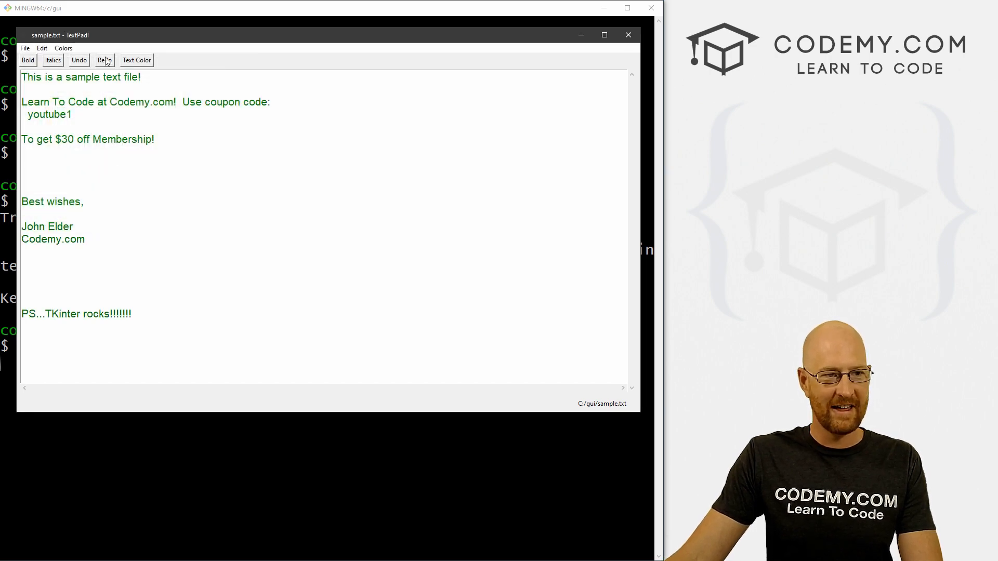
pyautogui.click(136, 61)
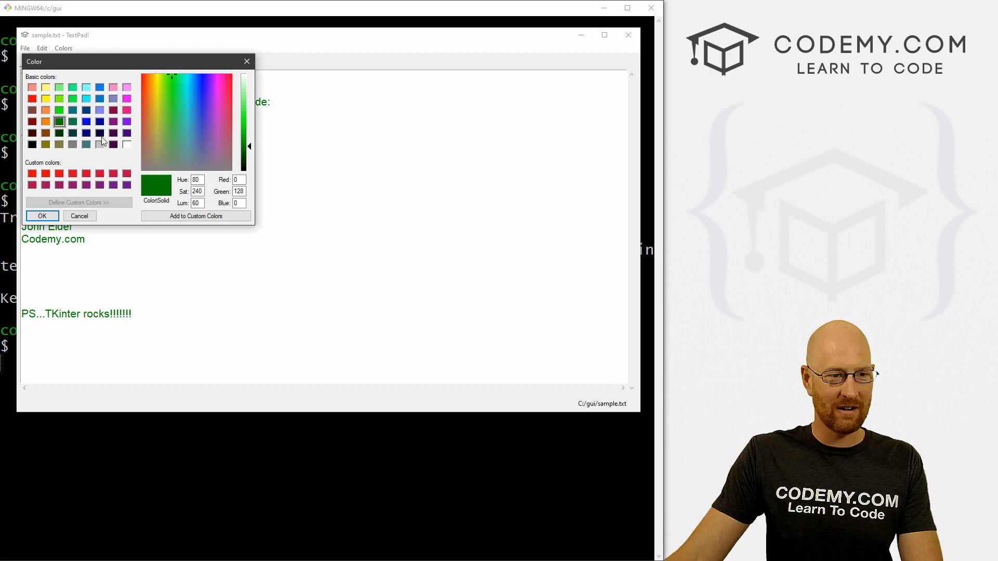
pyautogui.click(42, 216)
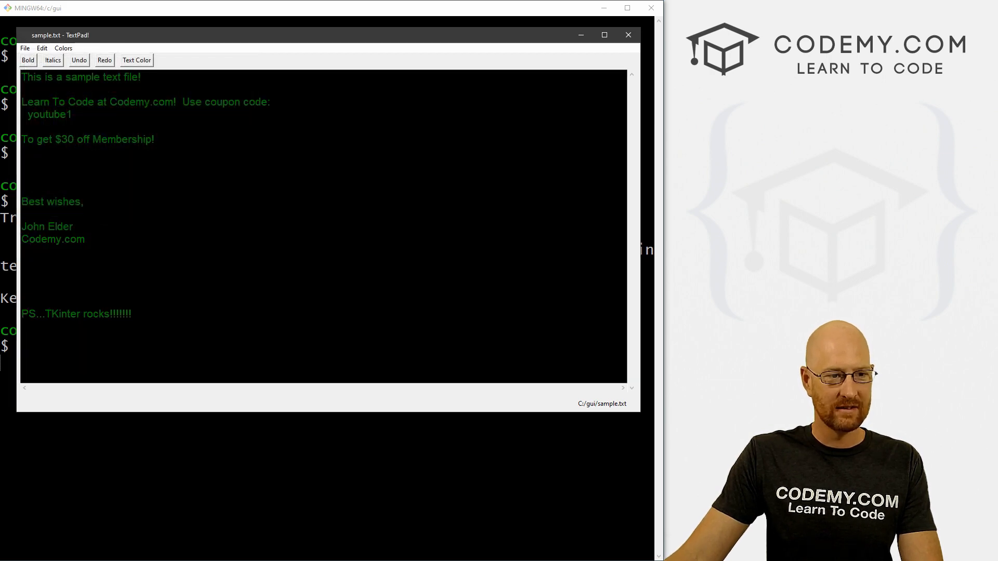